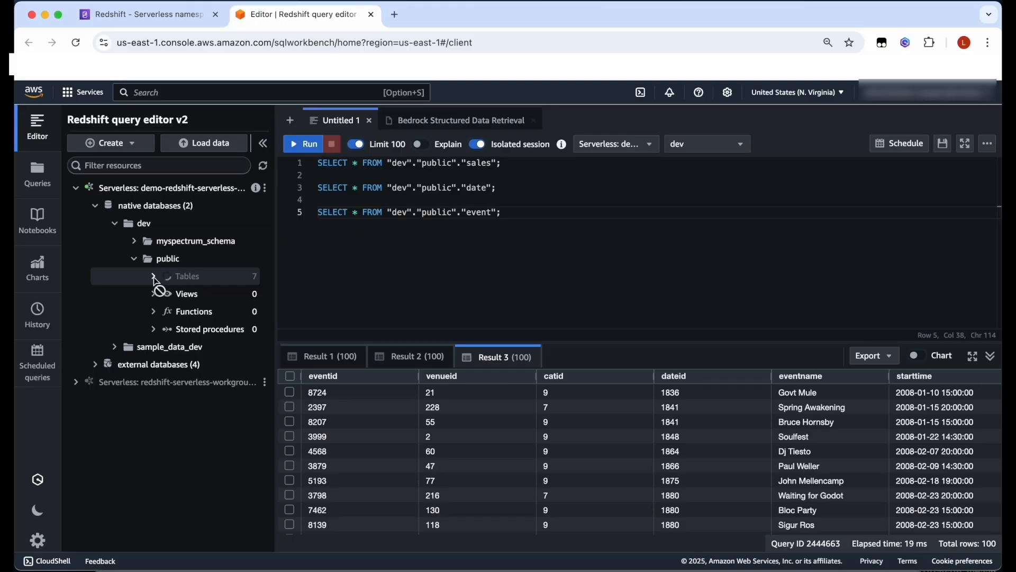
List the public tables and run the sales, date and event queries, checking each result tab
{"action": "left_click", "coordinate": [154, 276]}
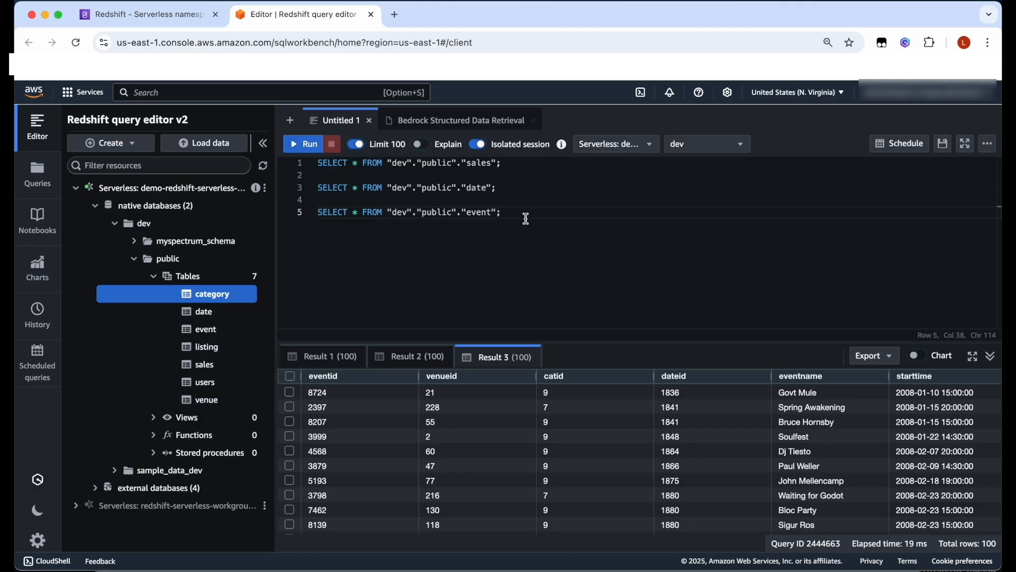
{"action": "left_click", "coordinate": [303, 144]}
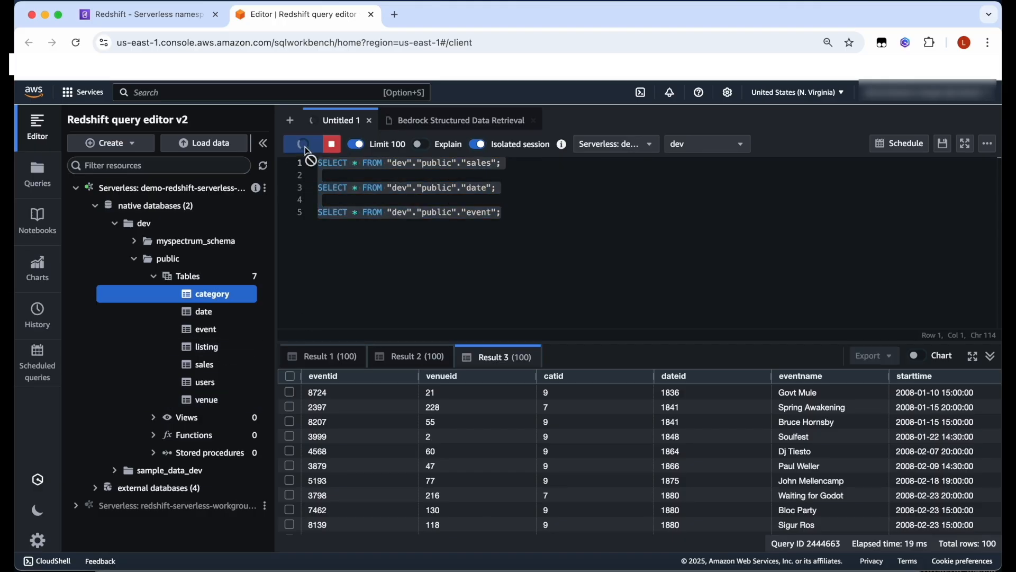
{"action": "left_click", "coordinate": [301, 143]}
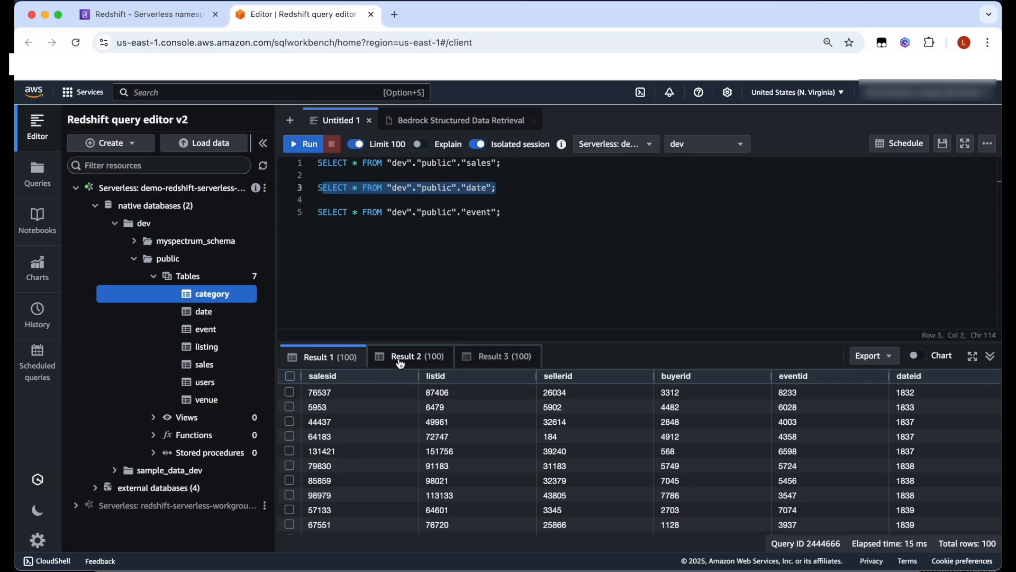
{"action": "left_click", "coordinate": [408, 356]}
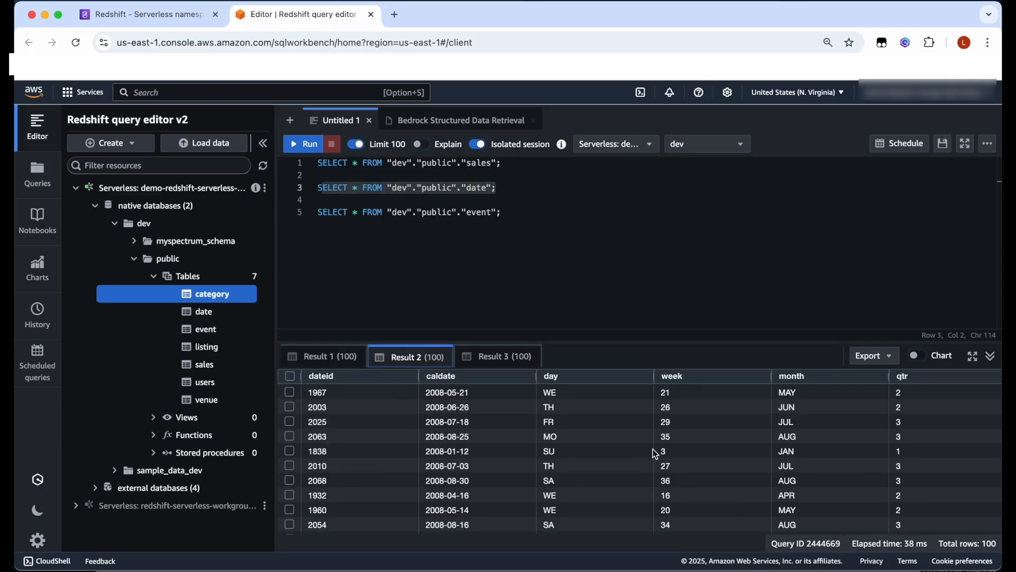
{"action": "scroll", "scroll_direction": "right", "scroll_amount": 3}
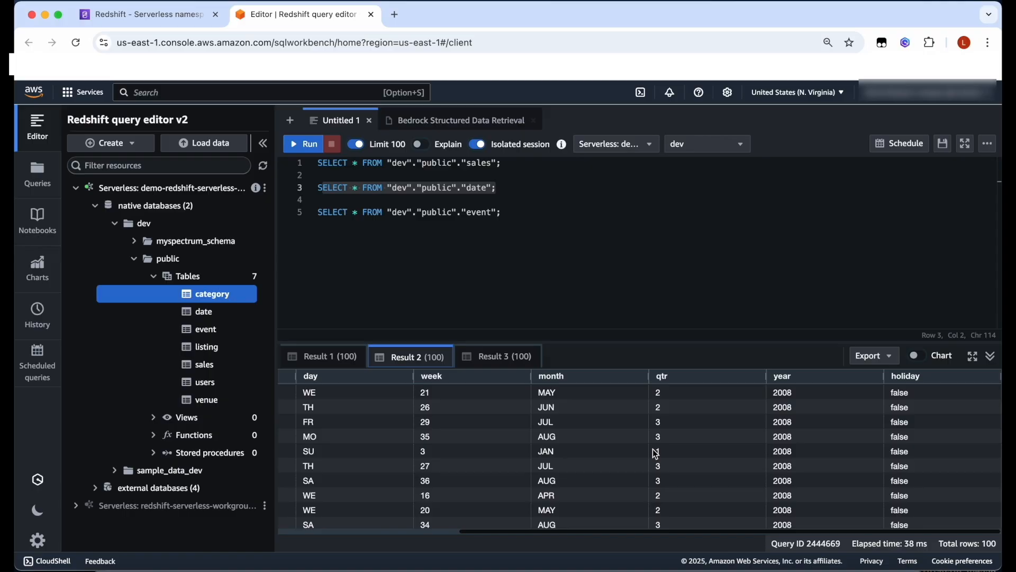
{"action": "scroll", "scroll_direction": "down", "scroll_amount": 3}
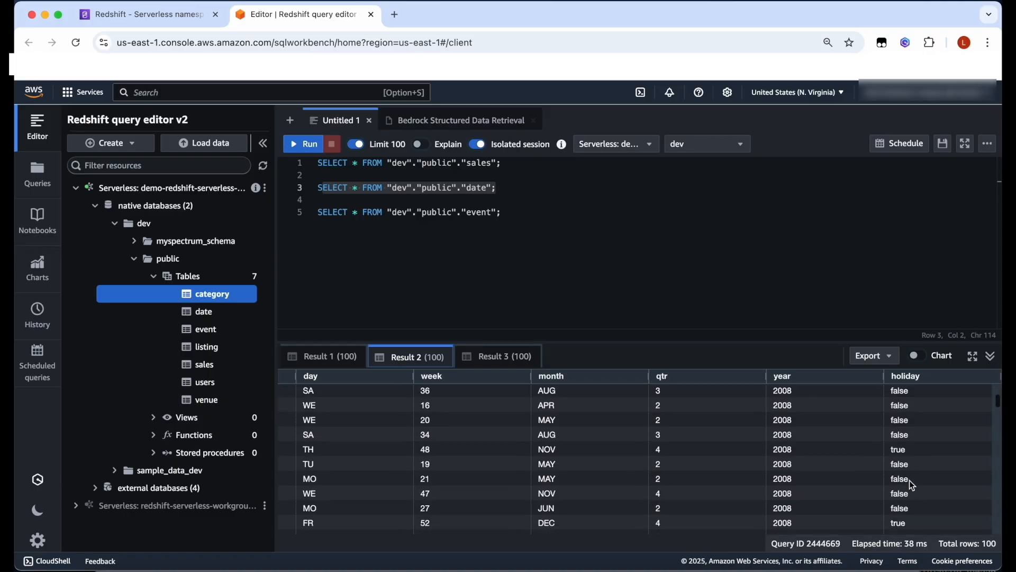
{"action": "scroll", "scroll_direction": "down", "scroll_amount": 3}
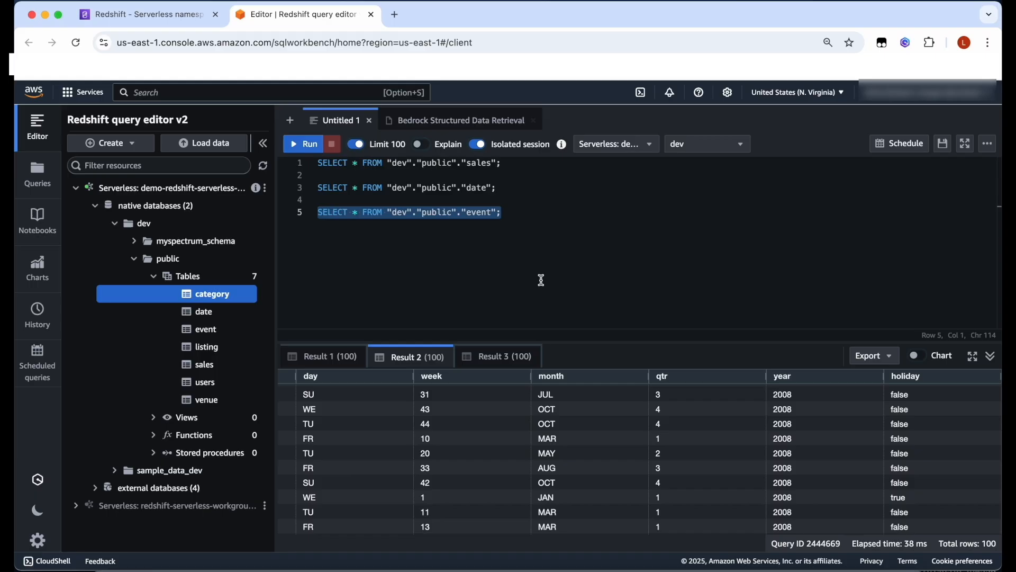
{"action": "left_click", "coordinate": [497, 356]}
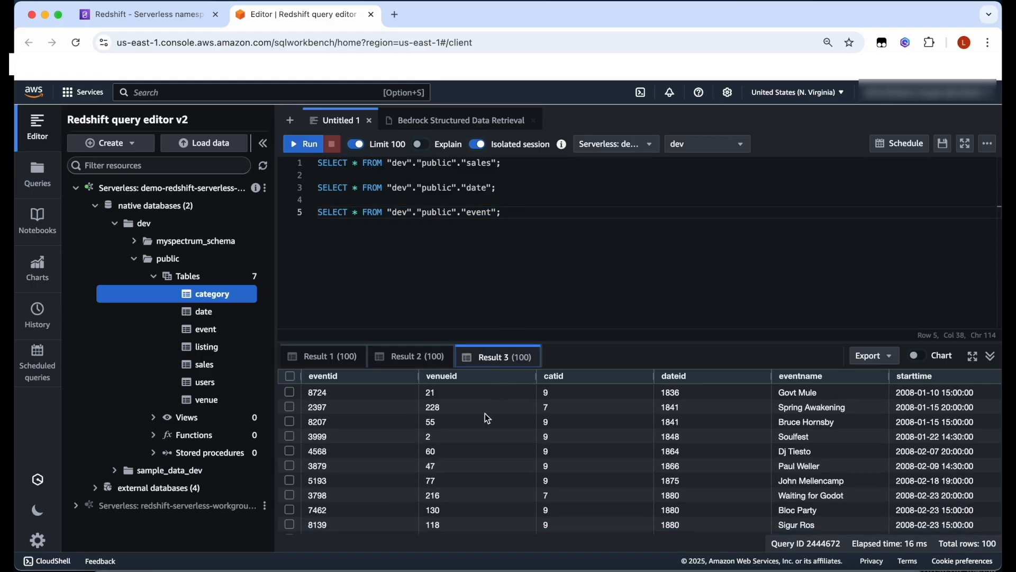
{"action": "mouse_move", "coordinate": [863, 432]}
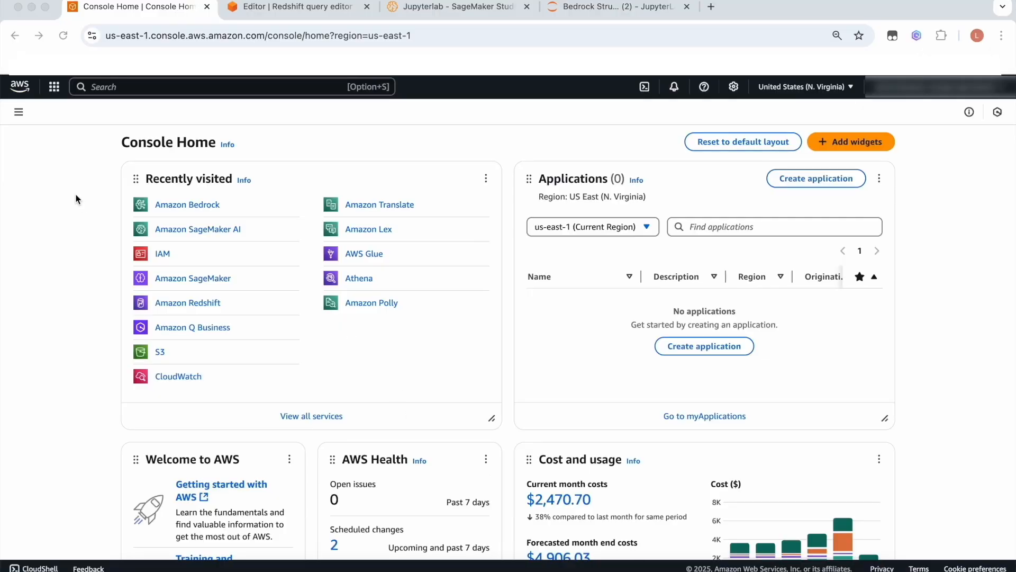
Go to Bedrock Knowledge Bases and start a knowledge base with a structured data store
{"action": "type", "text": "bedro"}
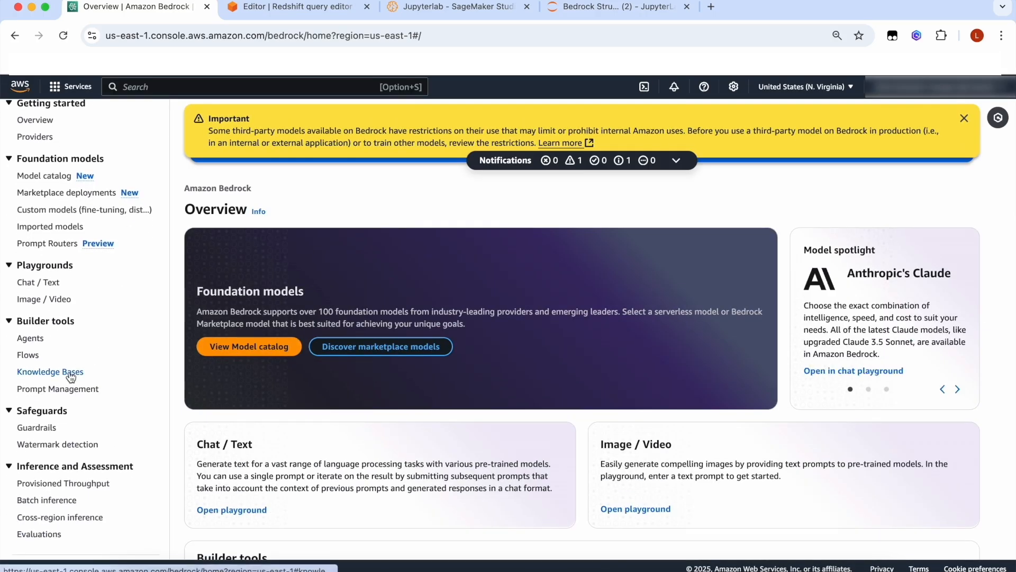
{"action": "left_click", "coordinate": [50, 372]}
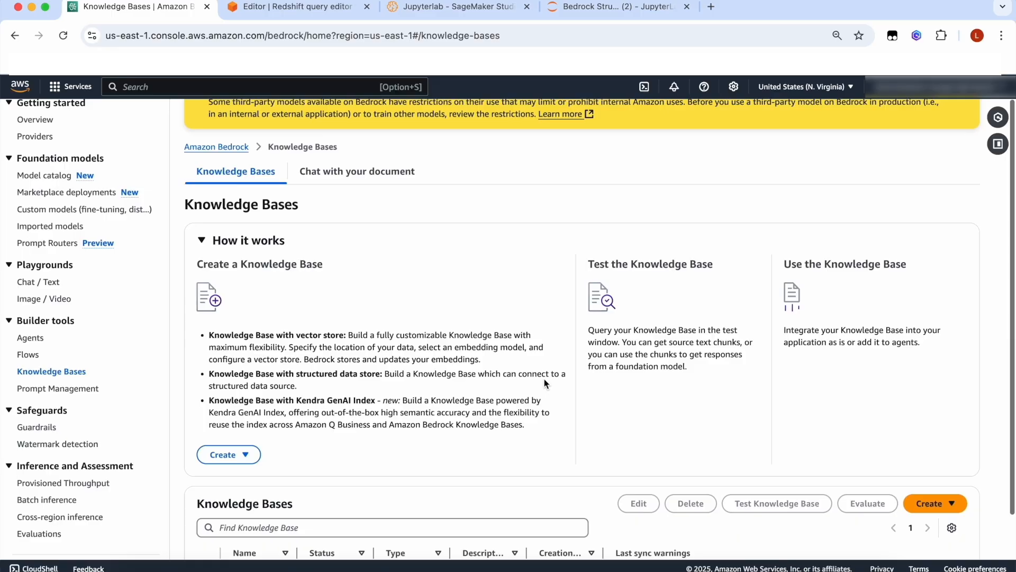
{"action": "scroll", "scroll_direction": "down", "scroll_amount": 3}
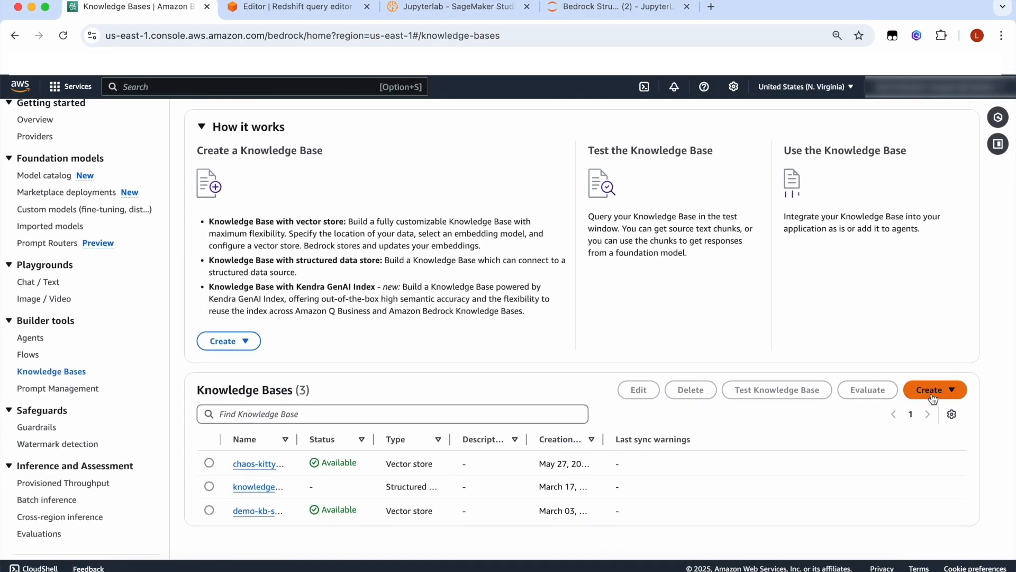
{"action": "left_click", "coordinate": [929, 389]}
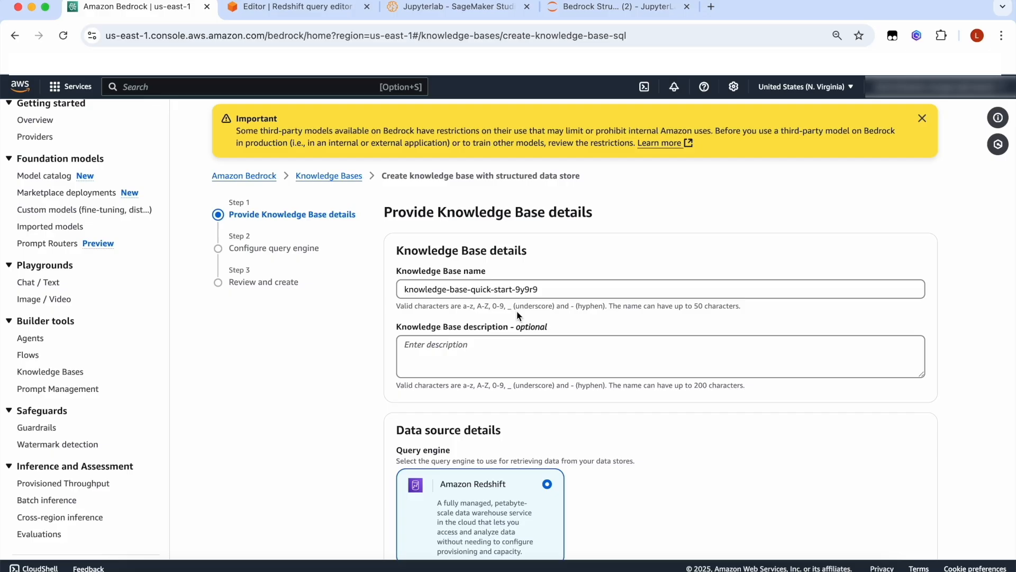
Accept the default name, Amazon Redshift engine and new service role, and continue
{"action": "left_click", "coordinate": [922, 118]}
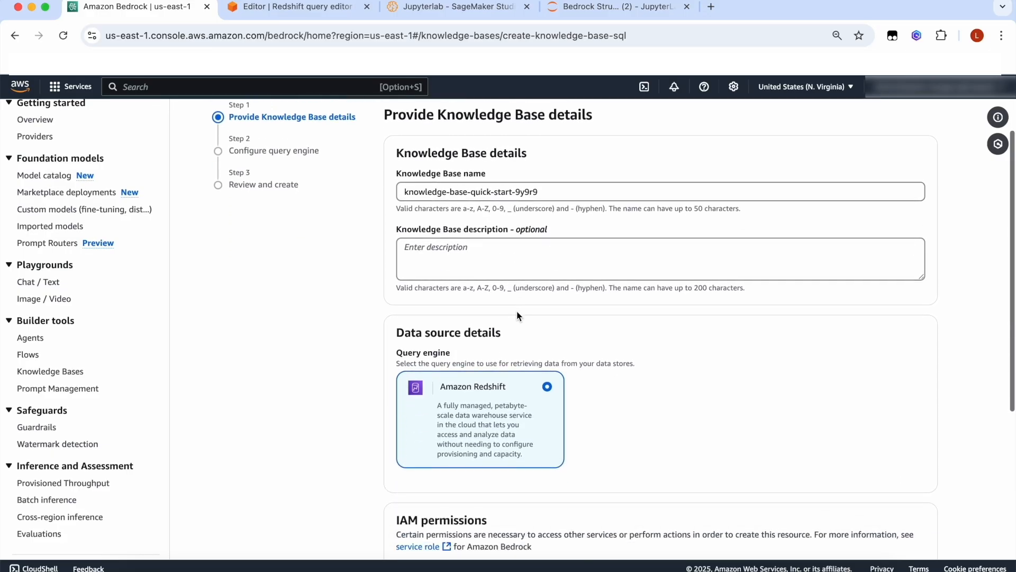
{"action": "scroll", "scroll_direction": "down", "scroll_amount": 3}
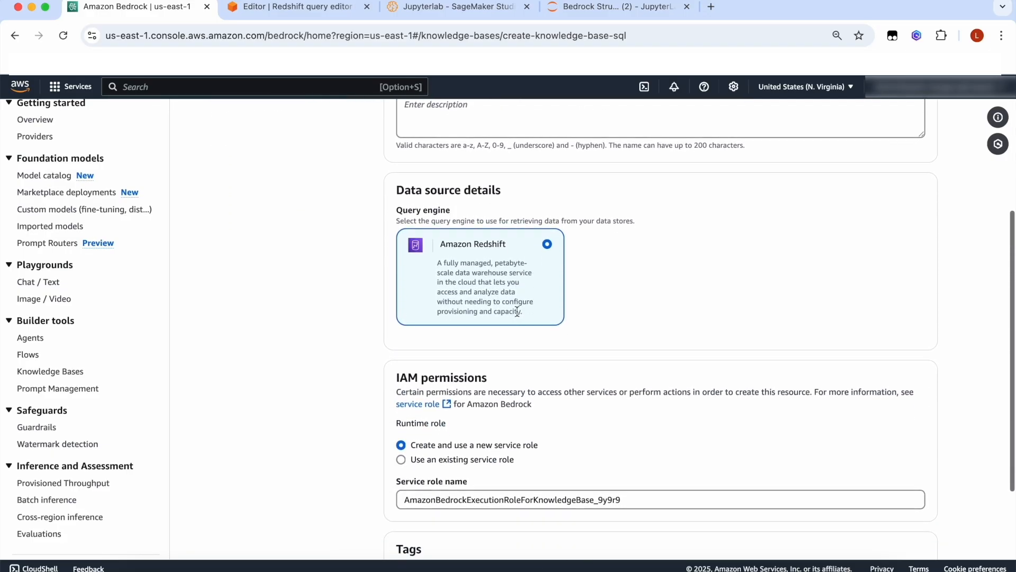
{"action": "scroll", "scroll_direction": "down", "scroll_amount": 3}
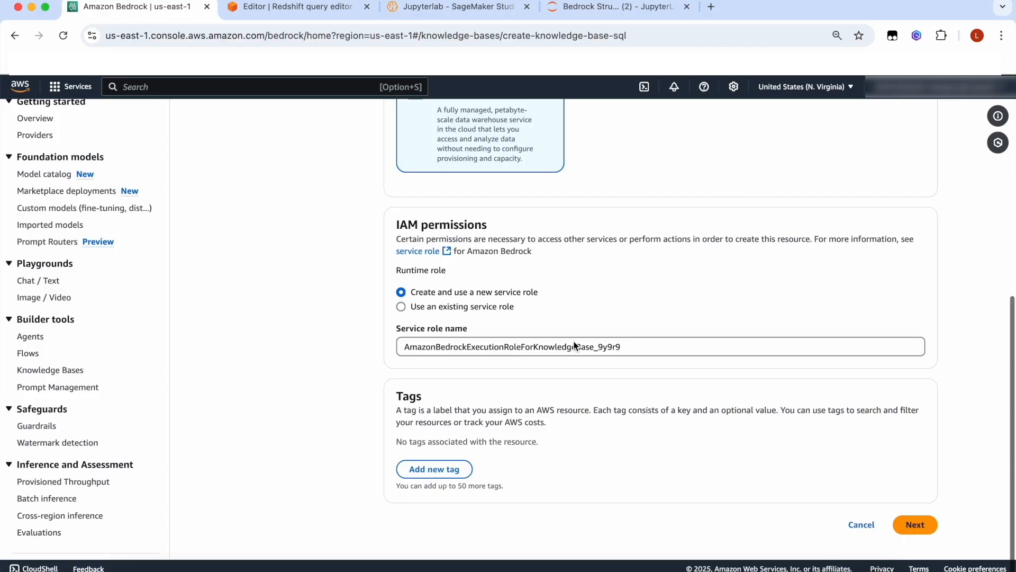
{"action": "left_click", "coordinate": [915, 524]}
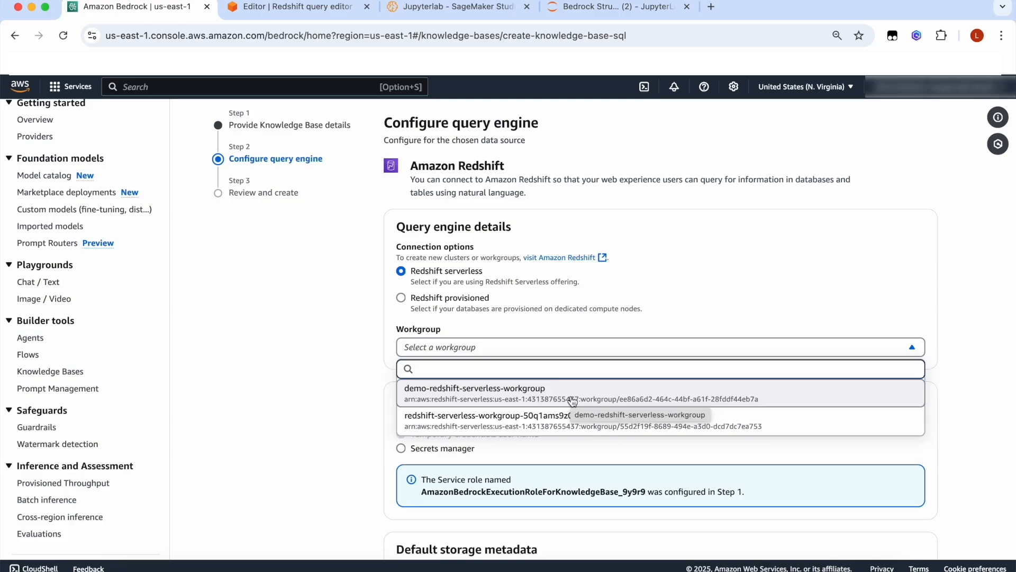
Select demo-redshift-serverless-workgroup with database dev, review the options, and create the knowledge base
{"action": "left_click", "coordinate": [474, 387]}
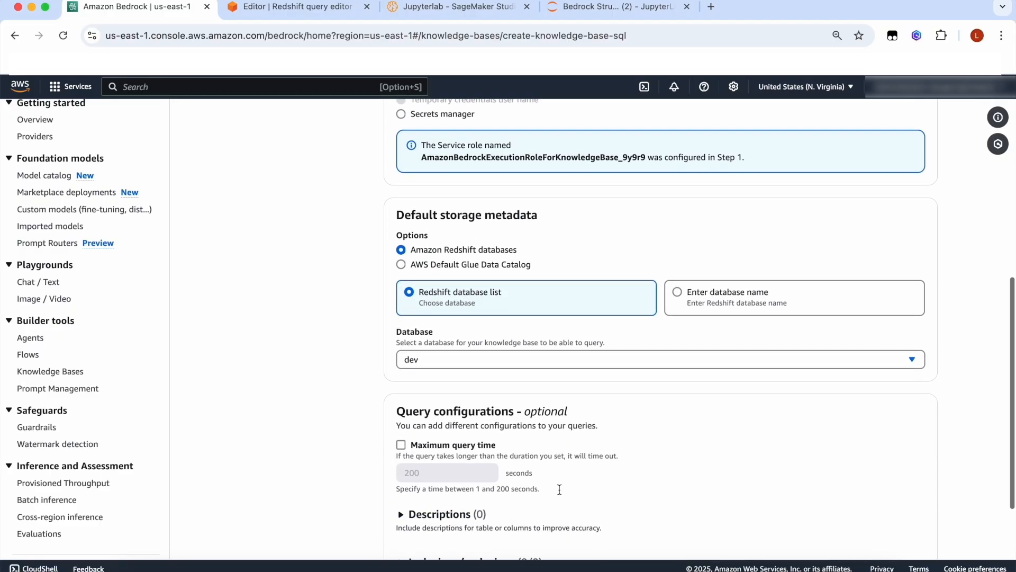
{"action": "scroll", "scroll_direction": "down", "scroll_amount": 3}
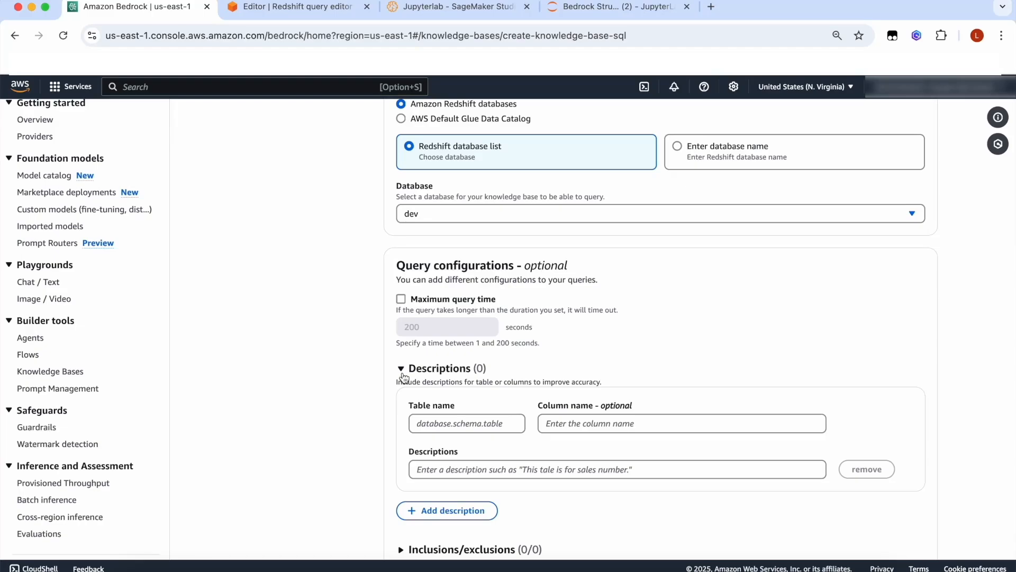
{"action": "left_click", "coordinate": [401, 369]}
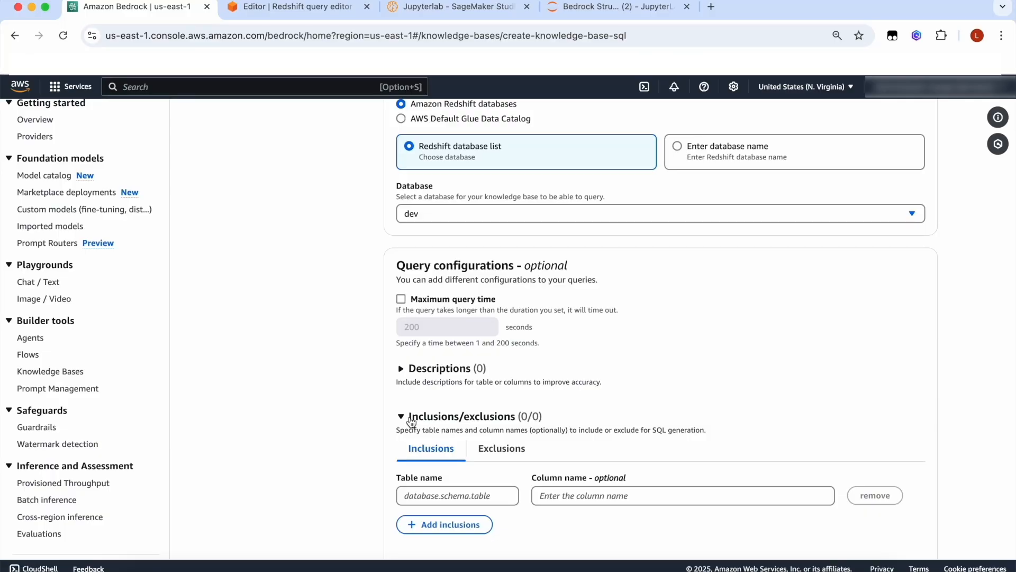
{"action": "left_click", "coordinate": [401, 416]}
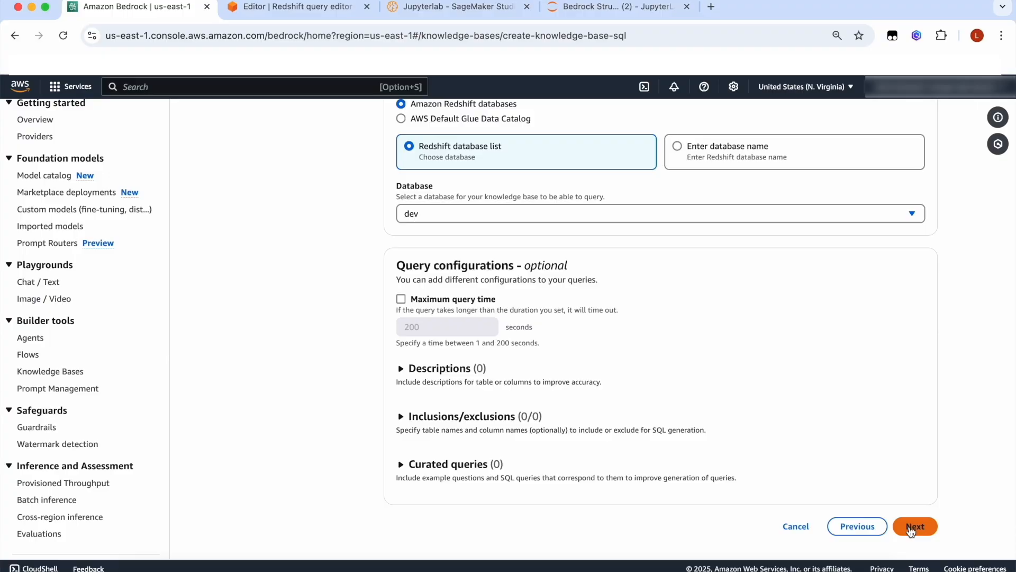
{"action": "left_click", "coordinate": [914, 526]}
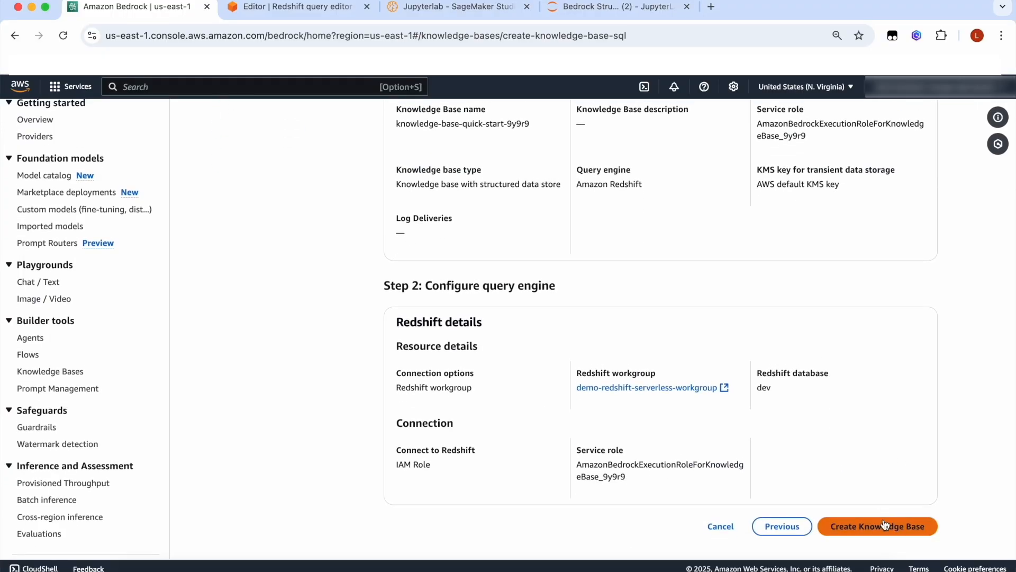
{"action": "left_click", "coordinate": [877, 526]}
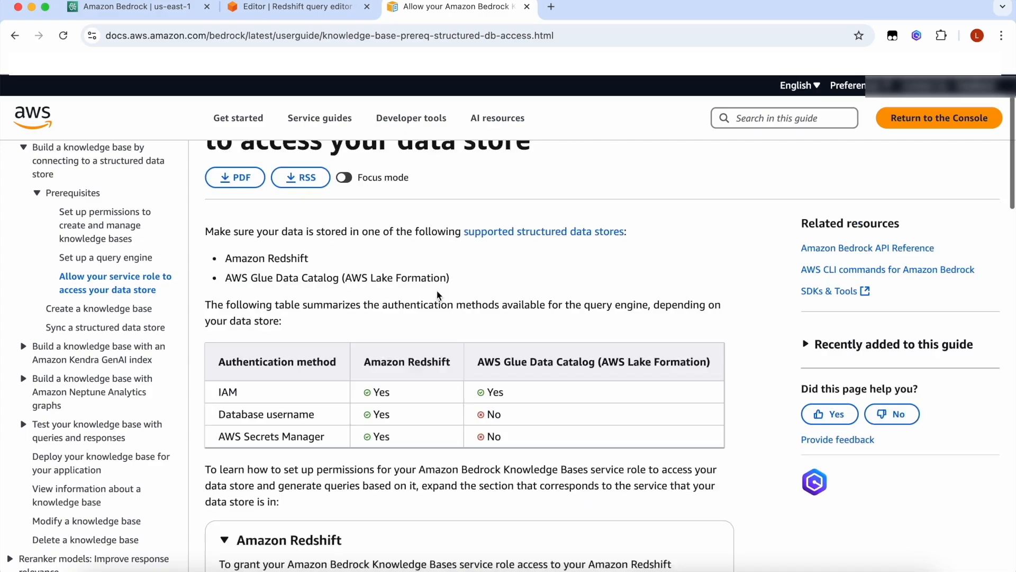
Read the CREATE USER and GRANT steps for service-role access, then return to Redshift
{"action": "scroll", "scroll_direction": "down", "scroll_amount": 3}
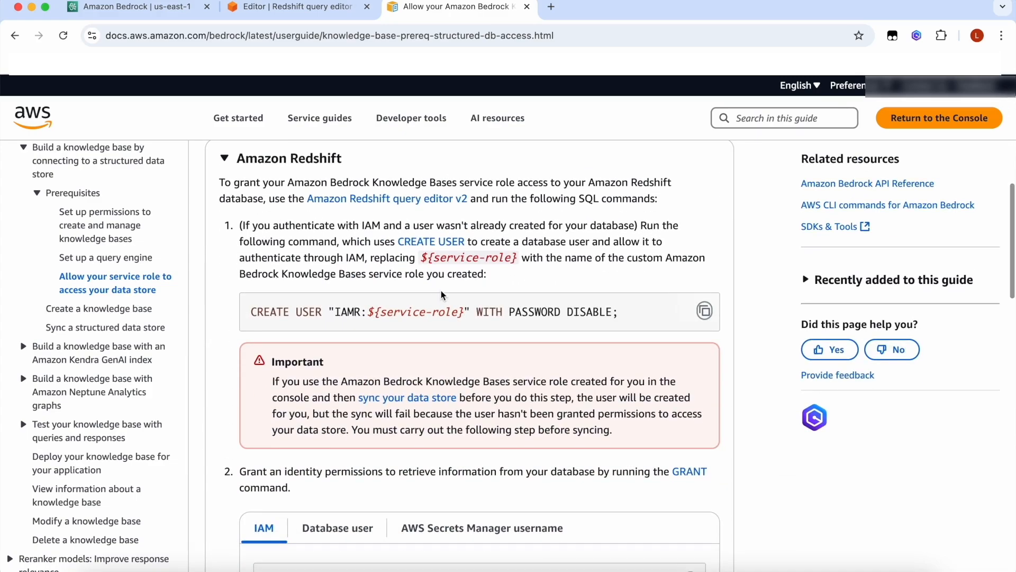
{"action": "scroll", "scroll_direction": "down", "scroll_amount": 3}
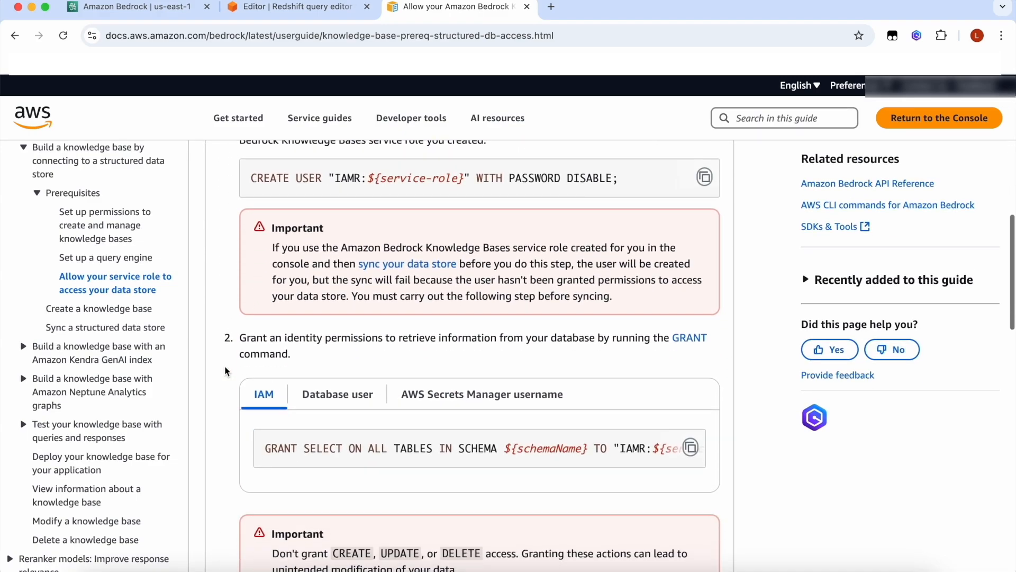
{"action": "scroll", "scroll_direction": "down", "scroll_amount": 3}
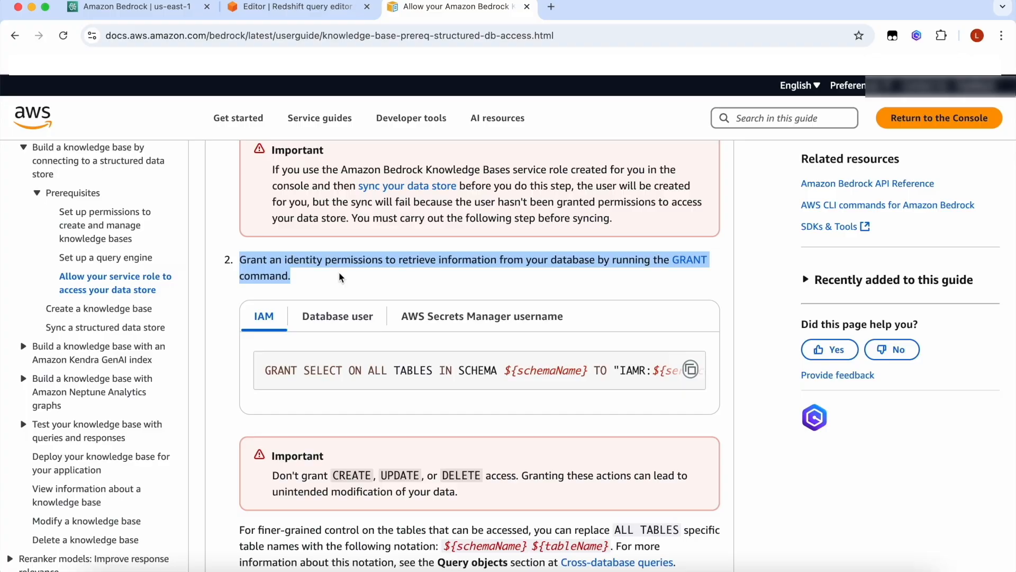
{"action": "left_click", "coordinate": [291, 7]}
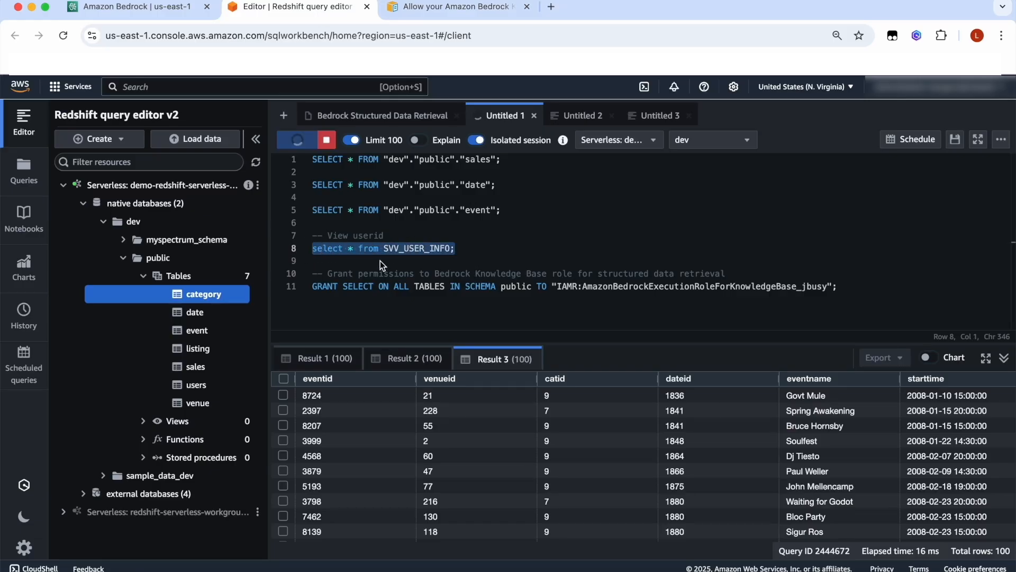
List the database users and identify the Bedrock execution role's user
{"action": "left_click", "coordinate": [298, 140]}
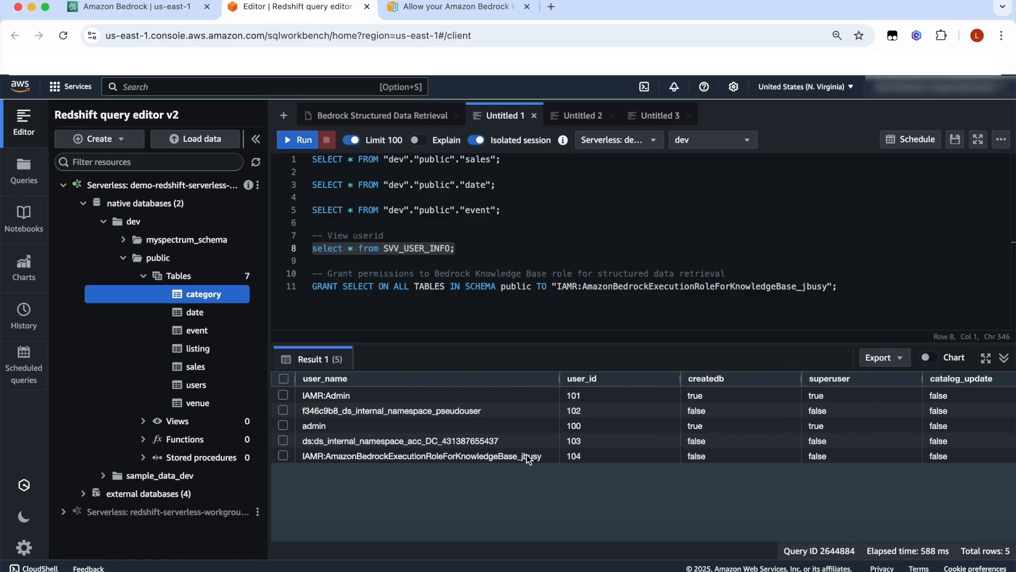
{"action": "left_click", "coordinate": [421, 456]}
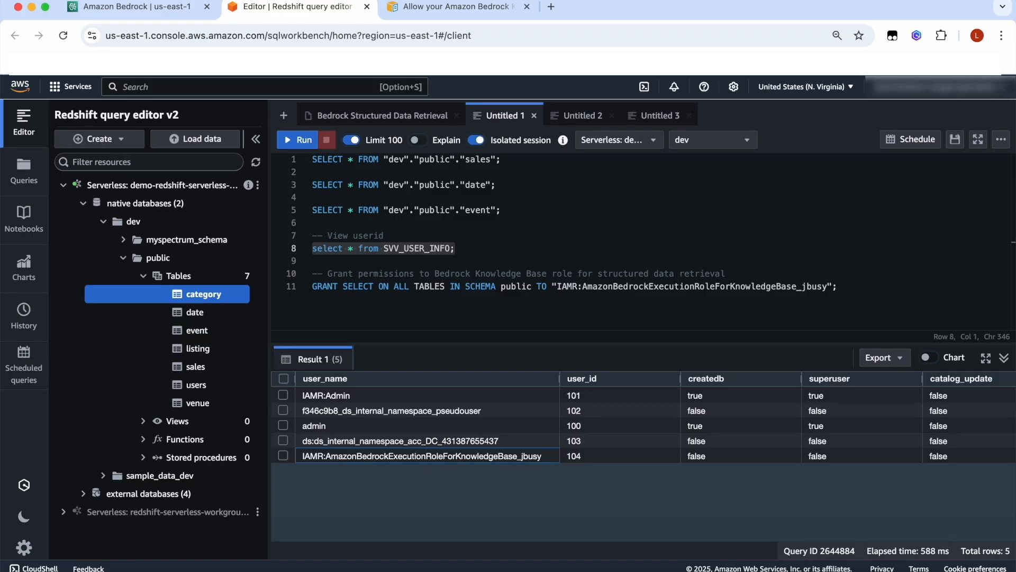
{"action": "left_click", "coordinate": [123, 7]}
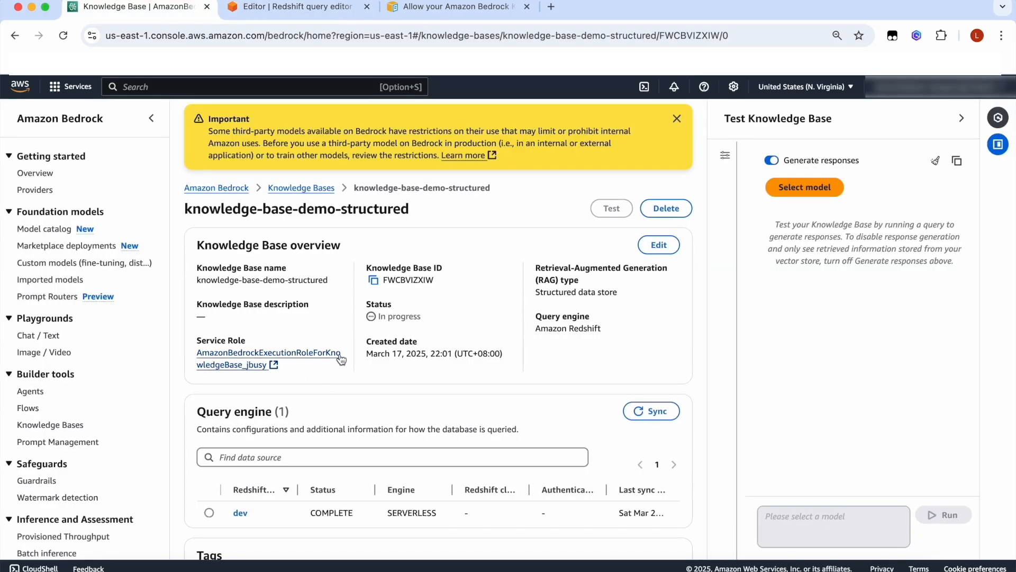
Run GRANT SELECT on all public tables, then sync the knowledge base data source
{"action": "left_click", "coordinate": [295, 6]}
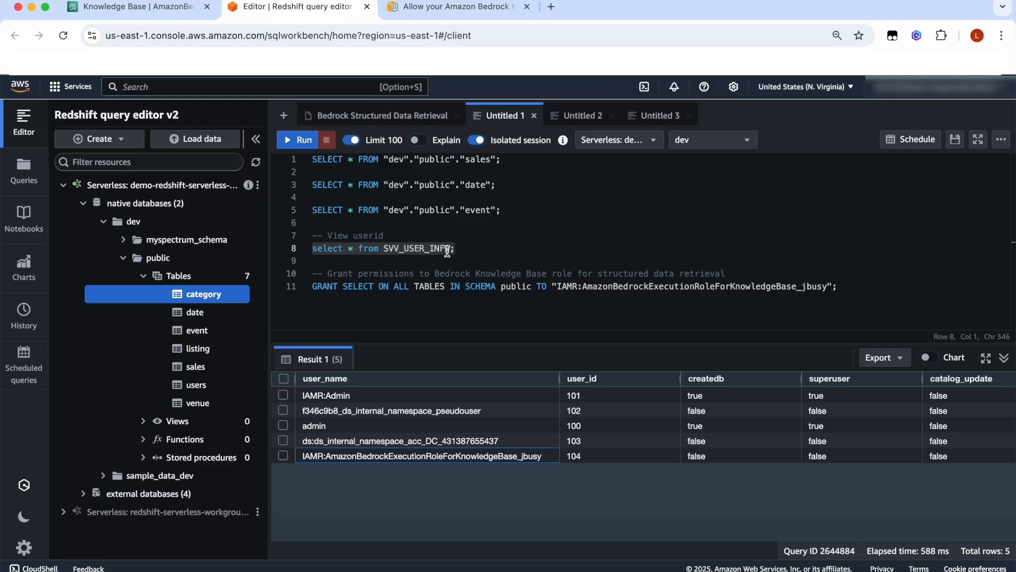
{"action": "mouse_move", "coordinate": [464, 467]}
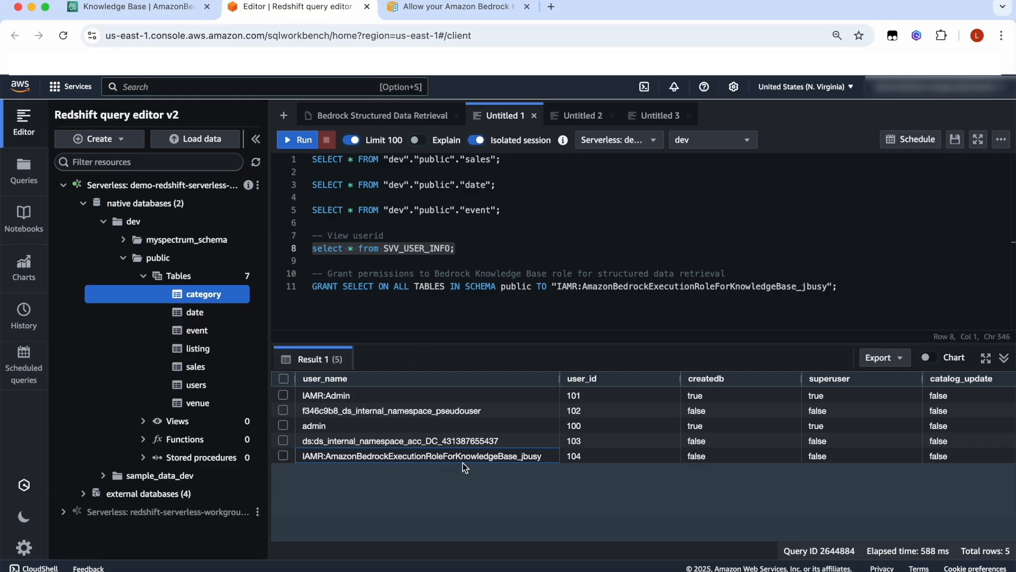
{"action": "mouse_move", "coordinate": [647, 269]}
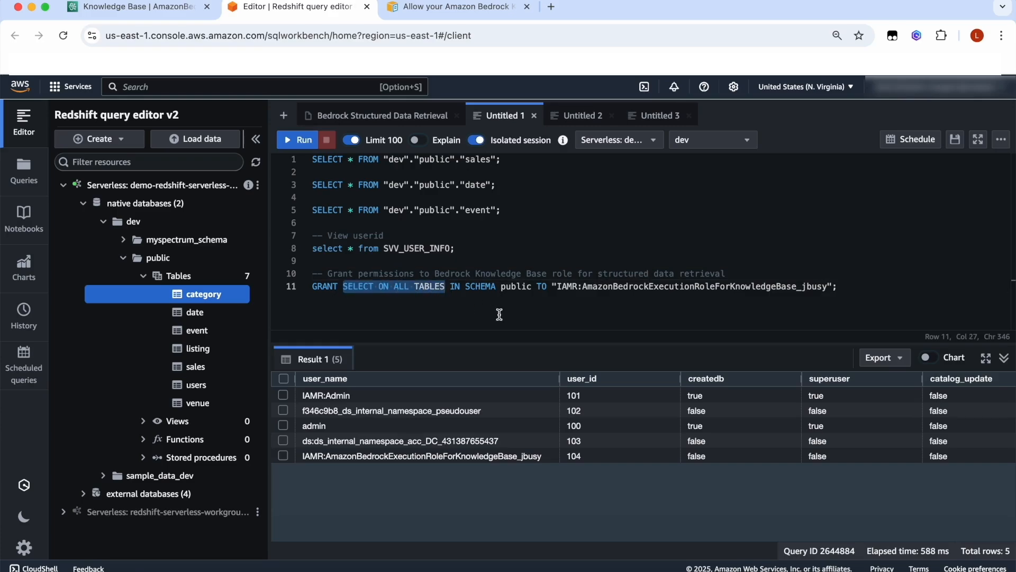
{"action": "left_click", "coordinate": [298, 139]}
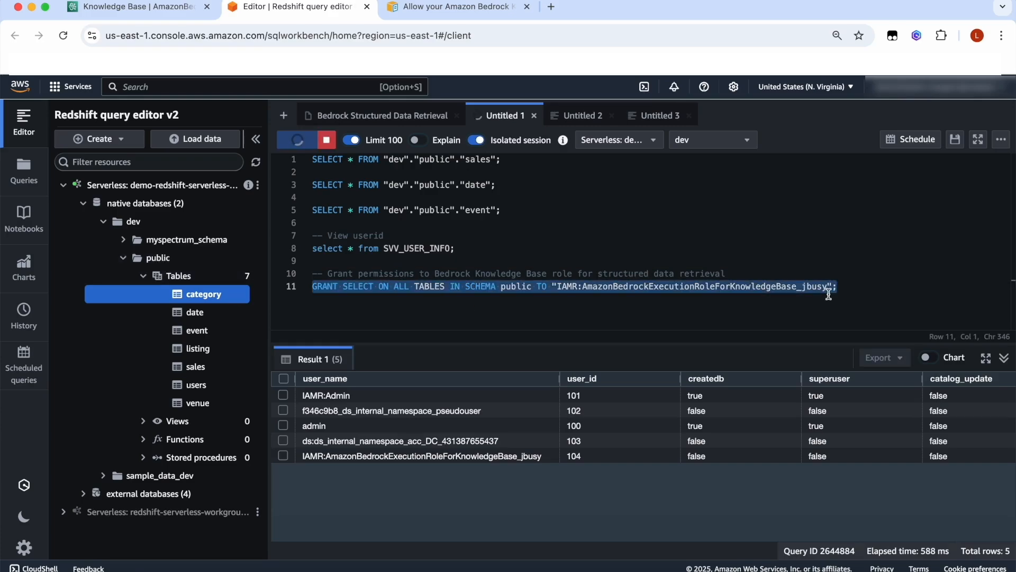
{"action": "left_click", "coordinate": [298, 140]}
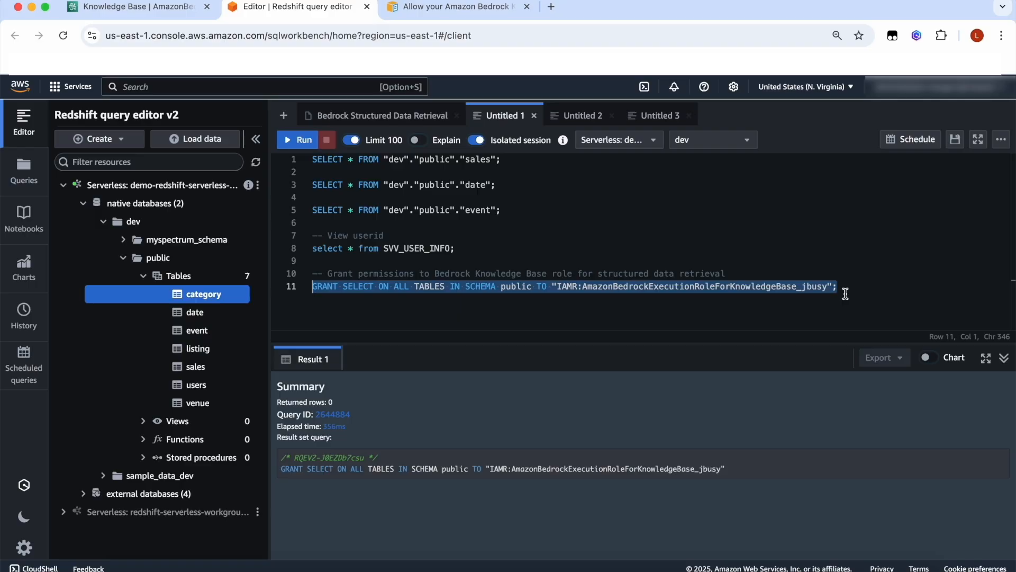
{"action": "mouse_move", "coordinate": [405, 436]}
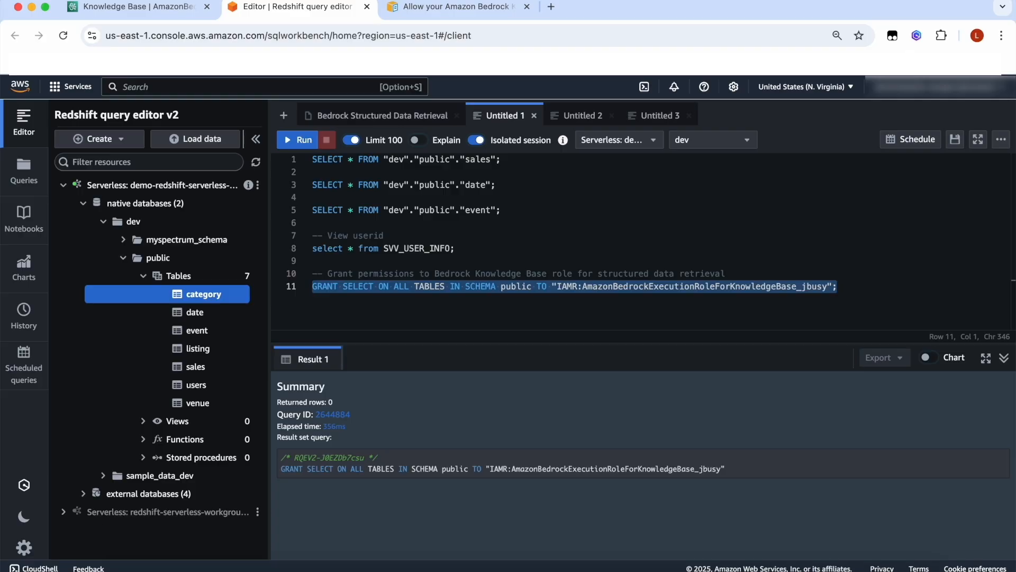
{"action": "left_click", "coordinate": [130, 8]}
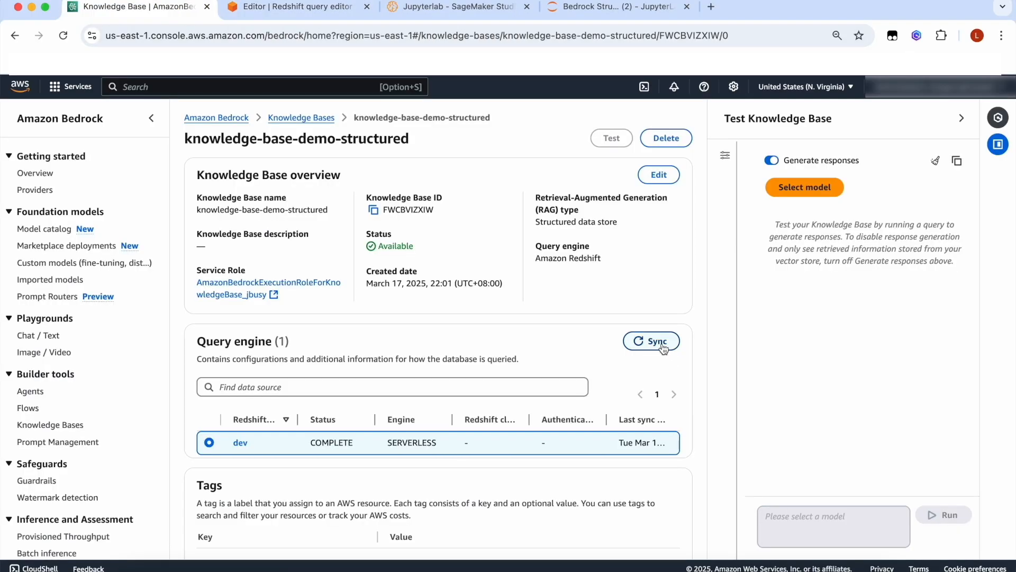
{"action": "left_click", "coordinate": [650, 341]}
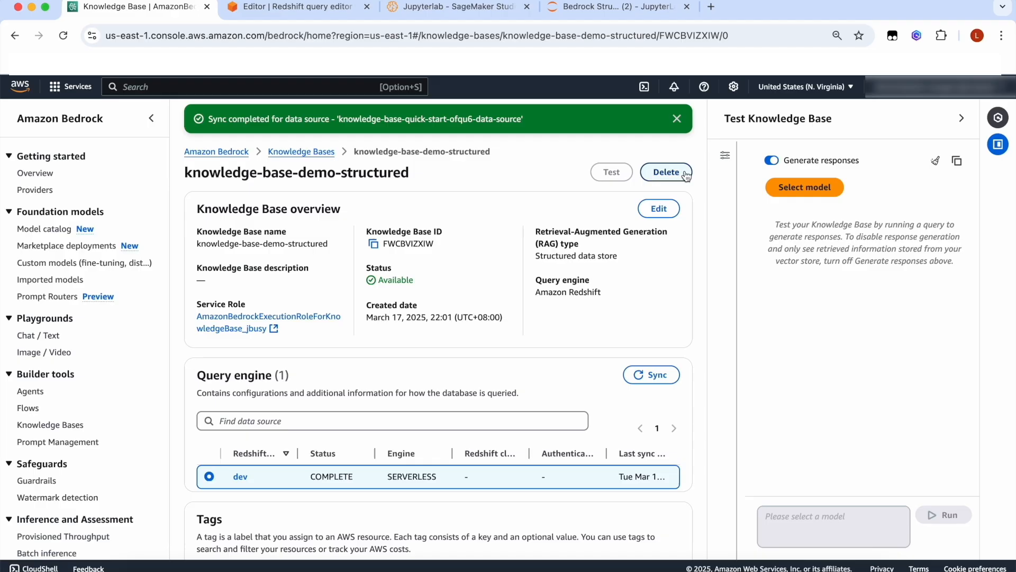
{"action": "mouse_move", "coordinate": [678, 120]}
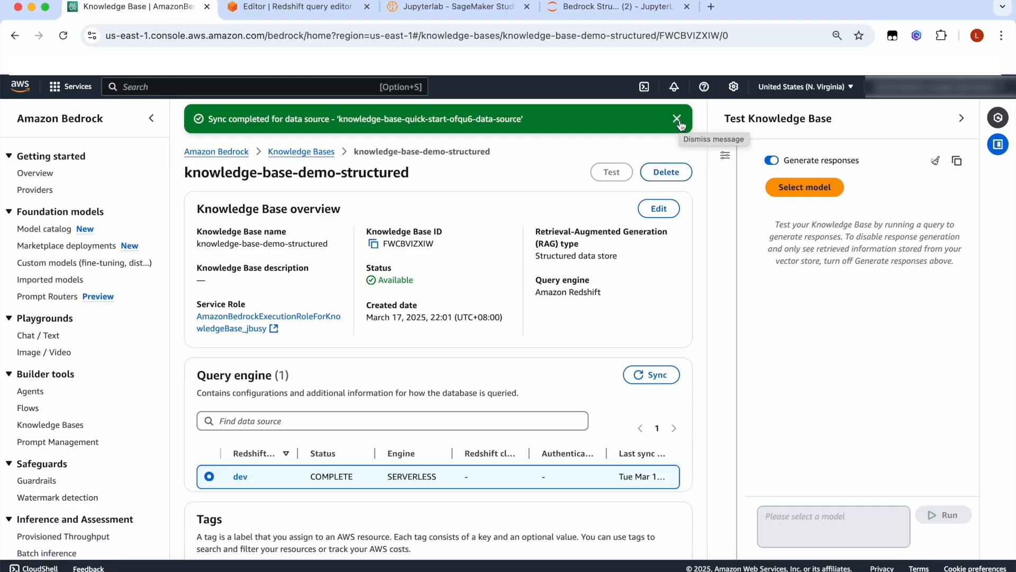
Dismiss the sync banner and select Anthropic Claude 3.5 Sonnet v2 for testing
{"action": "left_click", "coordinate": [678, 119]}
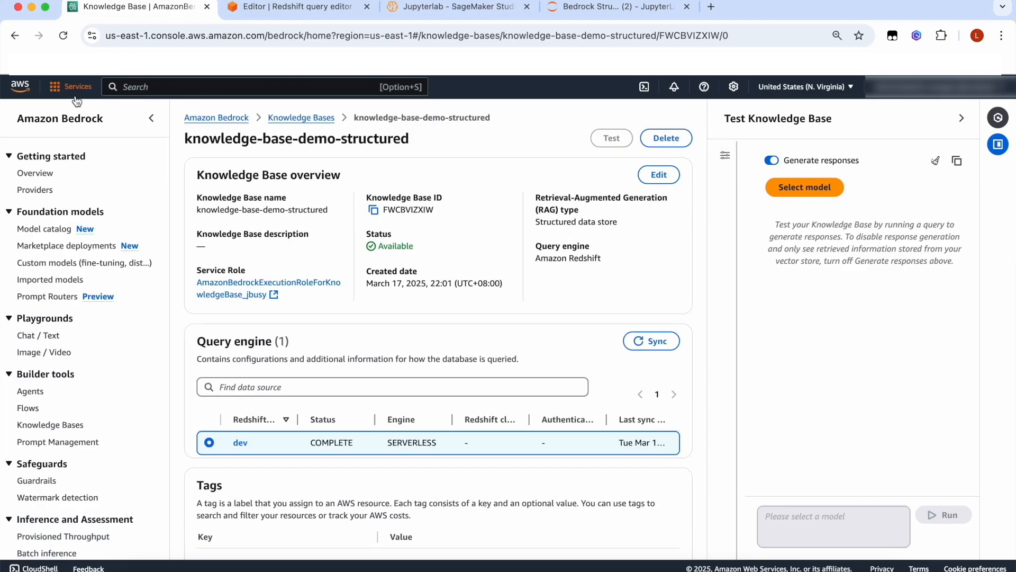
{"action": "left_click", "coordinate": [805, 187]}
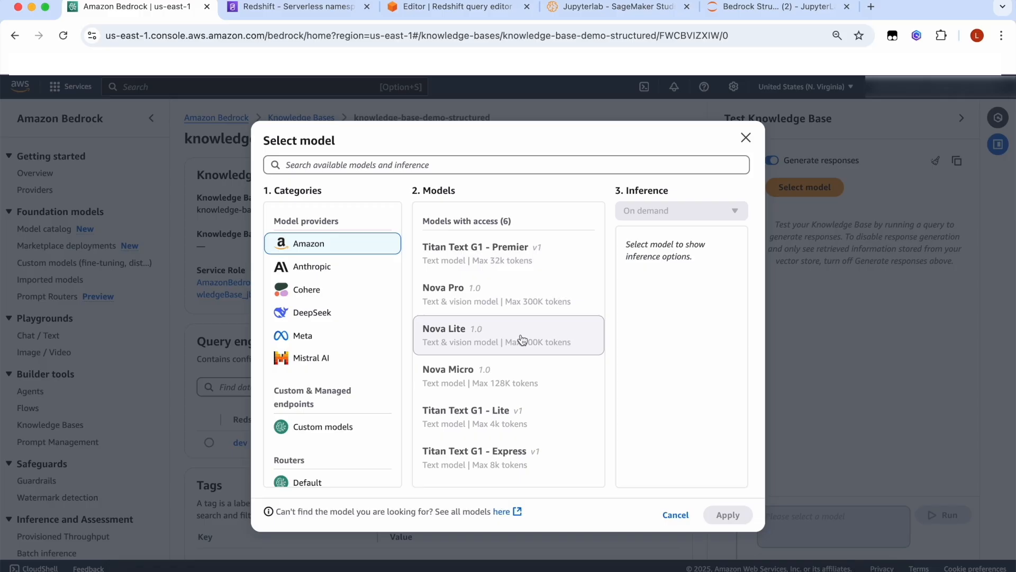
{"action": "left_click", "coordinate": [312, 267]}
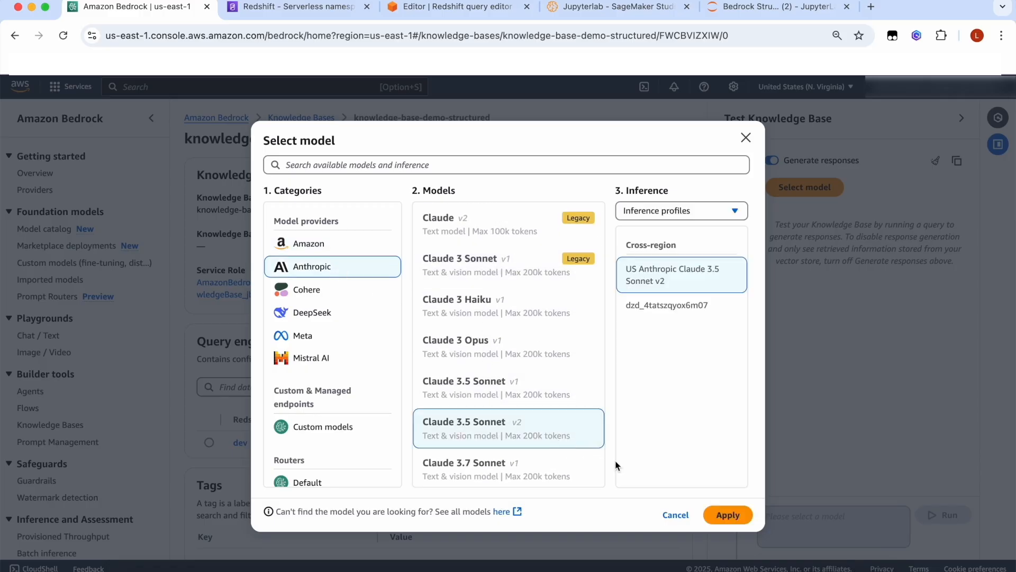
{"action": "left_click", "coordinate": [727, 515]}
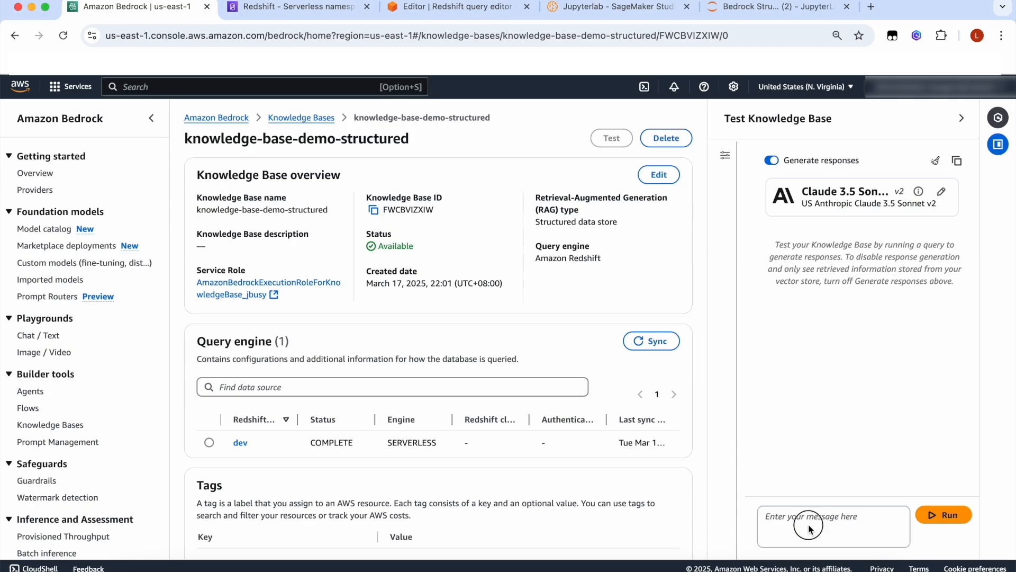
Ask 'What is the total sales?' and select the generated SUM query in the details
{"action": "left_click", "coordinate": [944, 514]}
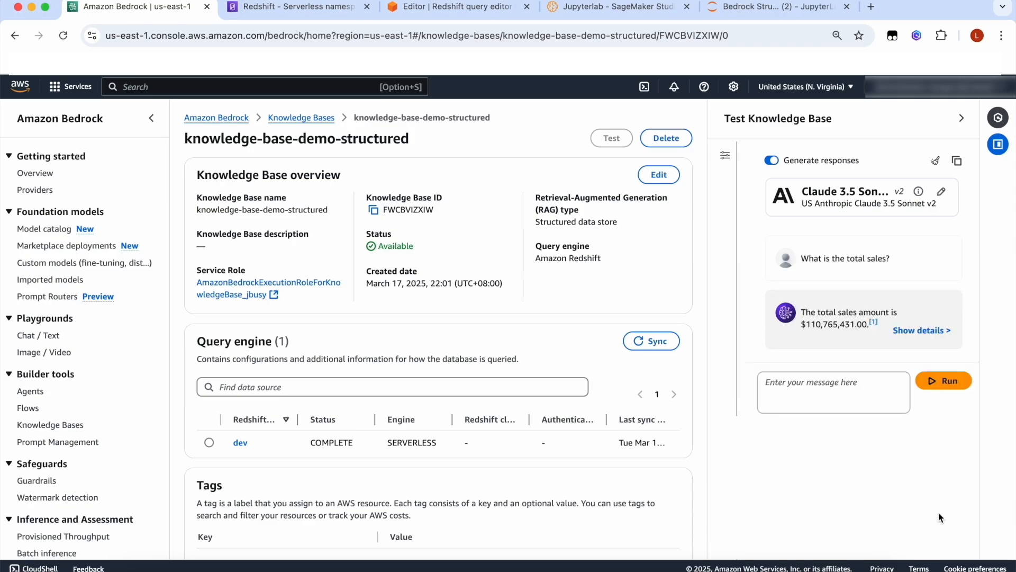
{"action": "left_click", "coordinate": [921, 330]}
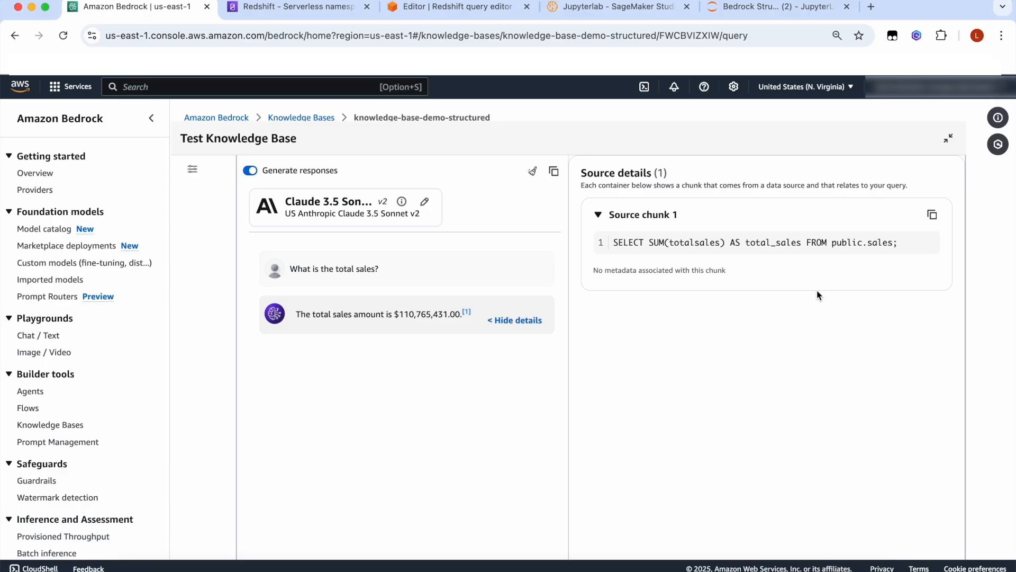
{"action": "left_click_drag", "start_coordinate": [667, 242], "coordinate": [897, 243]}
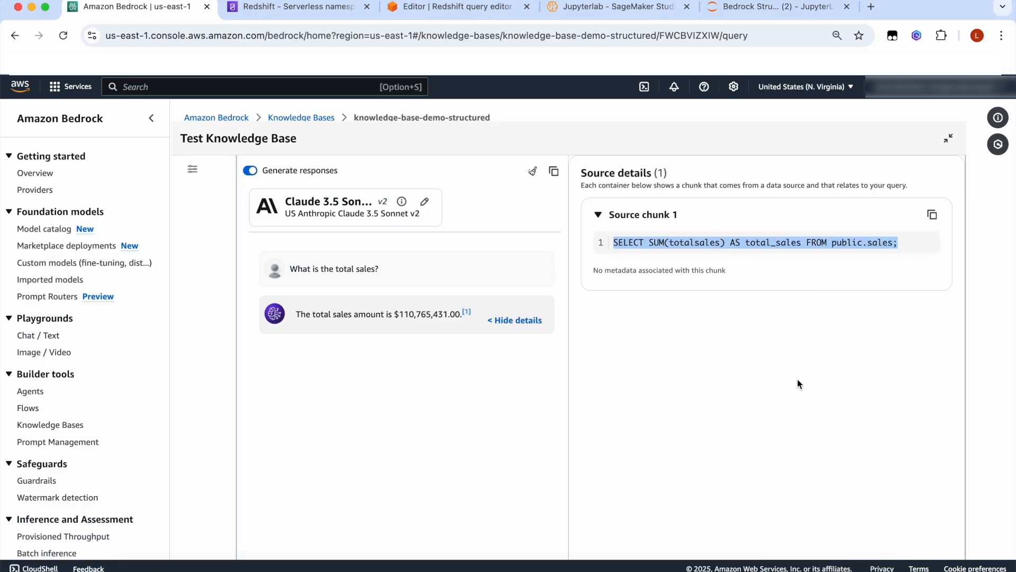
{"action": "left_click", "coordinate": [295, 7]}
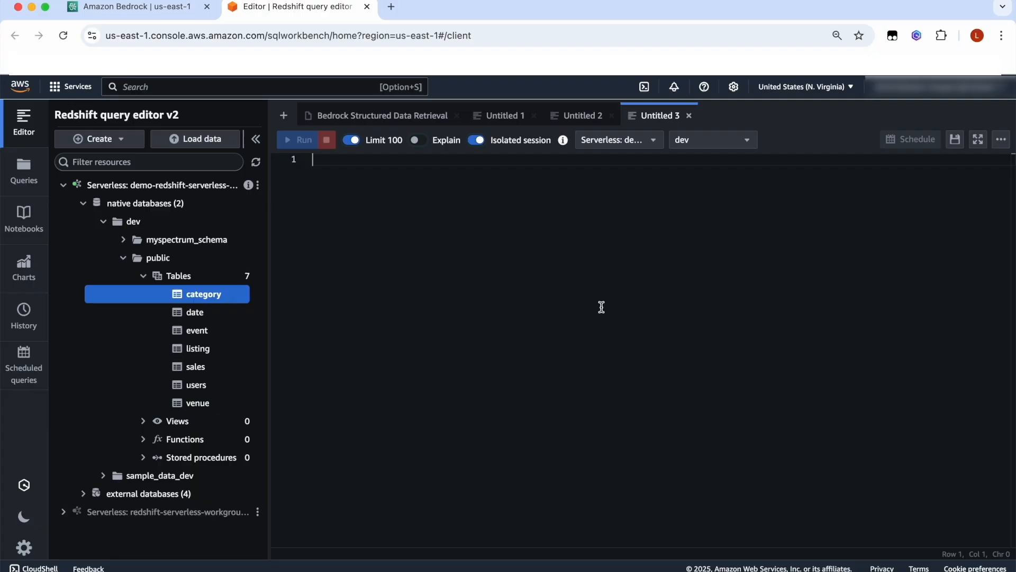
Run SELECT SUM(pricepaid) AS total_sales FROM public.sales, confirming 110765431
{"action": "type", "text": "SELECT SUM(pricepaid) AS total_sales FROM public.sales;"}
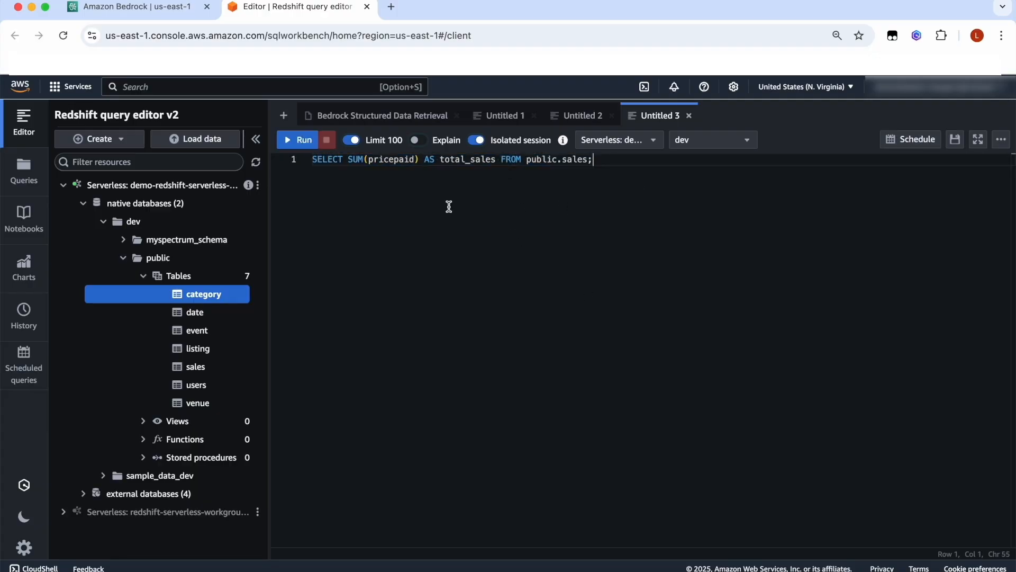
{"action": "left_click", "coordinate": [297, 139]}
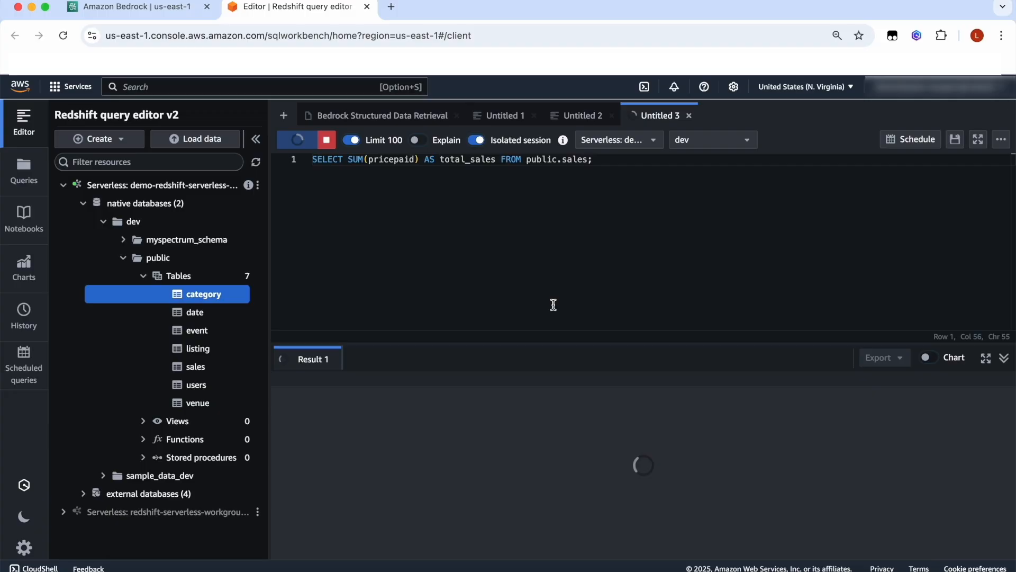
{"action": "left_click", "coordinate": [297, 139]}
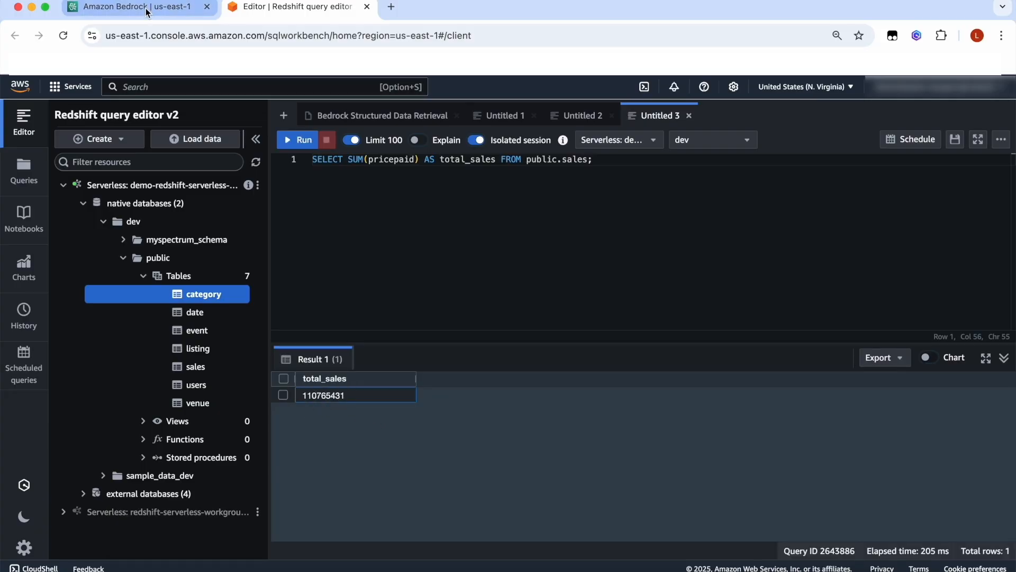
Run the SYS_QUERY_HISTORY query to list user 104's SELECT queries
{"action": "left_click", "coordinate": [135, 7]}
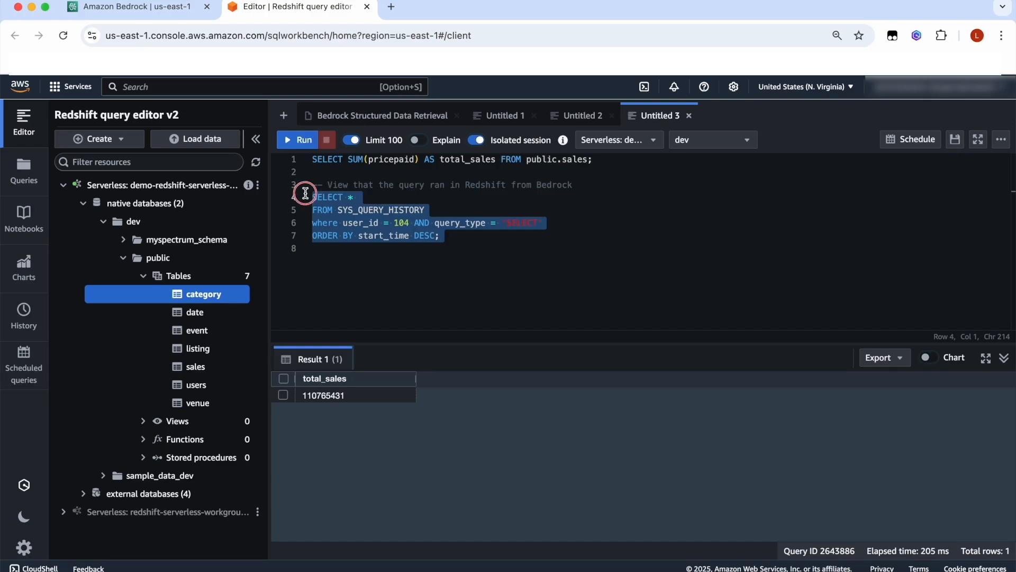
{"action": "left_click", "coordinate": [298, 139]}
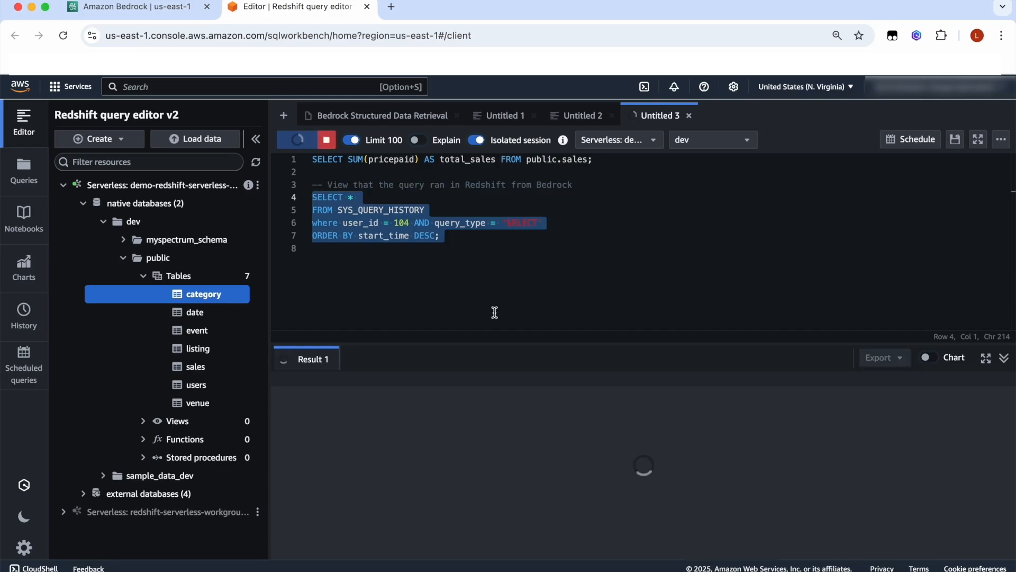
{"action": "left_click", "coordinate": [298, 140]}
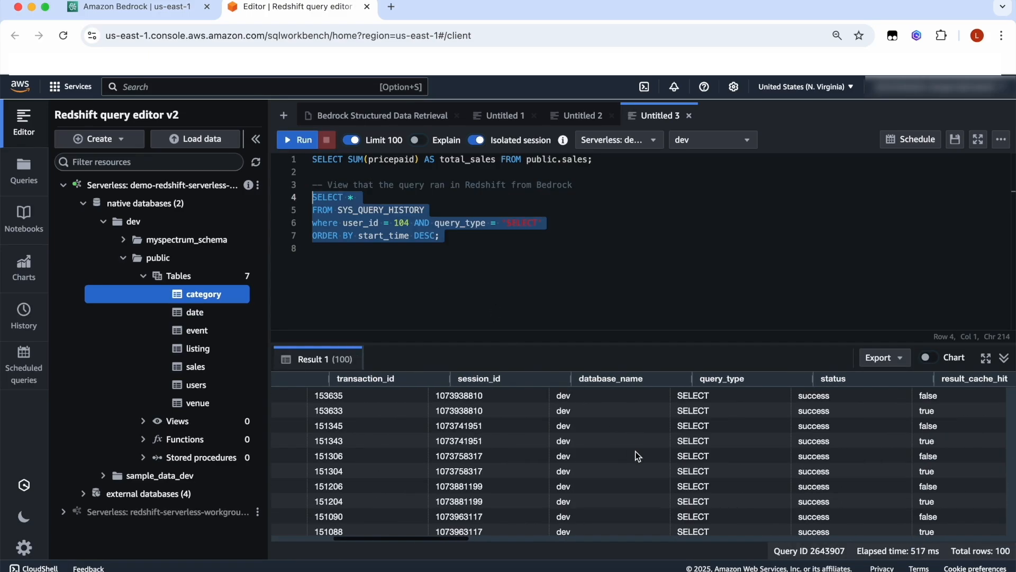
{"action": "scroll", "scroll_direction": "right", "scroll_amount": 3}
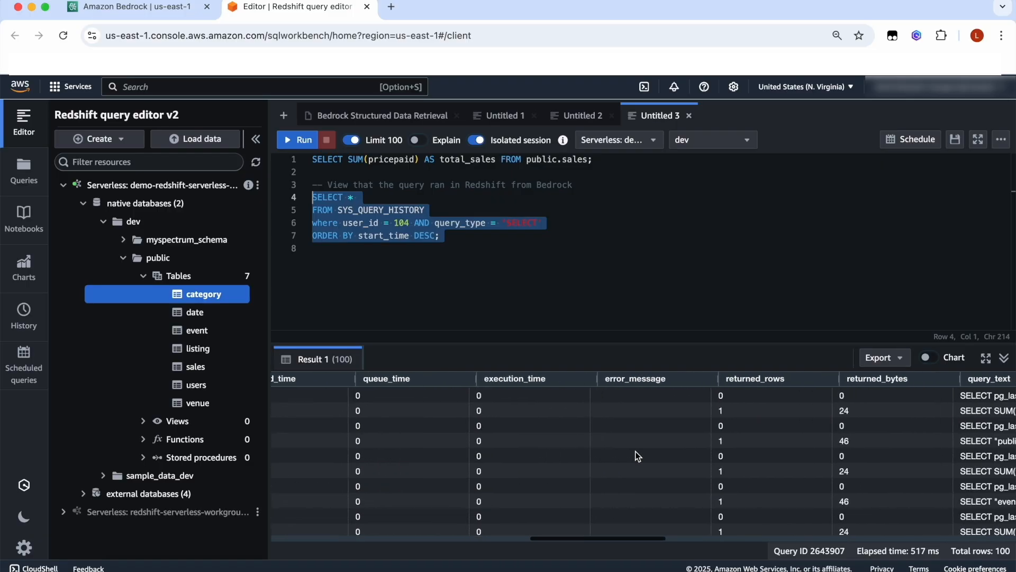
{"action": "scroll", "scroll_direction": "right", "scroll_amount": 3}
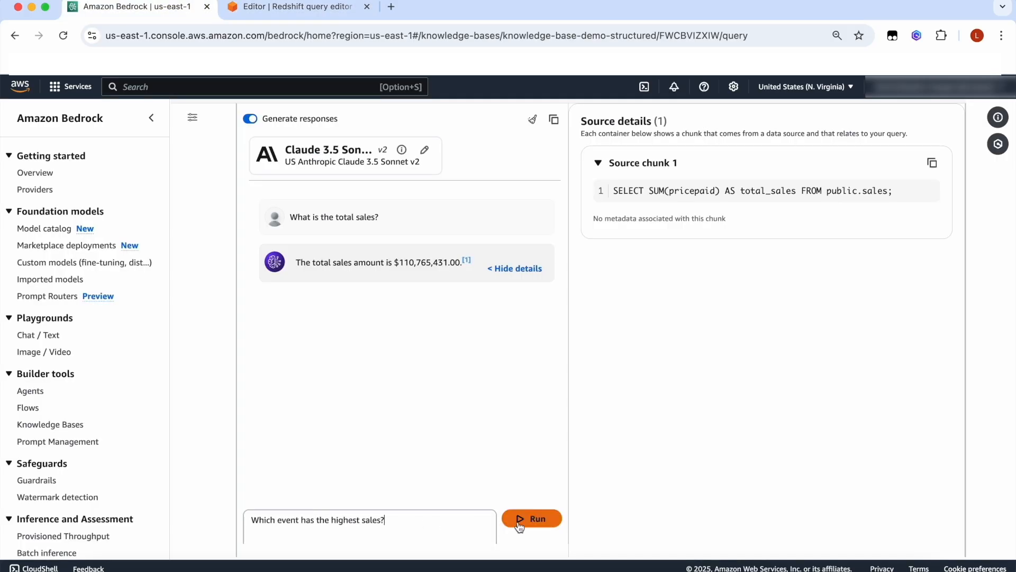
Ask which event has the highest sales and review Mamma Mia!'s $1,135,454.00 and its SQL
{"action": "left_click", "coordinate": [531, 518]}
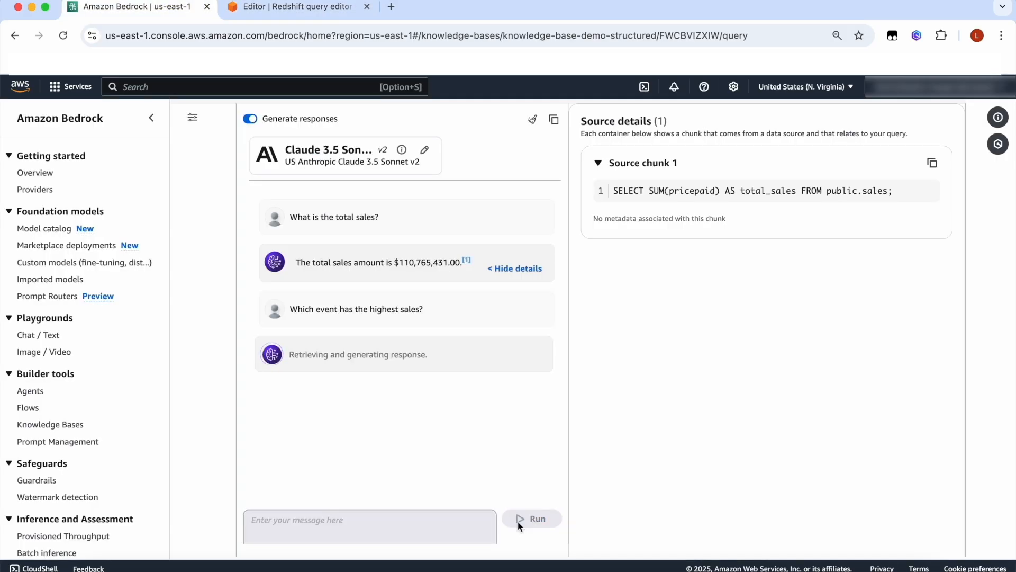
{"action": "left_click", "coordinate": [531, 518]}
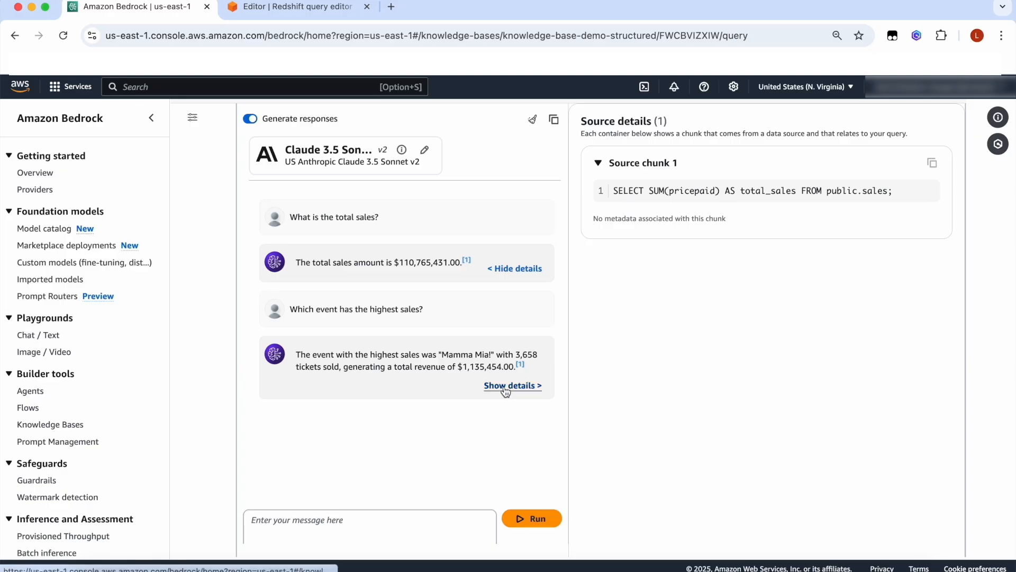
{"action": "double_click", "coordinate": [465, 354]}
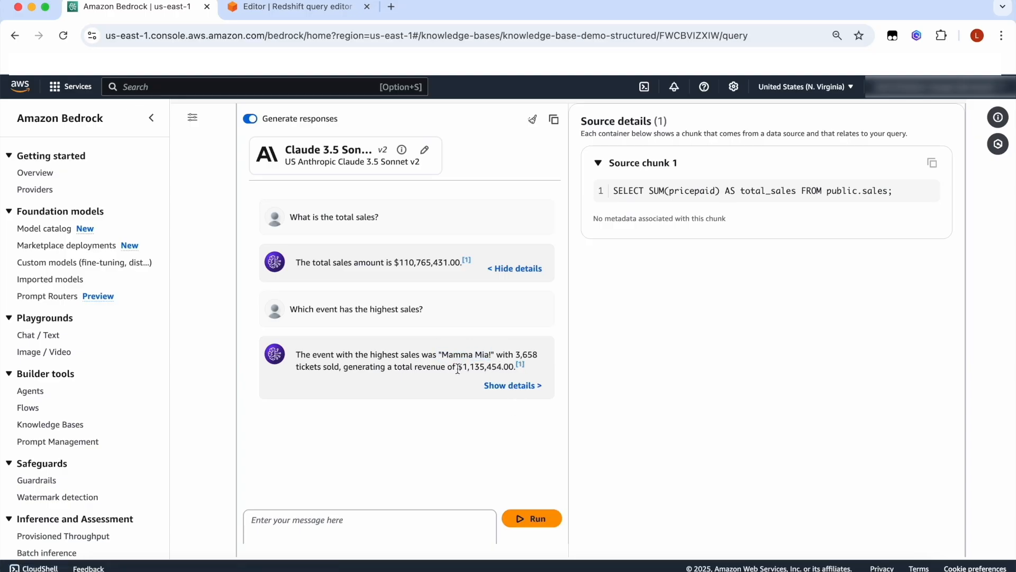
{"action": "left_click", "coordinate": [511, 385]}
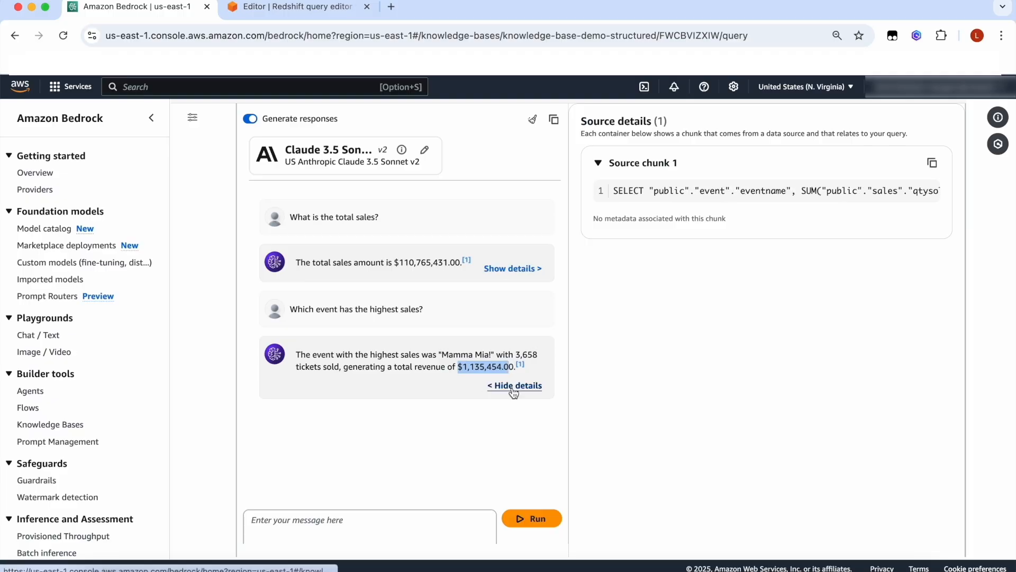
{"action": "left_click", "coordinate": [597, 163]}
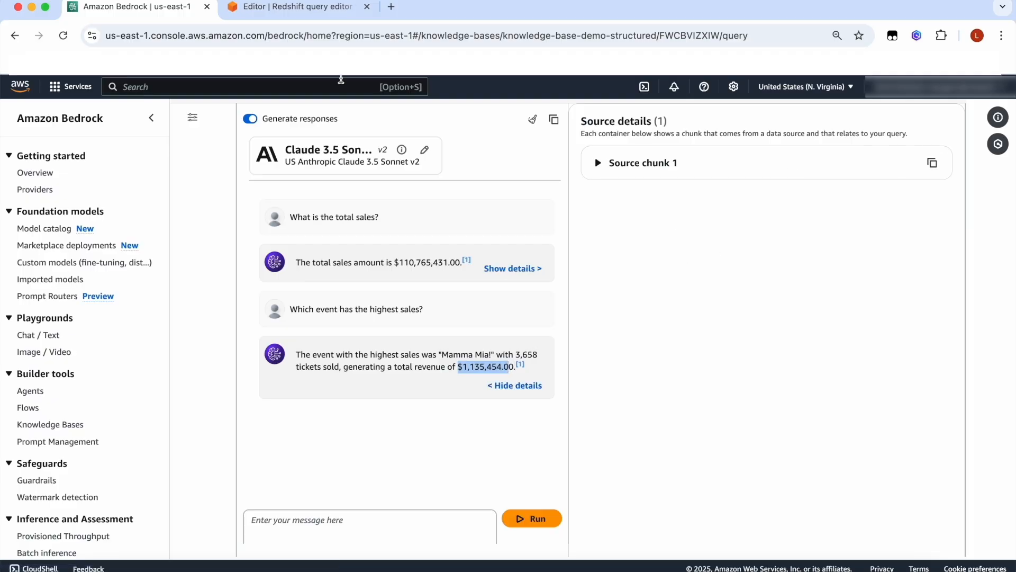
{"action": "left_click", "coordinate": [295, 7]}
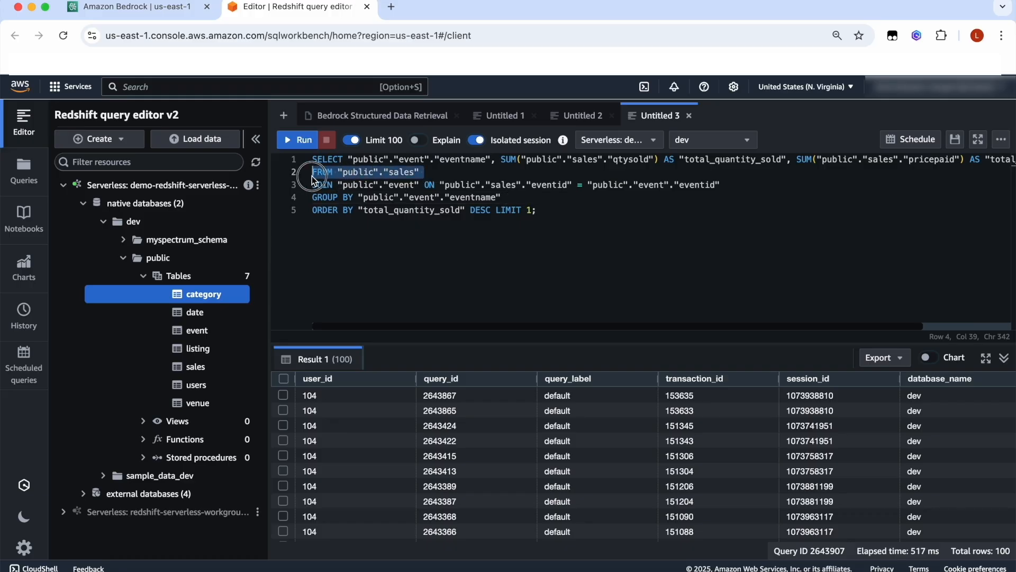
Run Bedrock's join query, returning Mamma Mia! with 3658 tickets and 1135454 sales
{"action": "left_click_drag", "start_coordinate": [313, 171], "coordinate": [420, 185]}
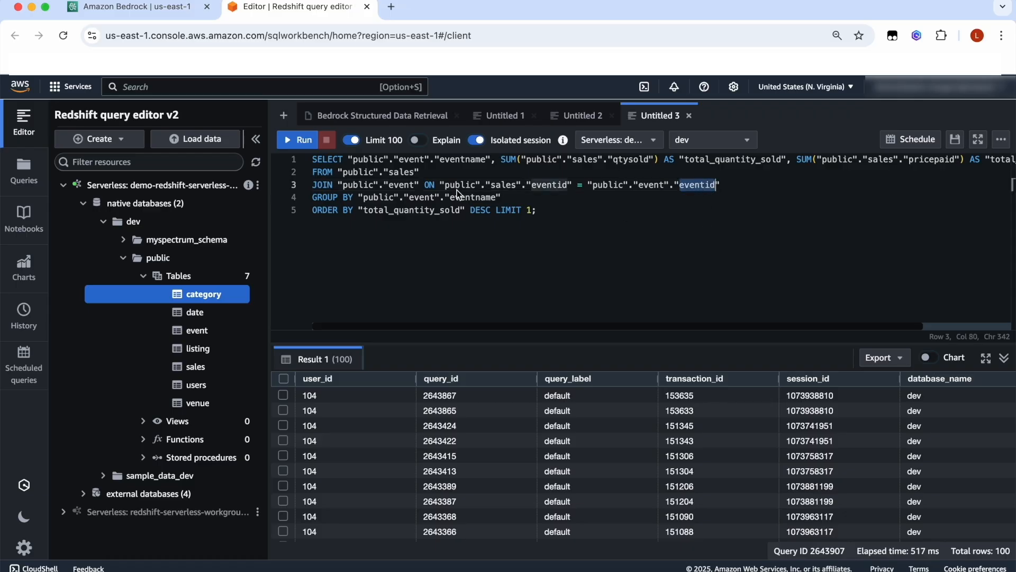
{"action": "left_click", "coordinate": [333, 196]}
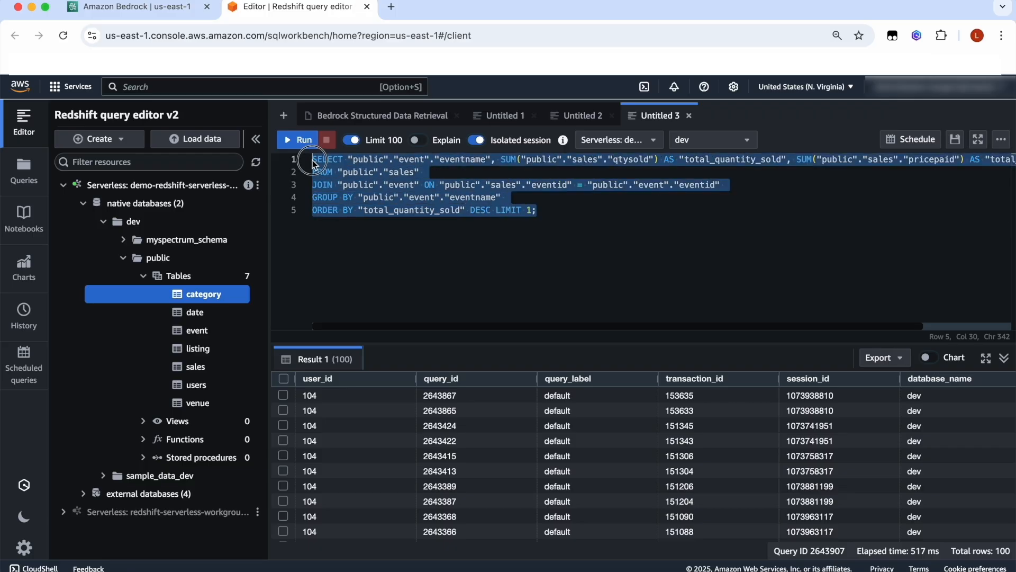
{"action": "left_click", "coordinate": [303, 139]}
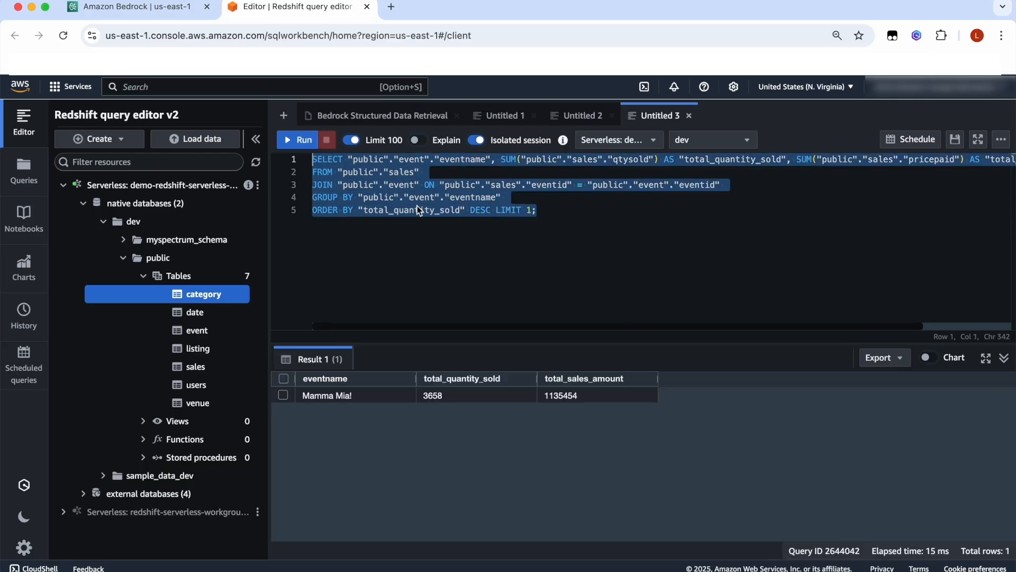
{"action": "mouse_move", "coordinate": [408, 424]}
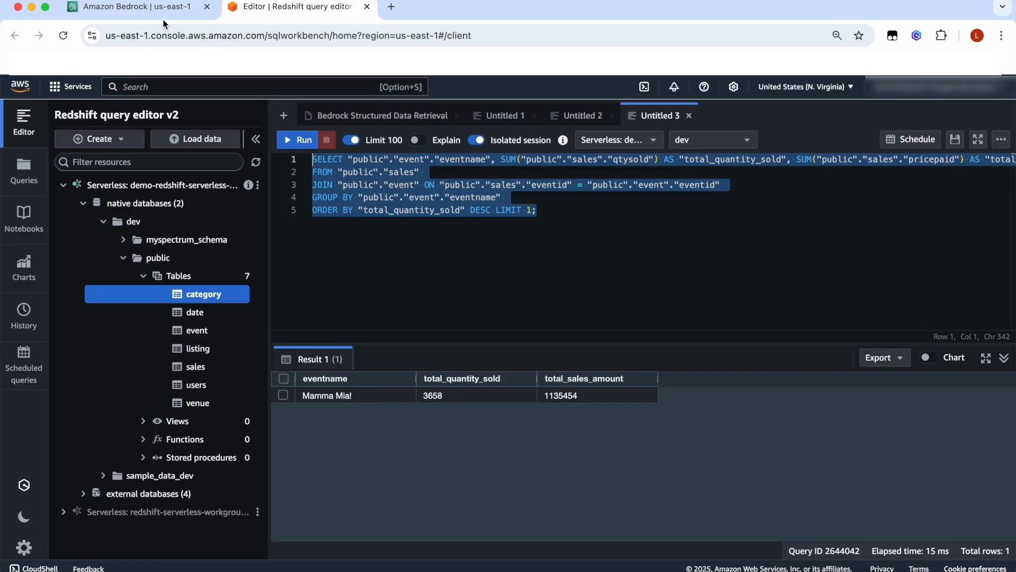
Ask Bedrock if holidays sell more: $658.79 holiday versus $642.05 non-holiday average
{"action": "left_click", "coordinate": [129, 7]}
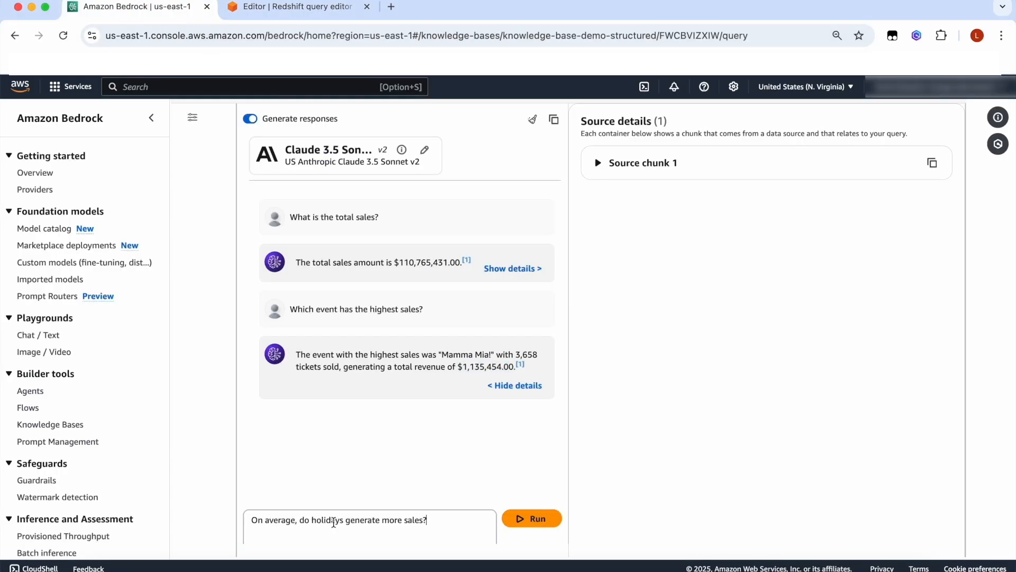
{"action": "left_click", "coordinate": [531, 517]}
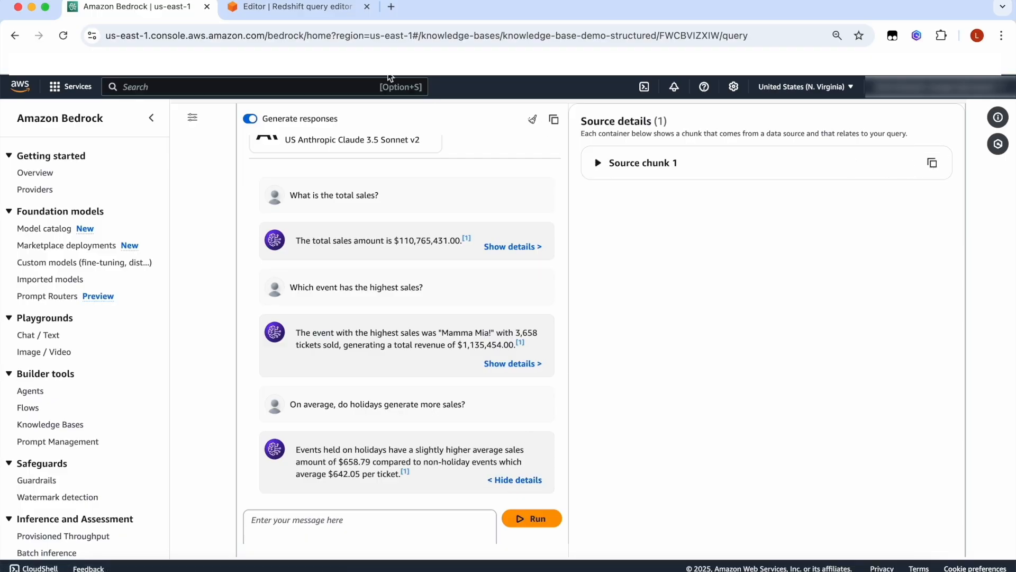
{"action": "left_click", "coordinate": [295, 6]}
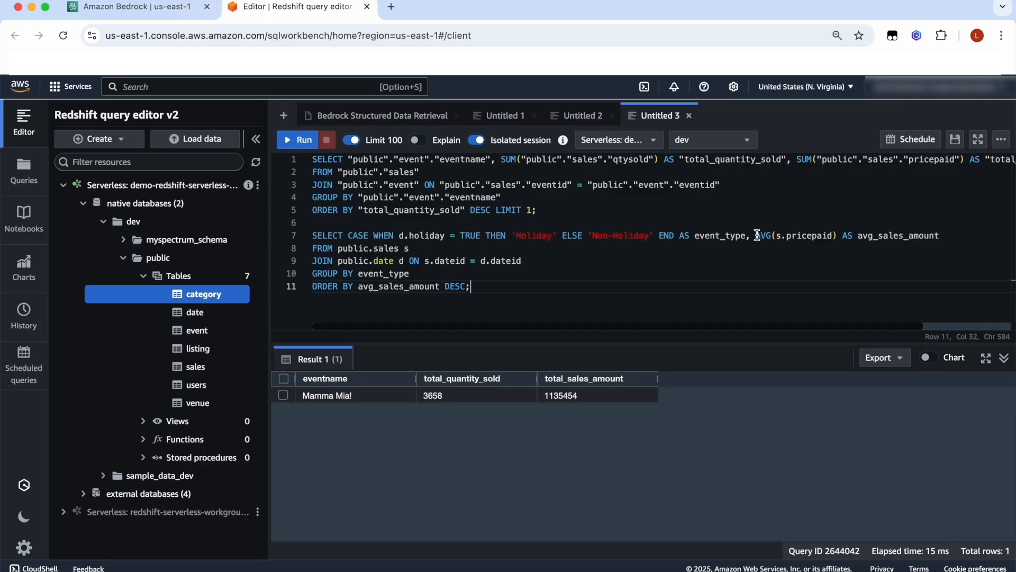
Run the CASE WHEN holiday query, confirming Holiday 658.79 versus Non-Holiday 642.05
{"action": "left_click", "coordinate": [412, 248]}
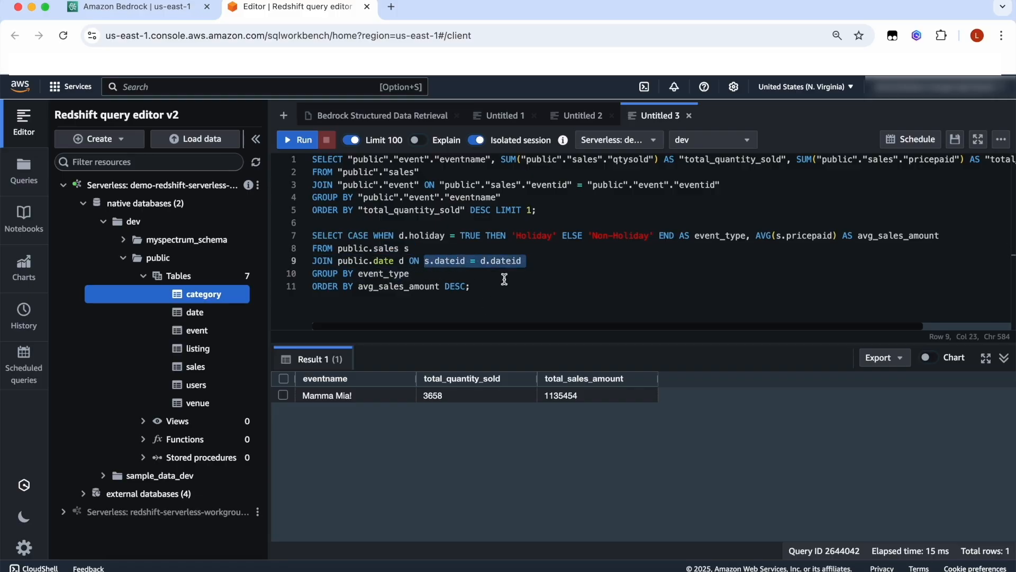
{"action": "double_click", "coordinate": [384, 274]}
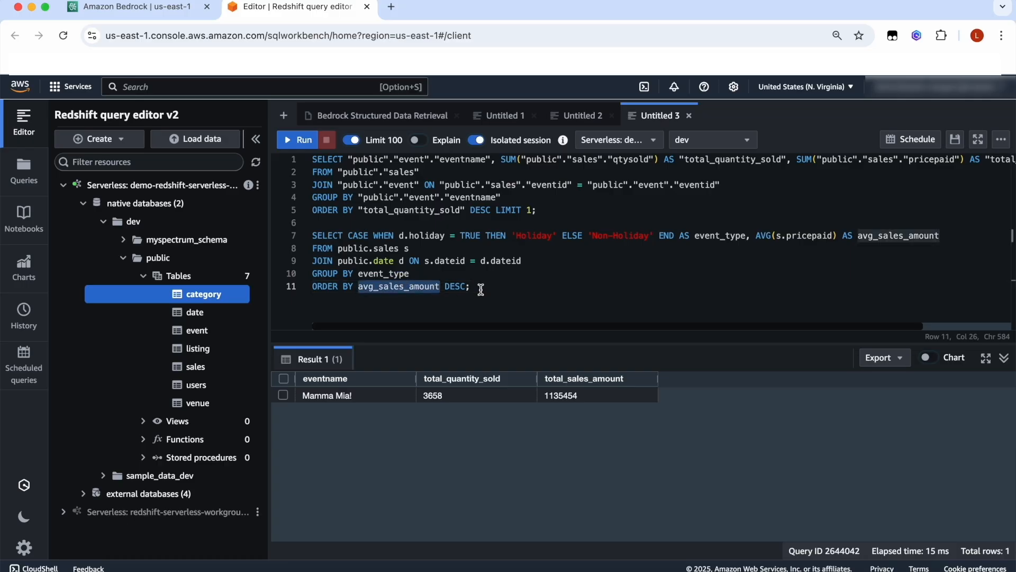
{"action": "left_click", "coordinate": [298, 139]}
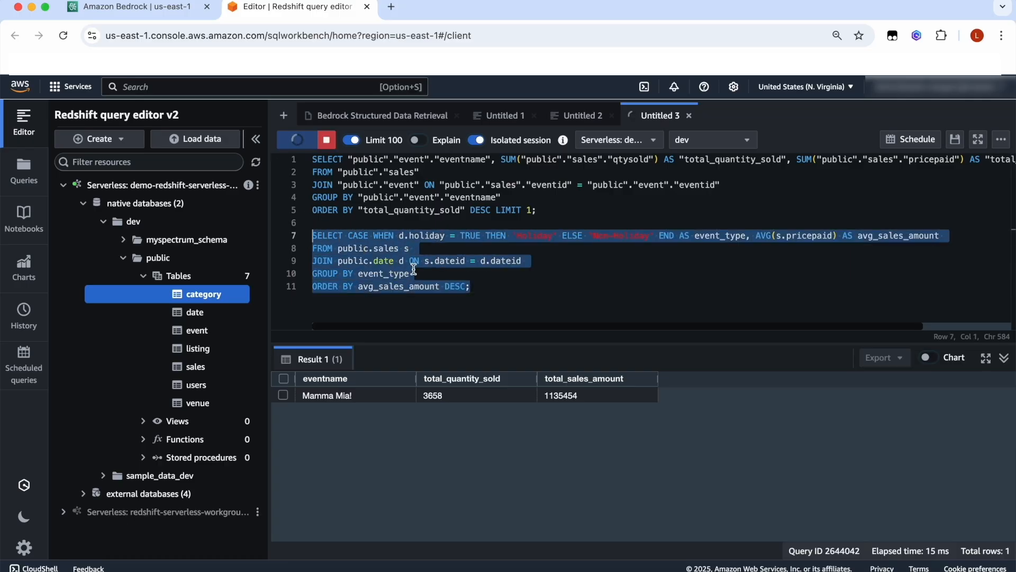
{"action": "left_click", "coordinate": [298, 140]}
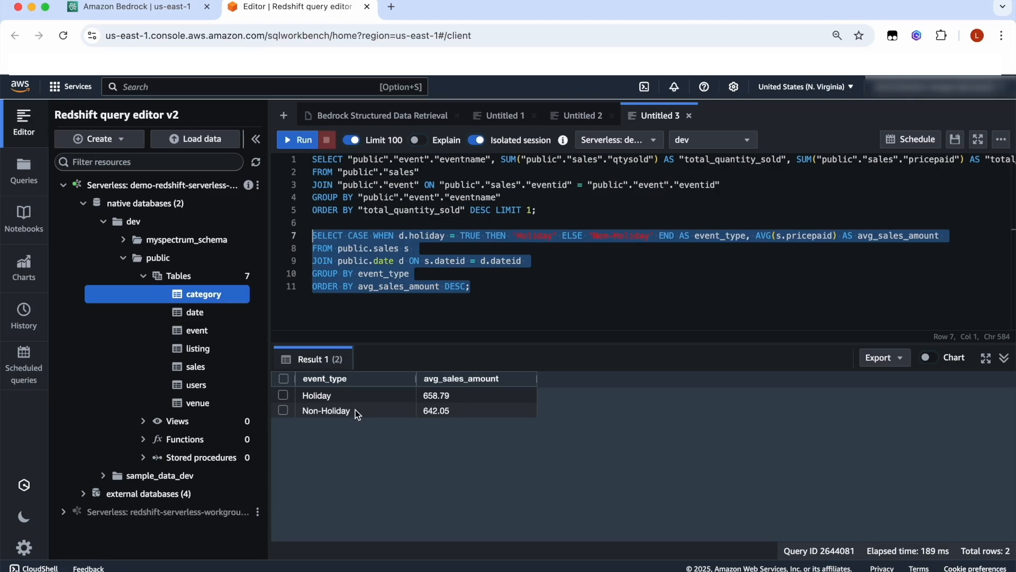
{"action": "left_click", "coordinate": [129, 7]}
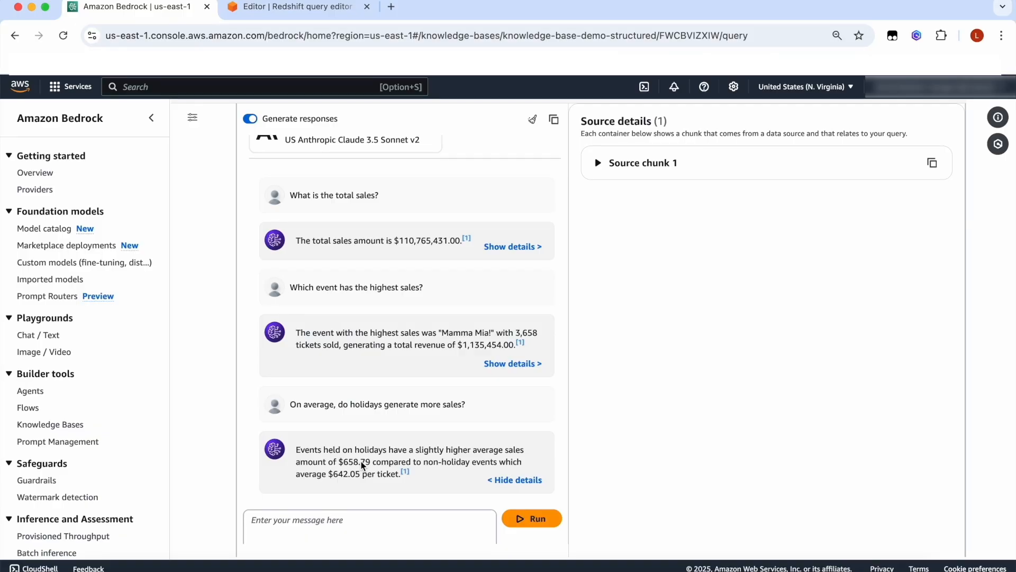
Ask which weekday sells most and show details: Sunday leads at $16,198,636
{"action": "left_click", "coordinate": [370, 519]}
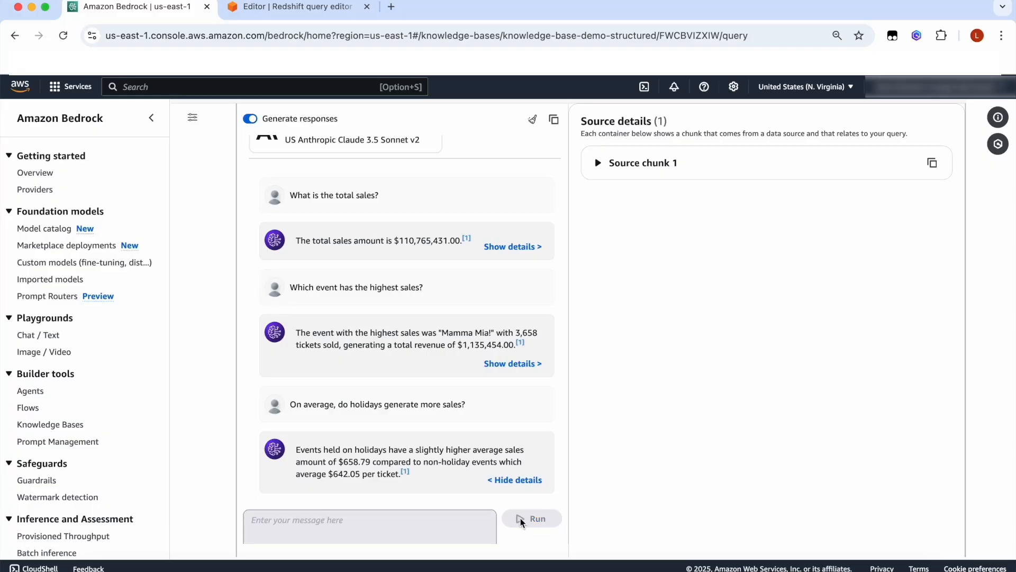
{"action": "left_click", "coordinate": [536, 517]}
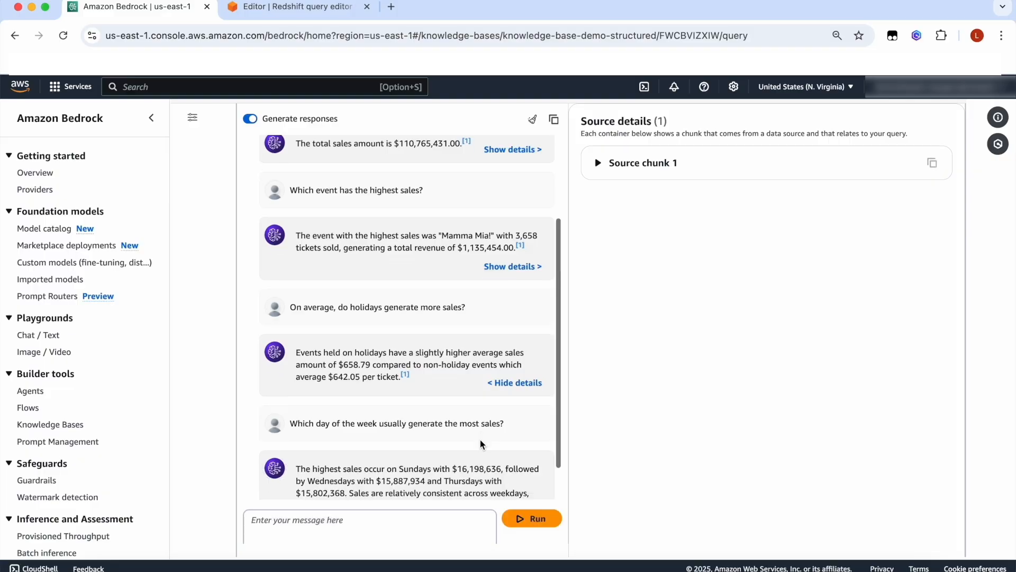
{"action": "scroll", "scroll_direction": "down", "scroll_amount": 3}
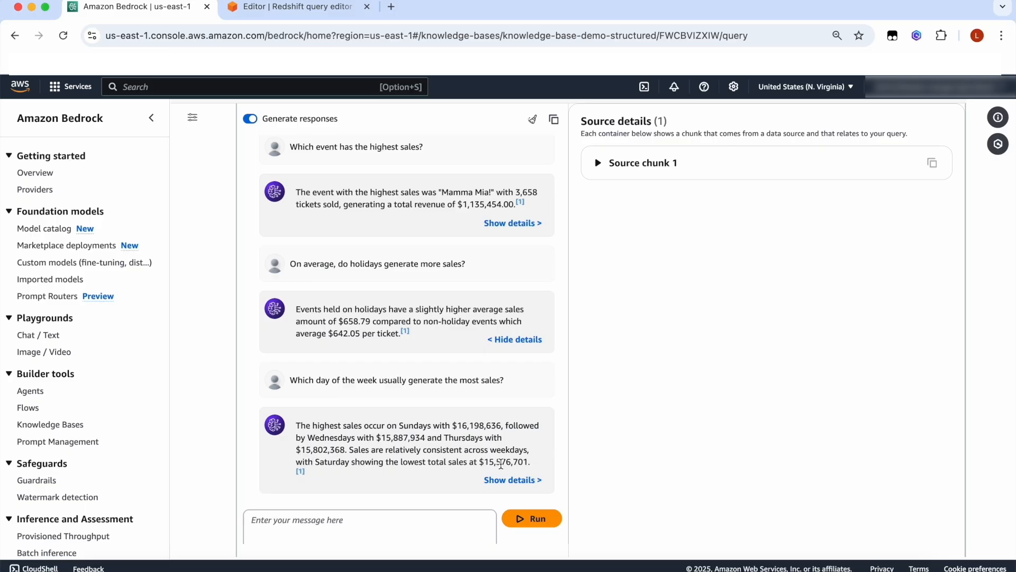
{"action": "left_click", "coordinate": [512, 480]}
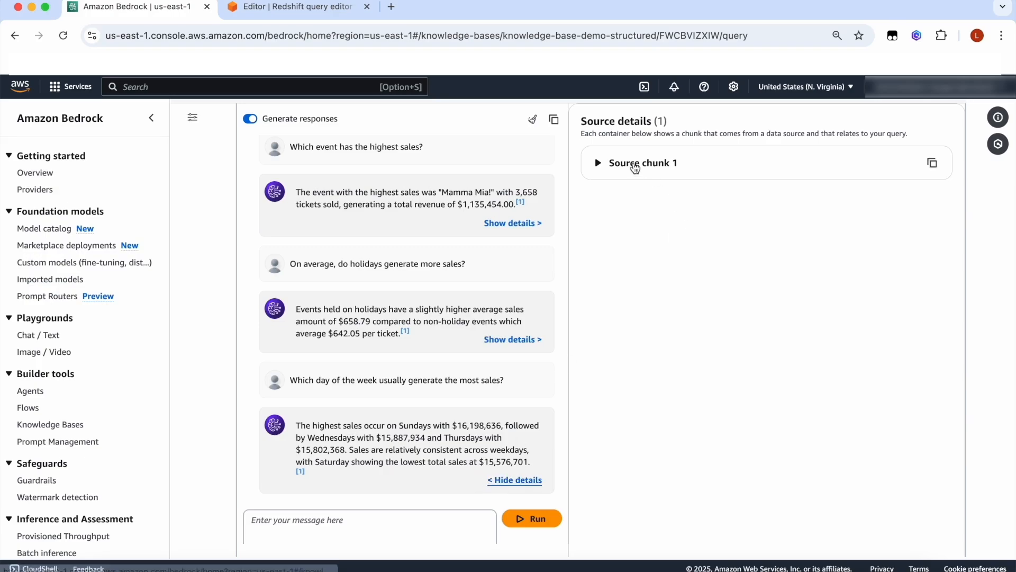
{"action": "left_click", "coordinate": [295, 6]}
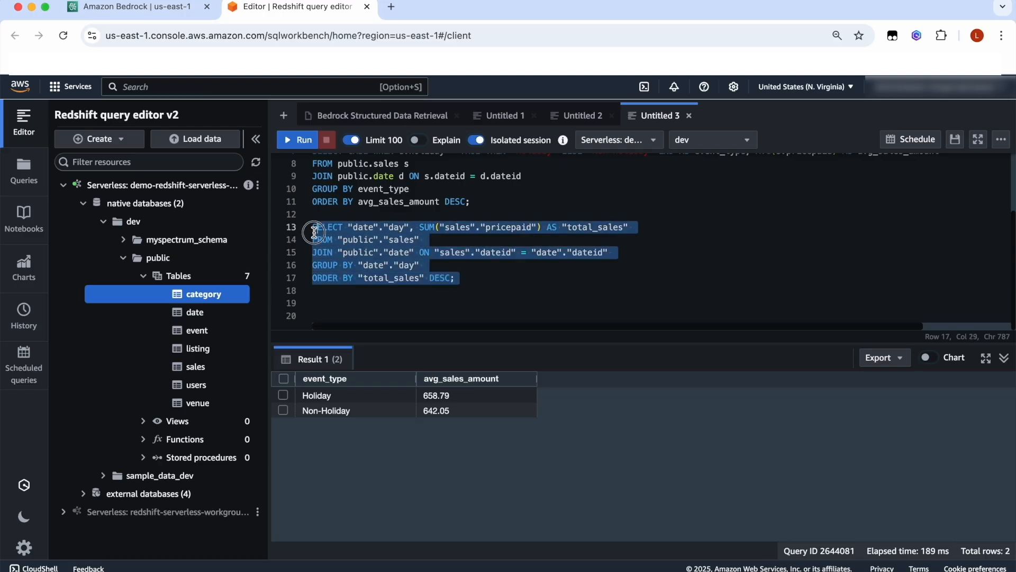
Run the day/total_sales query: Sunday highest at 16198636, Saturday lowest at 15576701
{"action": "left_click", "coordinate": [303, 139]}
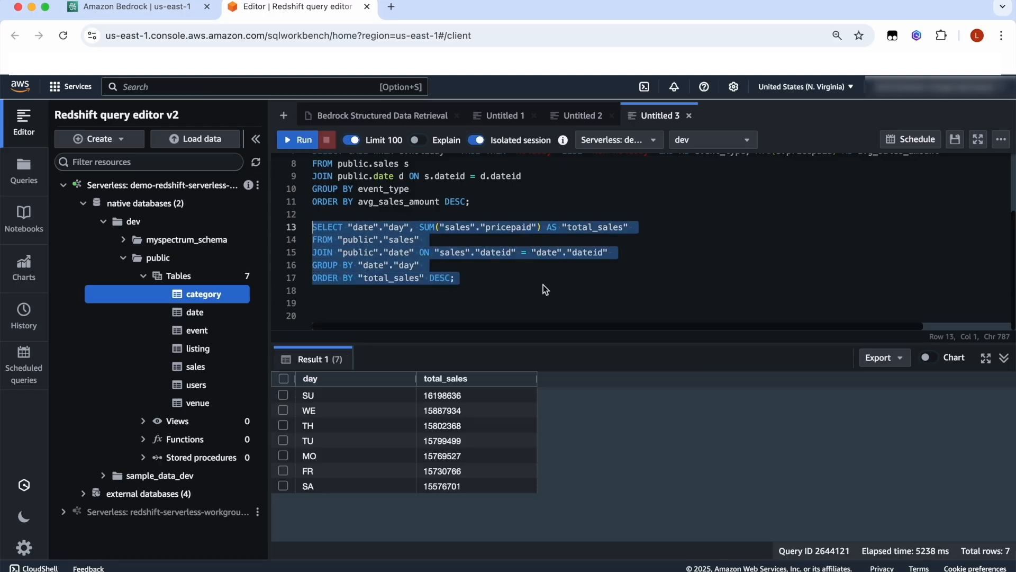
{"action": "mouse_move", "coordinate": [384, 417]}
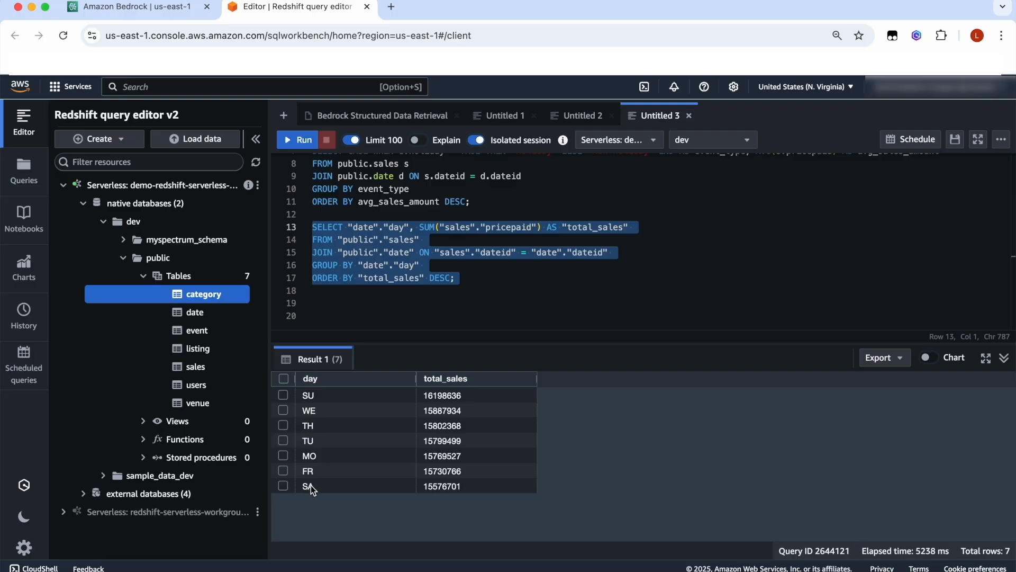
{"action": "mouse_move", "coordinate": [470, 419]}
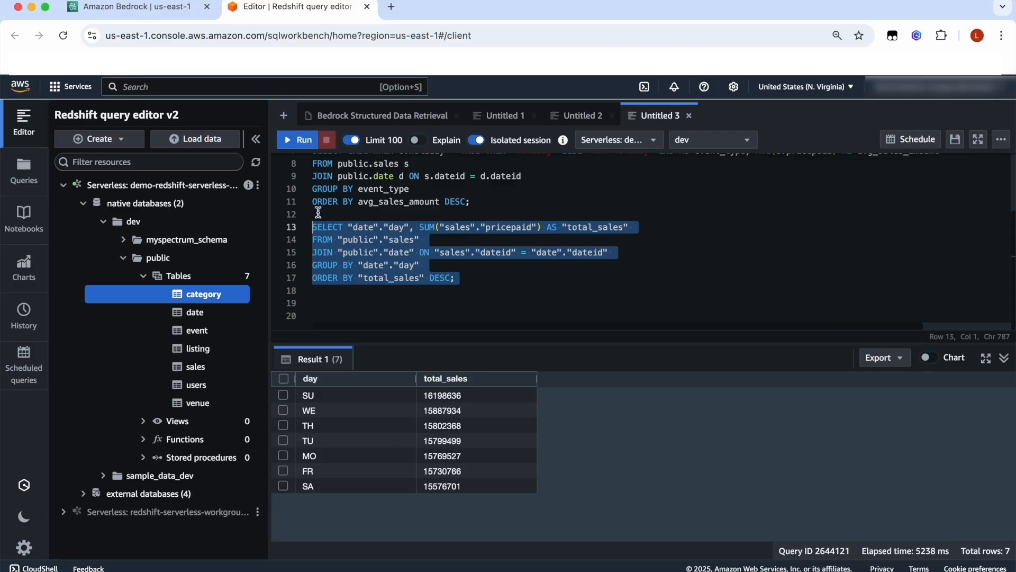
{"action": "left_click", "coordinate": [130, 6]}
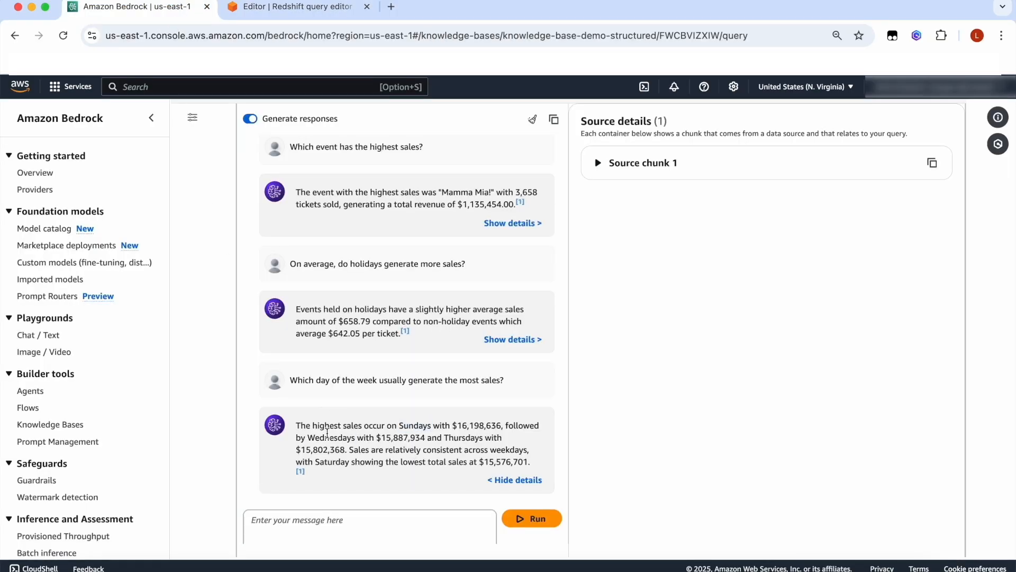
Ask which time of day has most ticket transactions; 1 AM leads with 31,450 tickets
{"action": "double_click", "coordinate": [463, 437]}
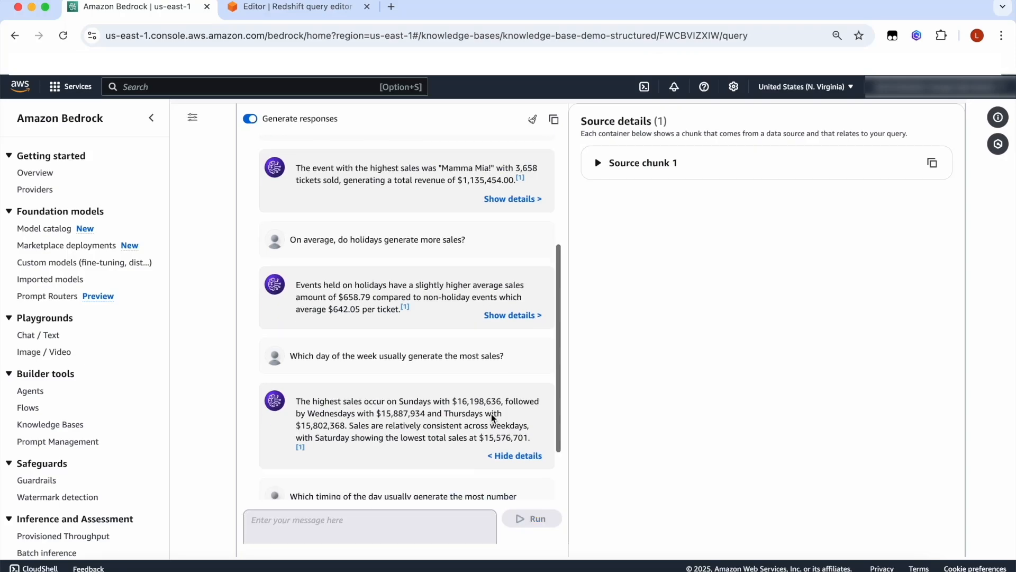
{"action": "scroll", "scroll_direction": "down", "scroll_amount": 3}
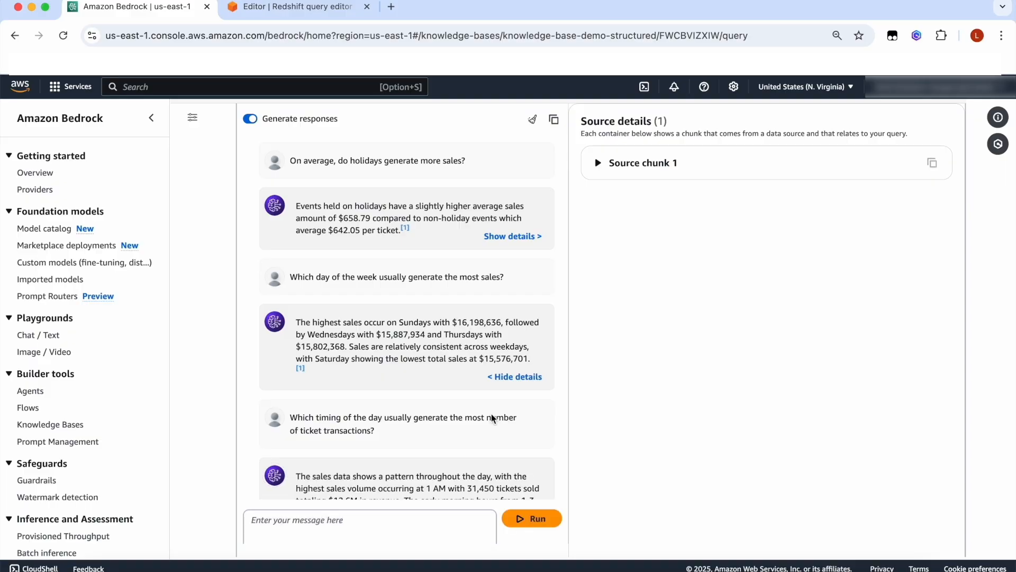
{"action": "scroll", "scroll_direction": "down", "scroll_amount": 3}
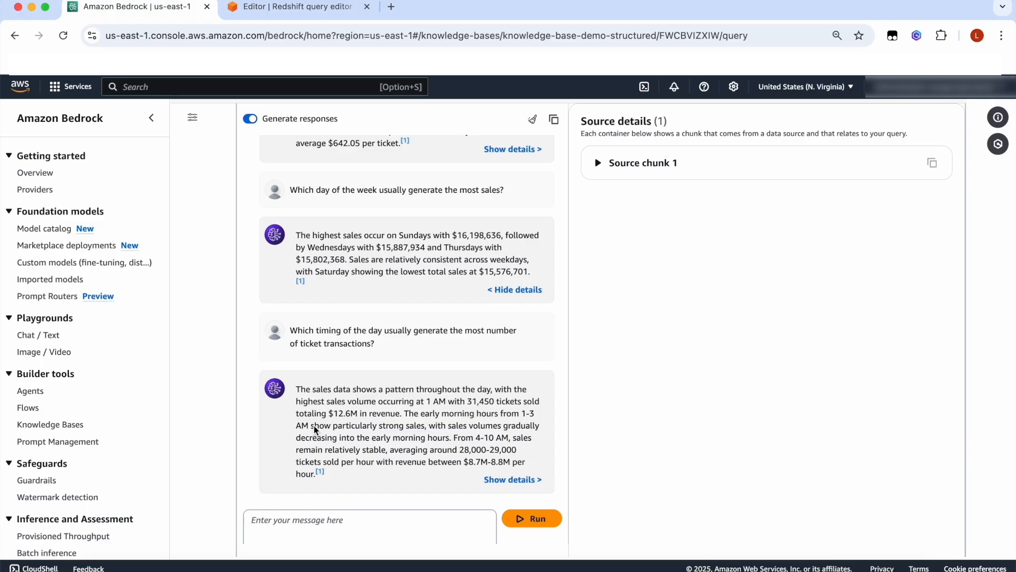
{"action": "left_click_drag", "start_coordinate": [296, 437], "coordinate": [493, 436]}
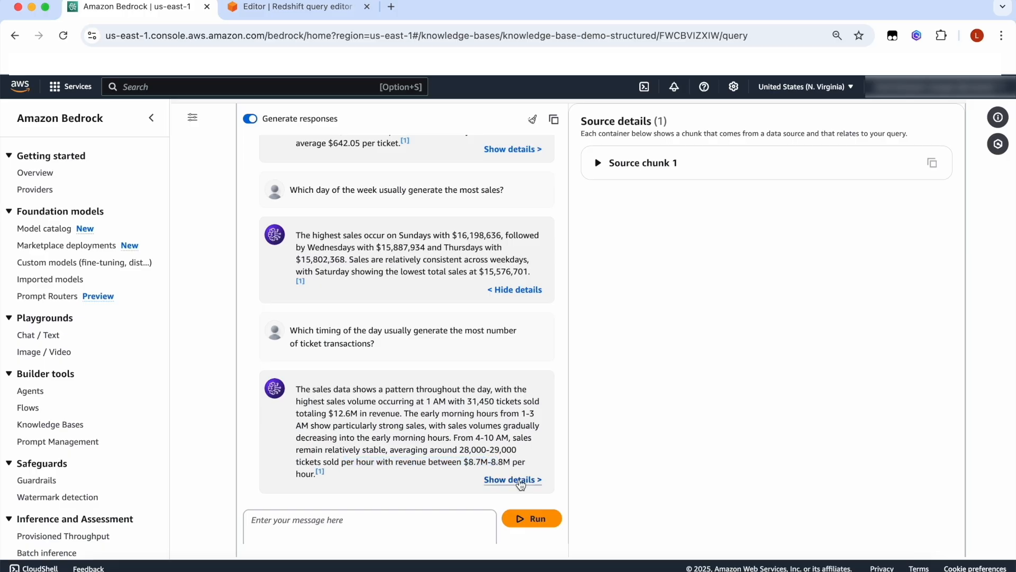
{"action": "left_click", "coordinate": [512, 480]}
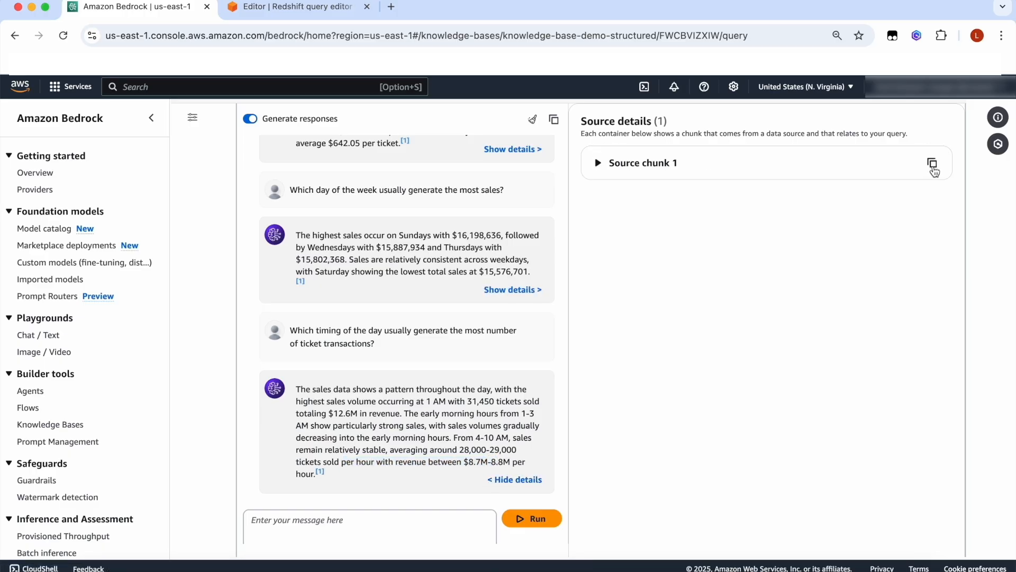
{"action": "left_click", "coordinate": [295, 7]}
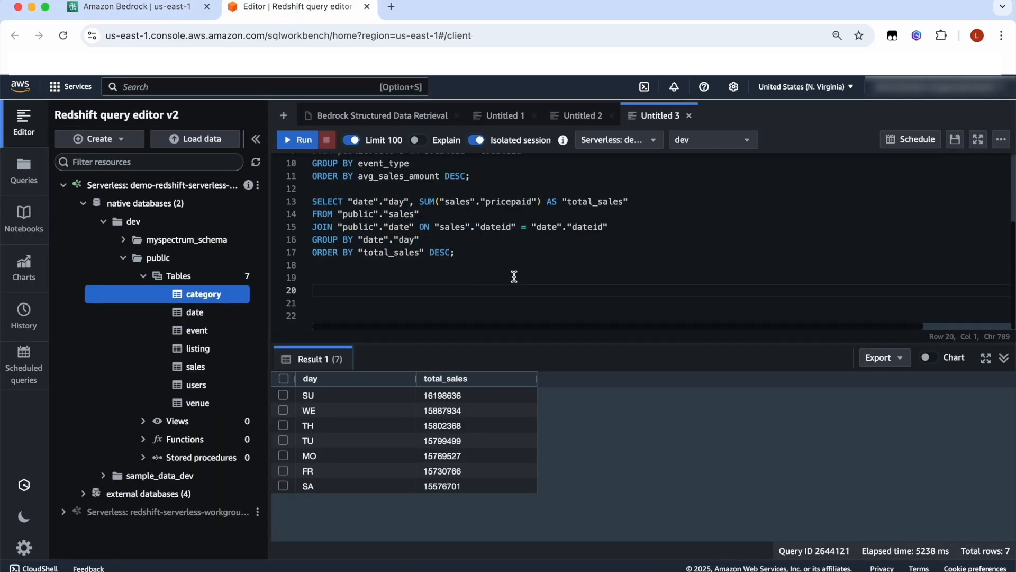
Paste the Bedrock-generated EXTRACT(HOUR) query into Untitled 3 in Redshift
{"action": "left_click", "coordinate": [302, 140]}
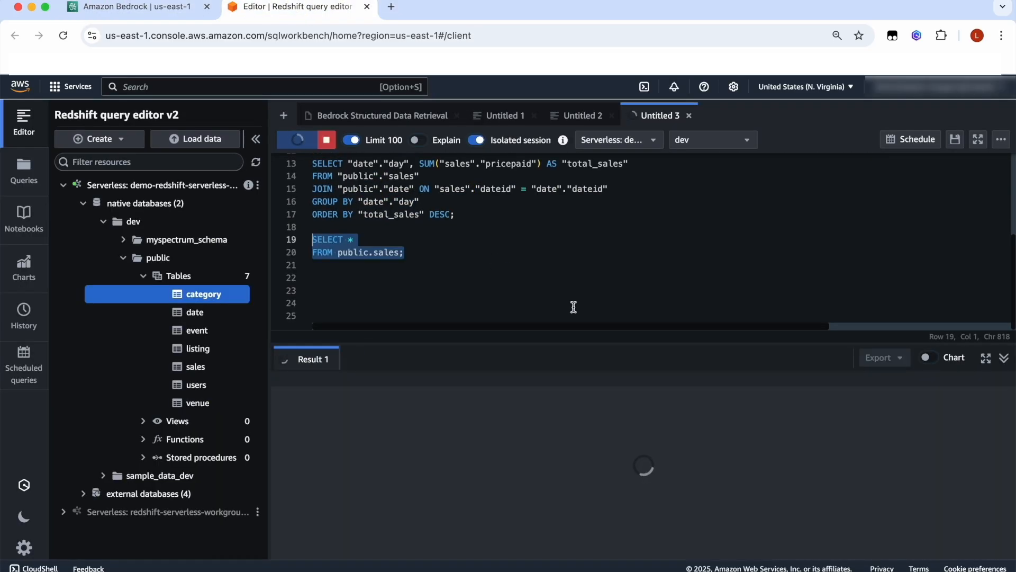
{"action": "left_click", "coordinate": [297, 139]}
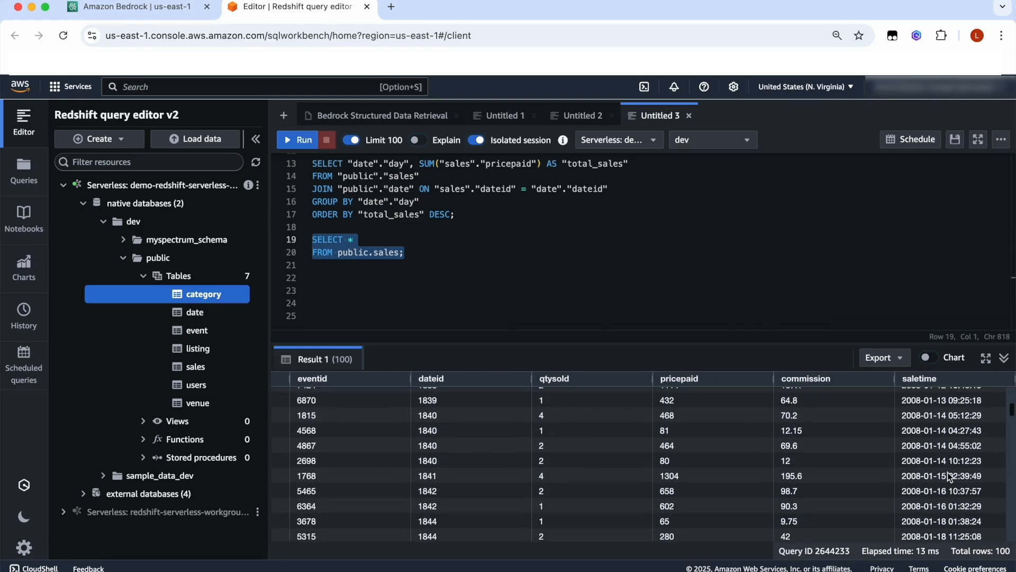
{"action": "left_click", "coordinate": [130, 7]}
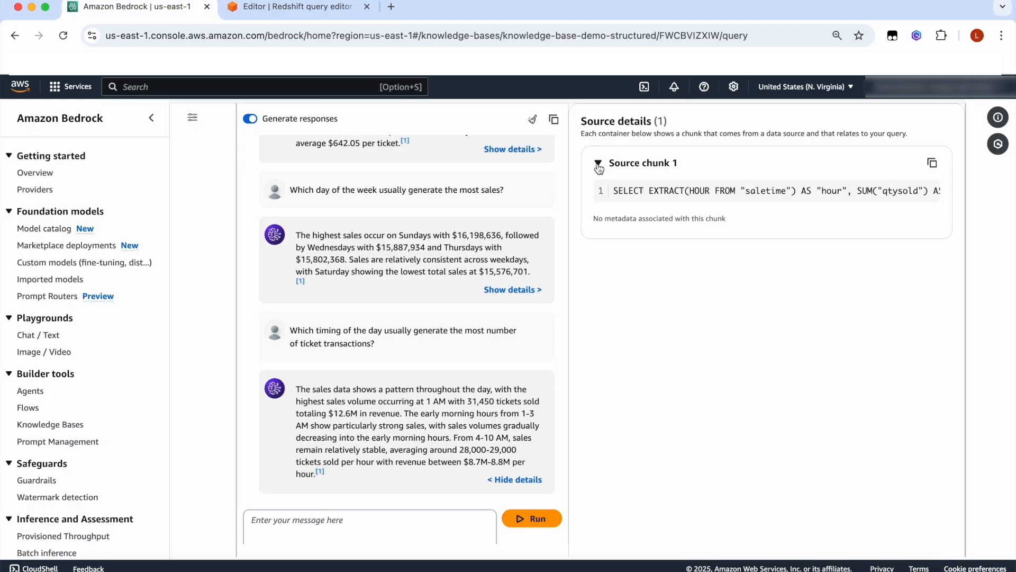
{"action": "left_click", "coordinate": [295, 6]}
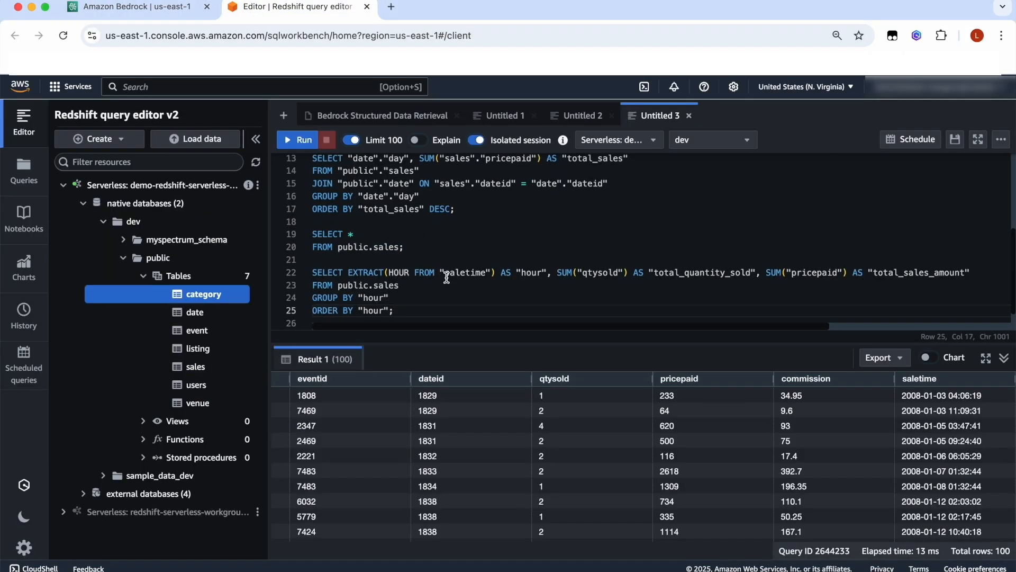
Run the hourly sales query, confirming hour 1 leads with 31450 tickets and 12604113
{"action": "left_click", "coordinate": [394, 310]}
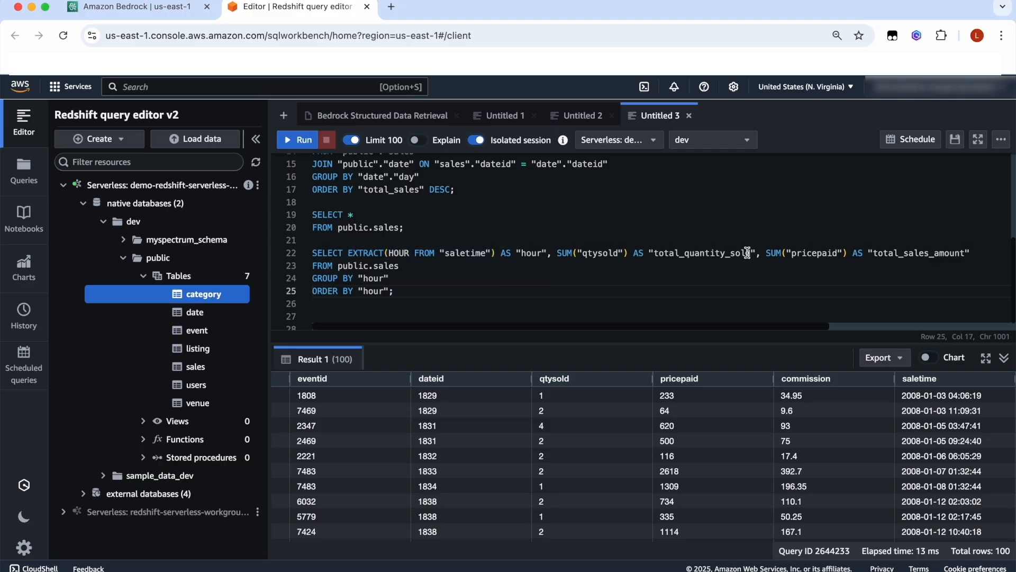
{"action": "double_click", "coordinate": [381, 266]}
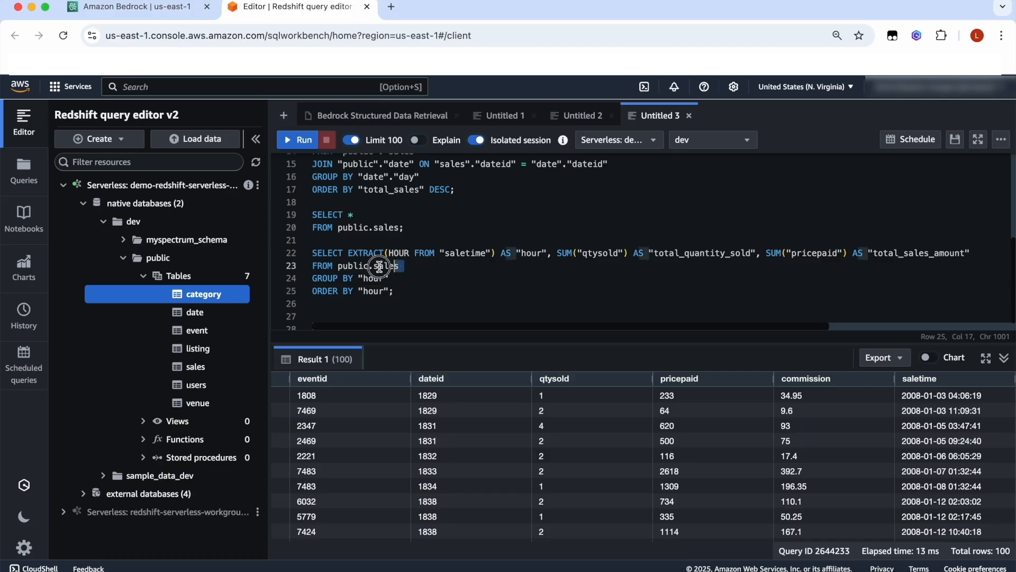
{"action": "right_click", "coordinate": [379, 266]}
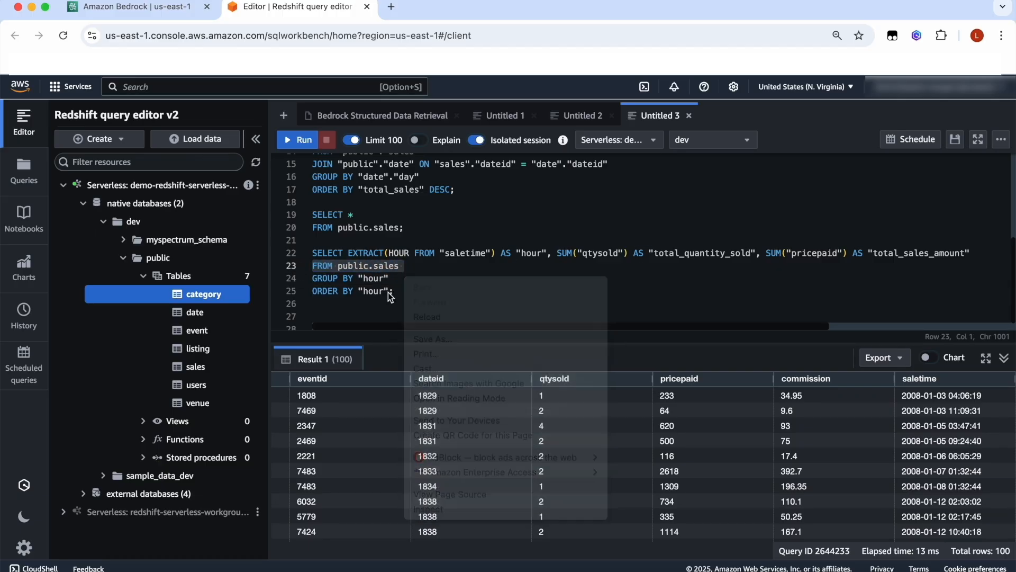
{"action": "left_click", "coordinate": [300, 139]}
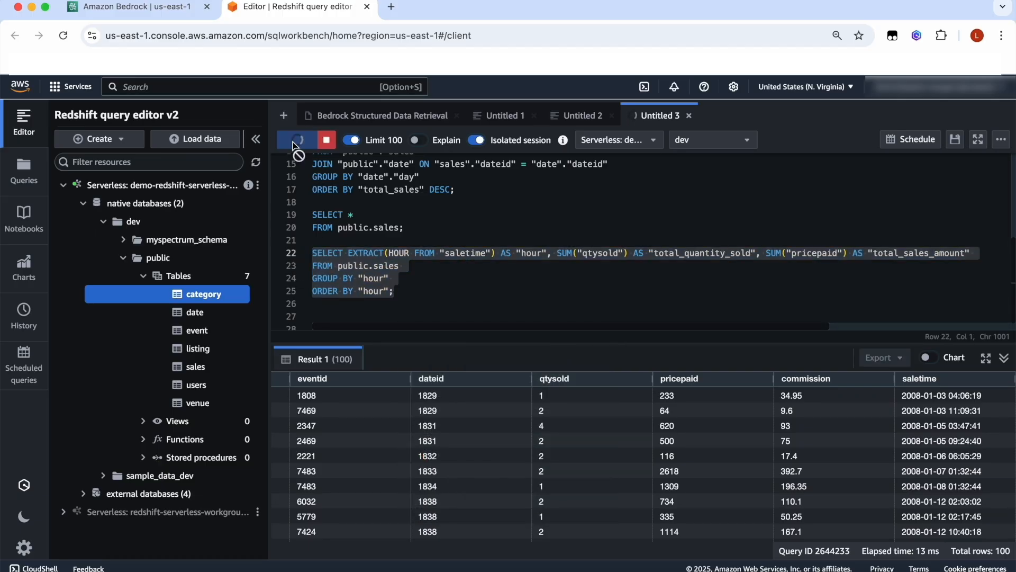
{"action": "left_click", "coordinate": [298, 140]}
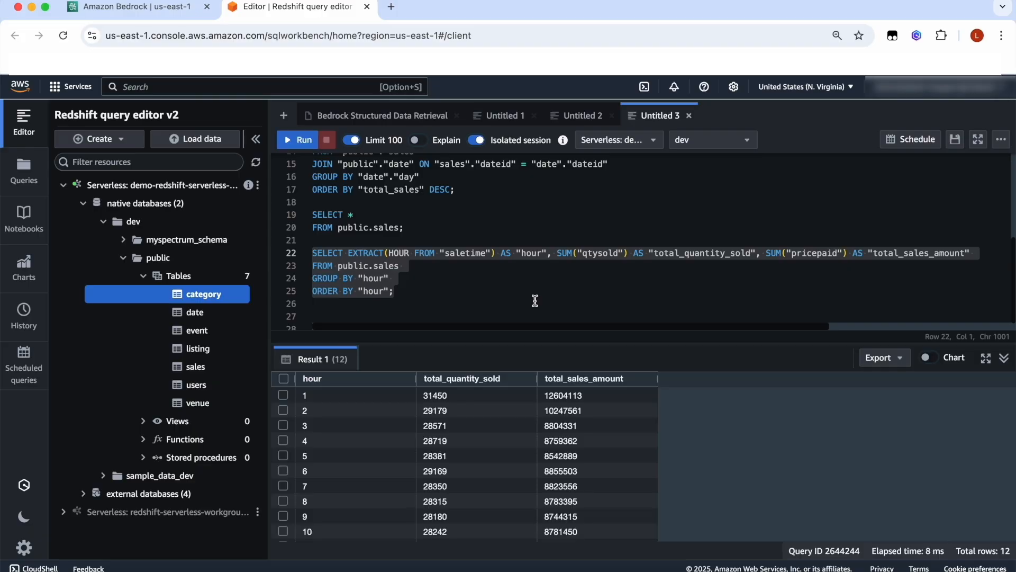
{"action": "scroll", "scroll_direction": "down", "scroll_amount": 3}
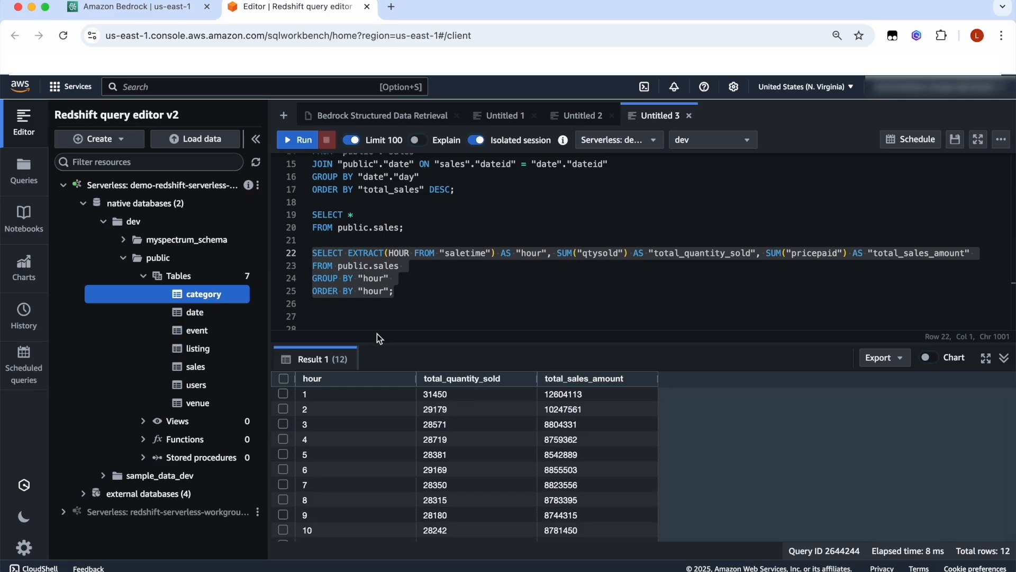
{"action": "left_click", "coordinate": [130, 7]}
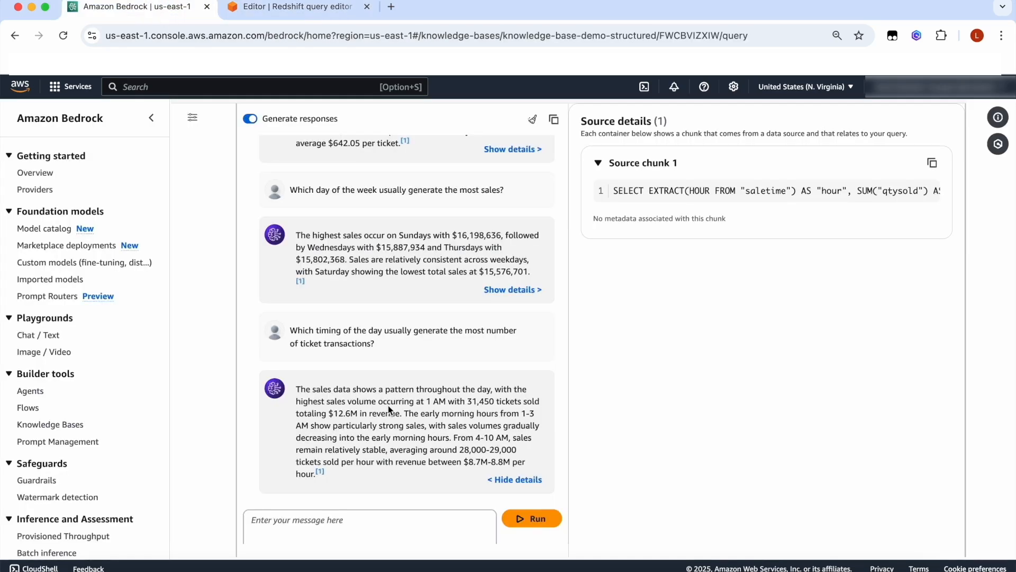
{"action": "mouse_move", "coordinate": [333, 421]}
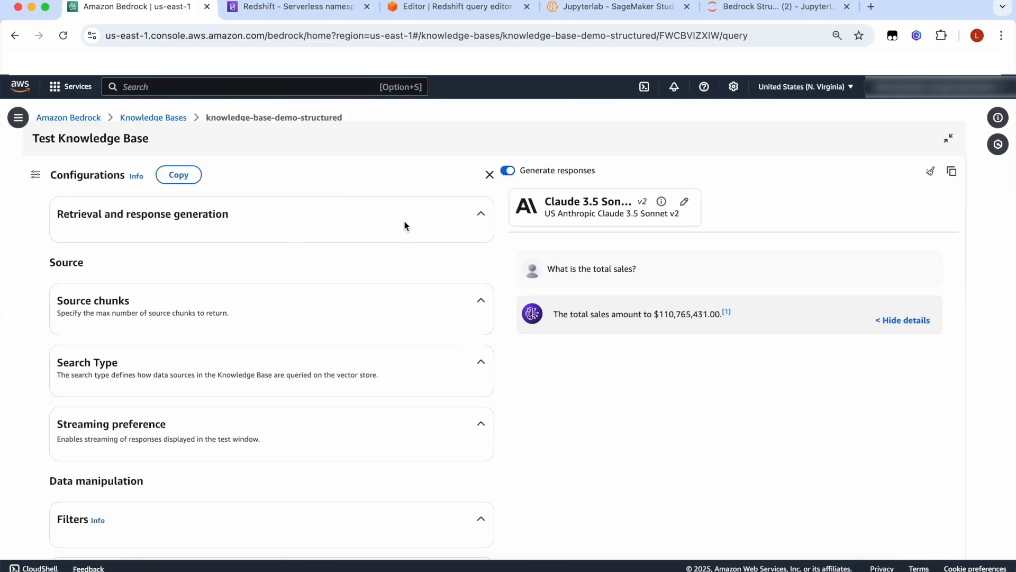
Ask 'What is the total sales?' in Retrieval only mode, getting 110765431.00
{"action": "left_click", "coordinate": [481, 214]}
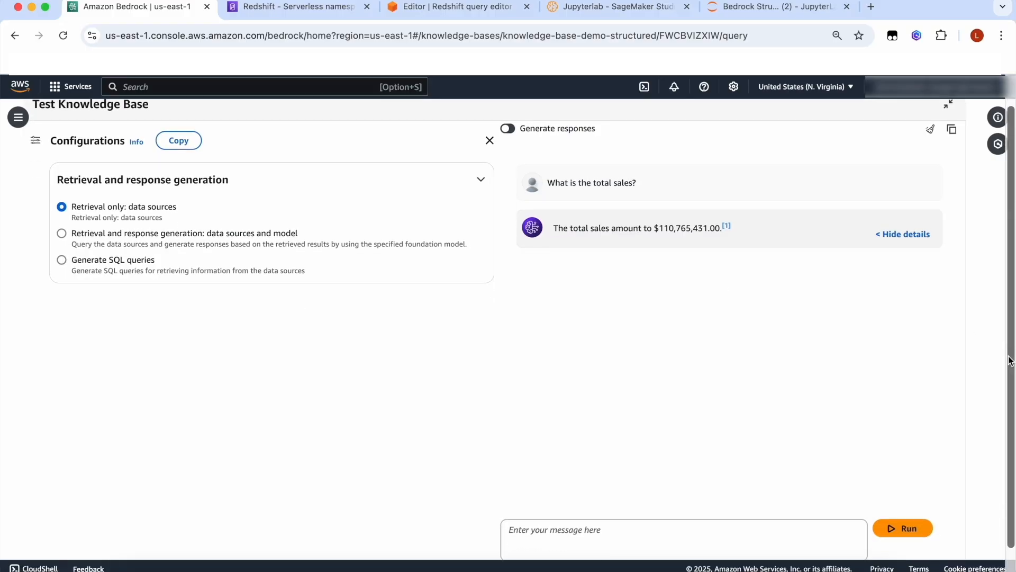
{"action": "type", "text": "What is the total sales?"}
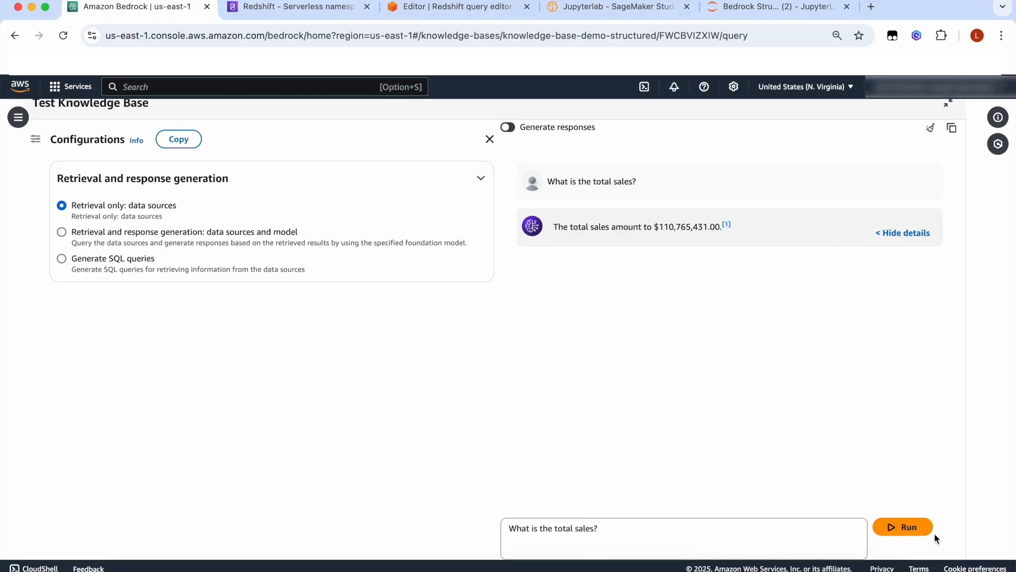
{"action": "left_click", "coordinate": [902, 526]}
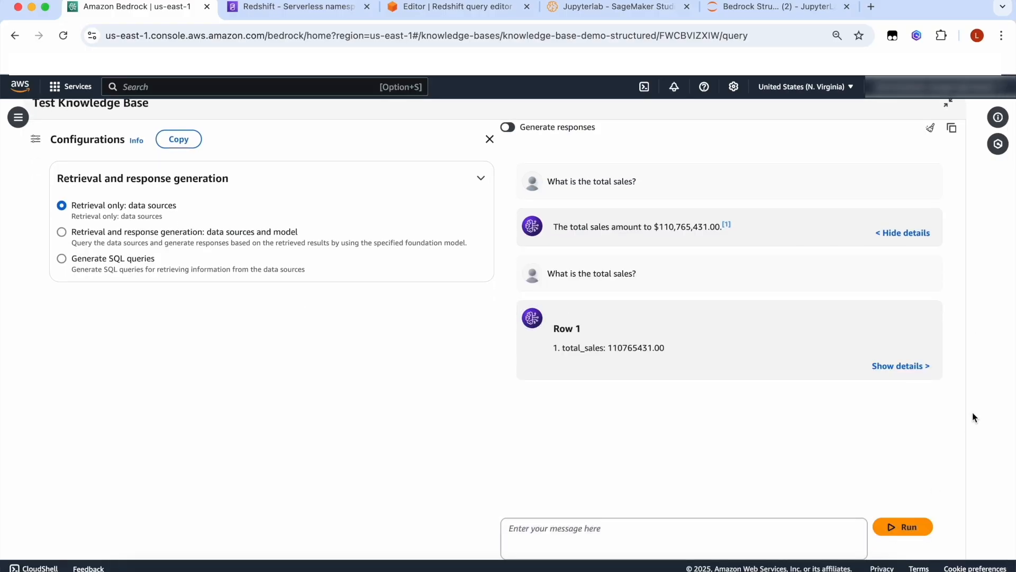
{"action": "mouse_move", "coordinate": [888, 378]}
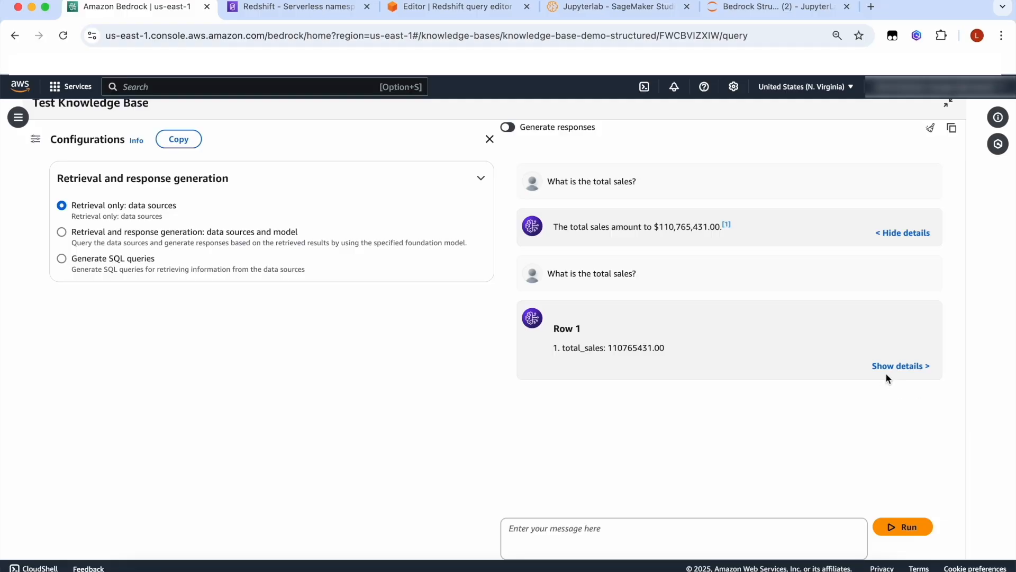
Rerun the total sales question in Generate SQL queries mode, producing a SUM query
{"action": "left_click", "coordinate": [61, 258]}
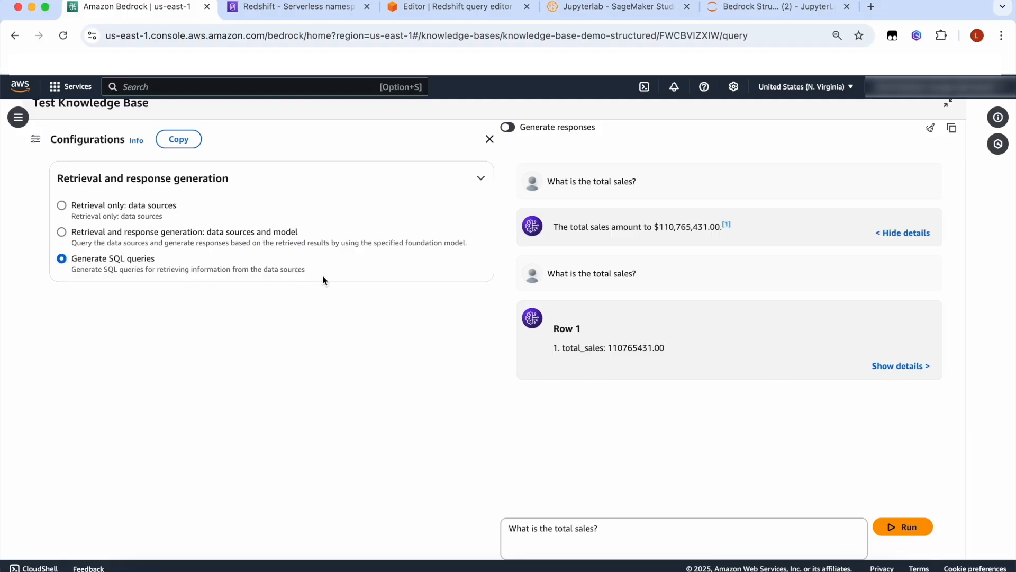
{"action": "mouse_move", "coordinate": [641, 450]}
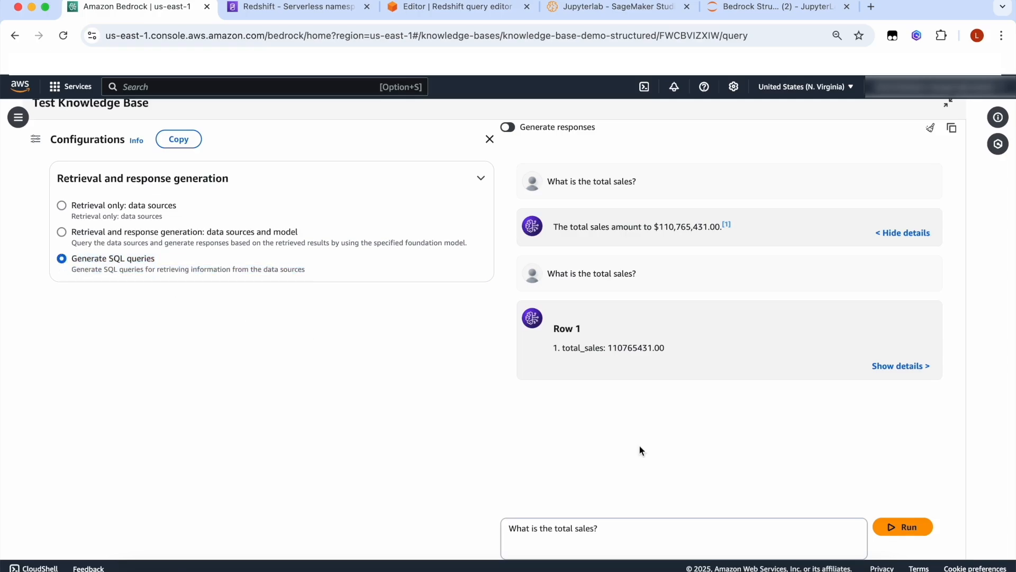
{"action": "left_click", "coordinate": [902, 526]}
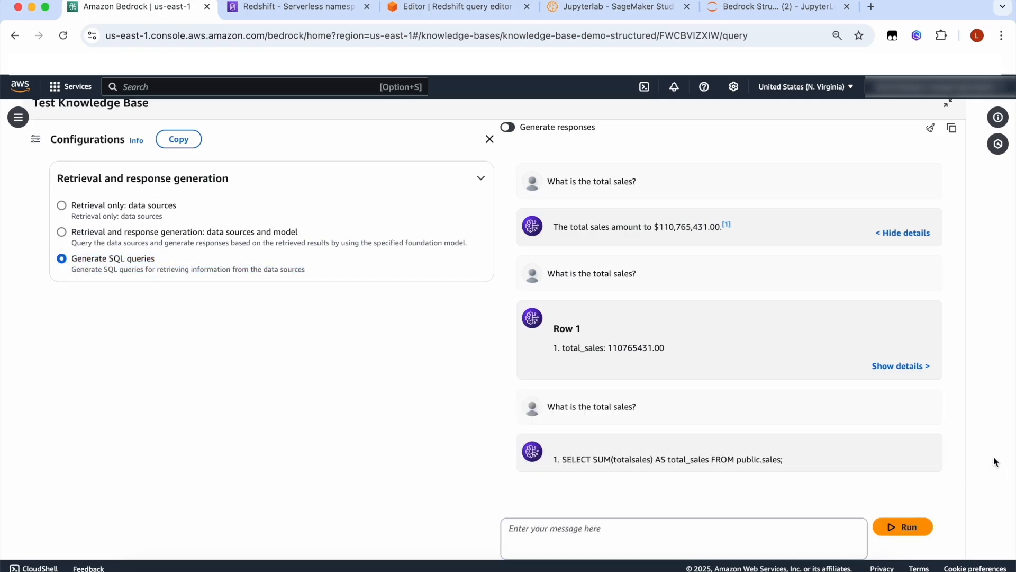
{"action": "left_click", "coordinate": [778, 6]}
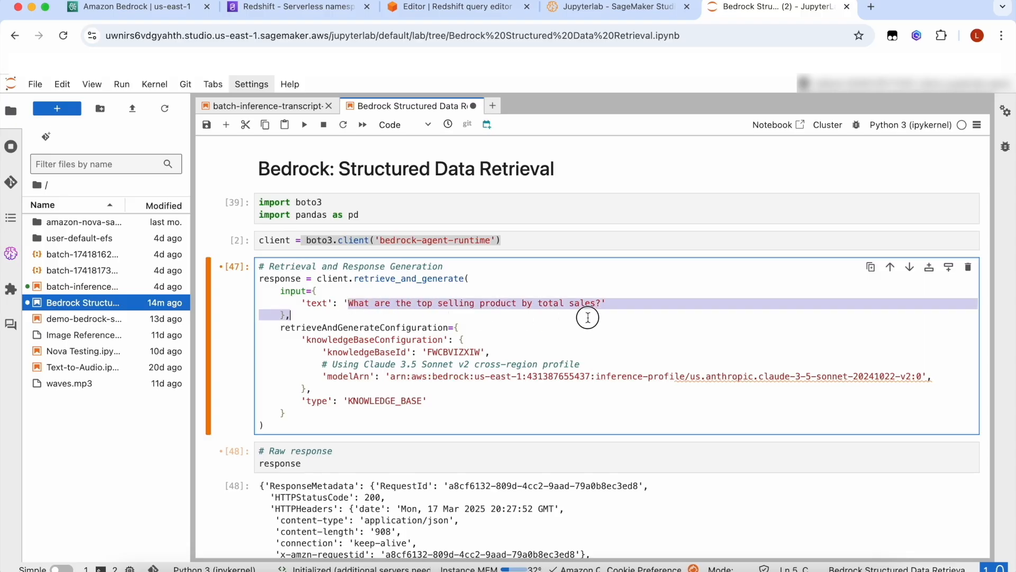
{"action": "left_click", "coordinate": [626, 361]}
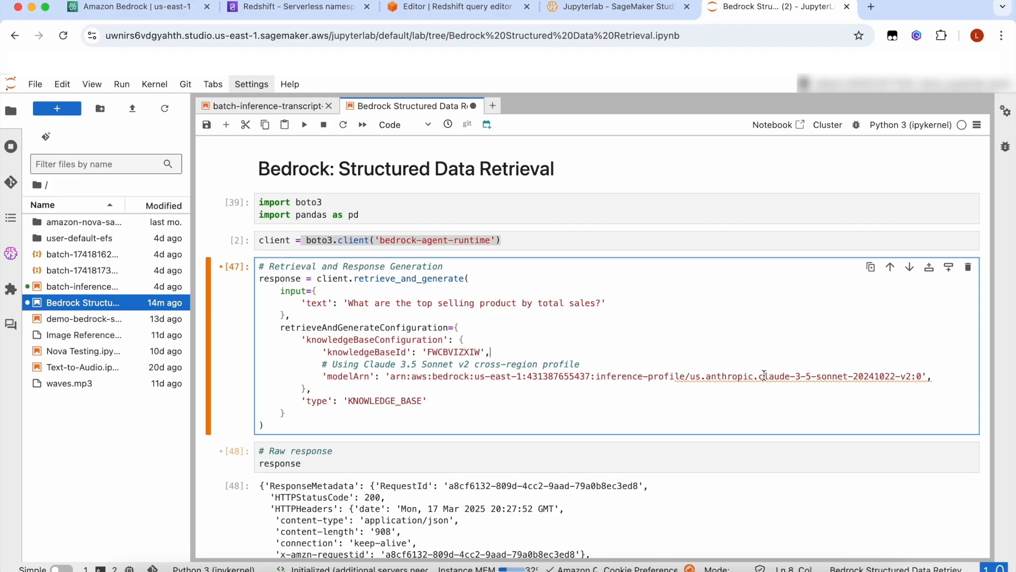
{"action": "left_click", "coordinate": [920, 375]}
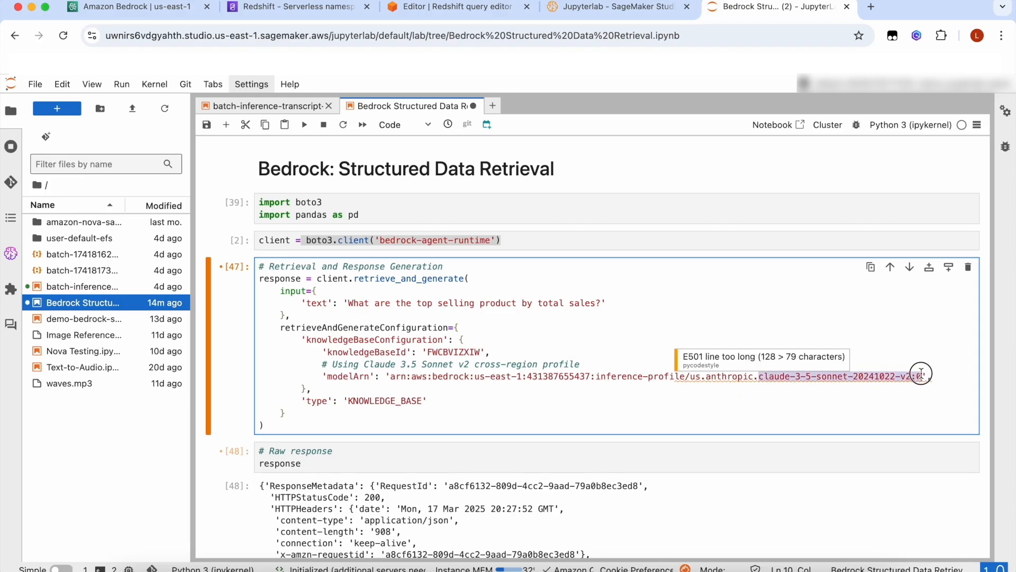
{"action": "scroll", "scroll_direction": "down", "scroll_amount": 3}
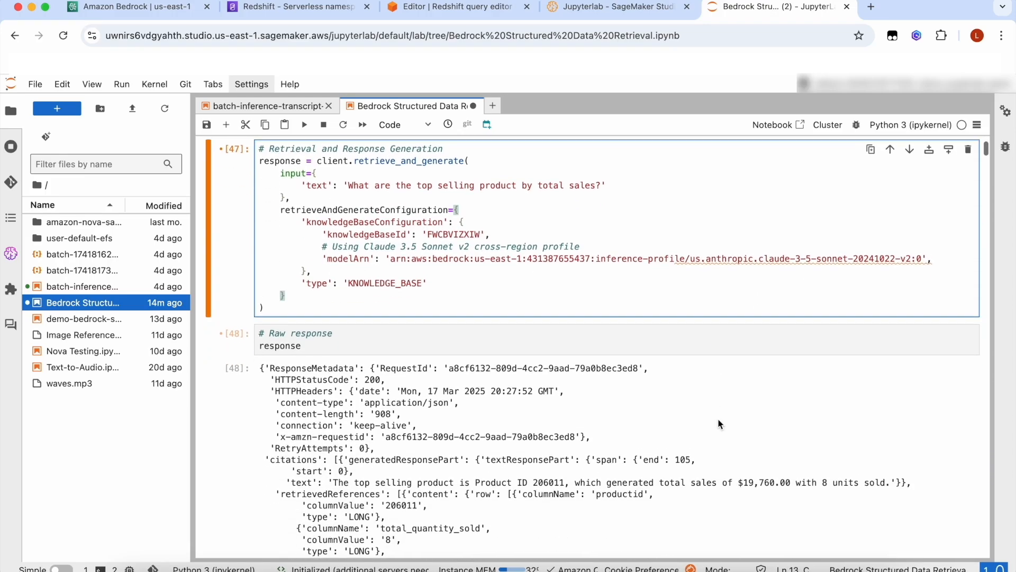
{"action": "scroll", "scroll_direction": "down", "scroll_amount": 3}
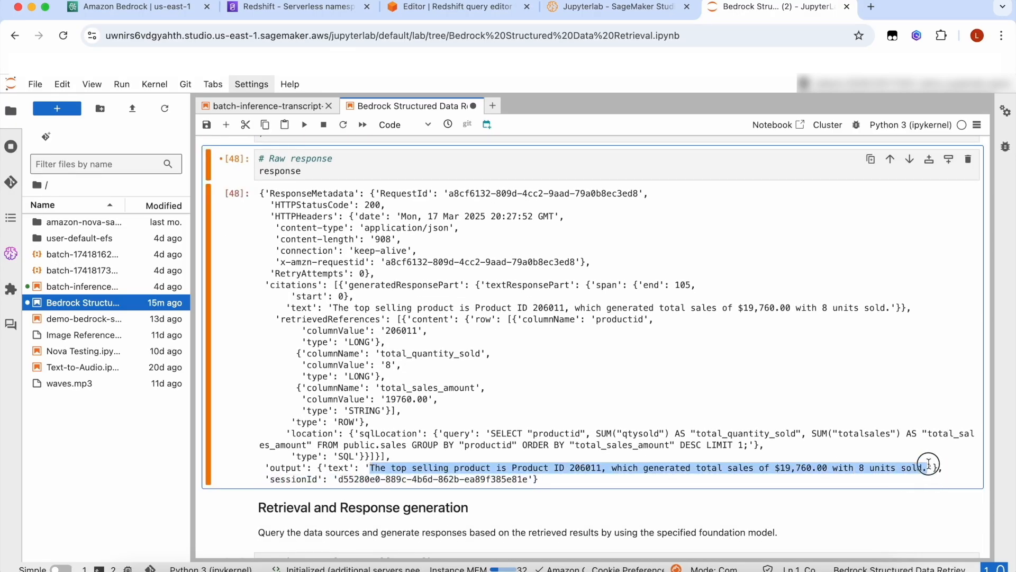
{"action": "scroll", "scroll_direction": "down", "scroll_amount": 3}
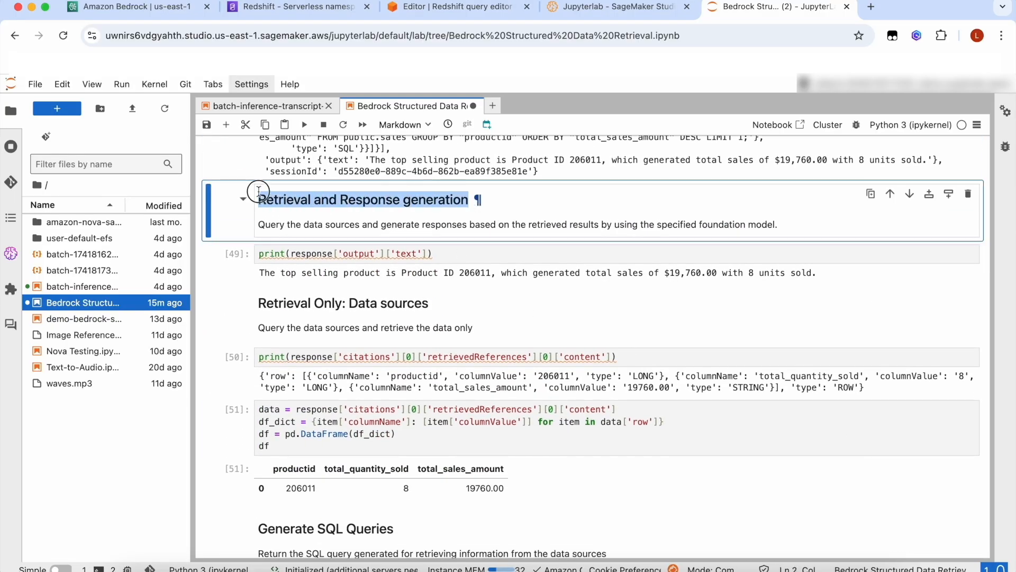
{"action": "left_click", "coordinate": [809, 273]}
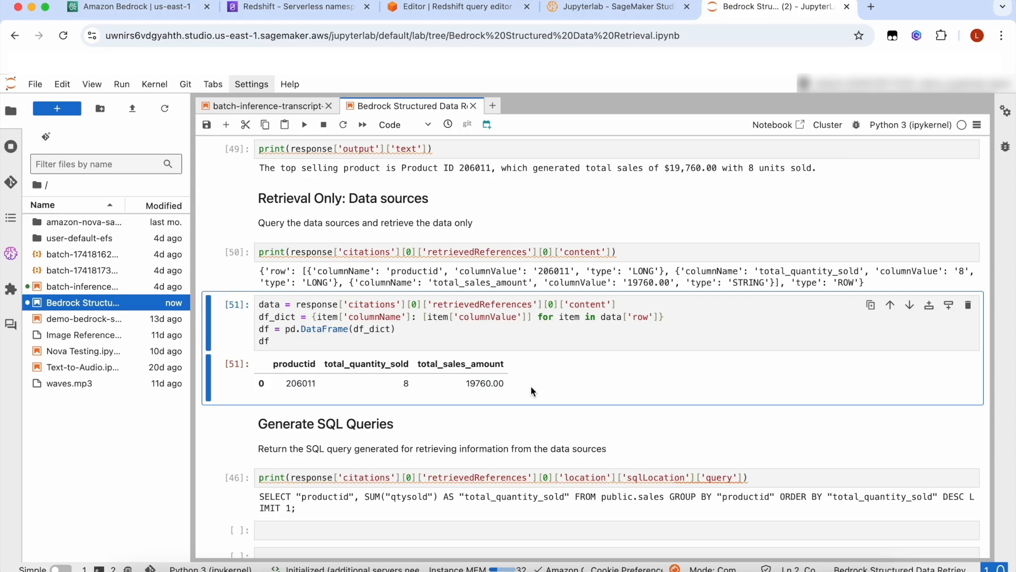
{"action": "scroll", "scroll_direction": "down", "scroll_amount": 3}
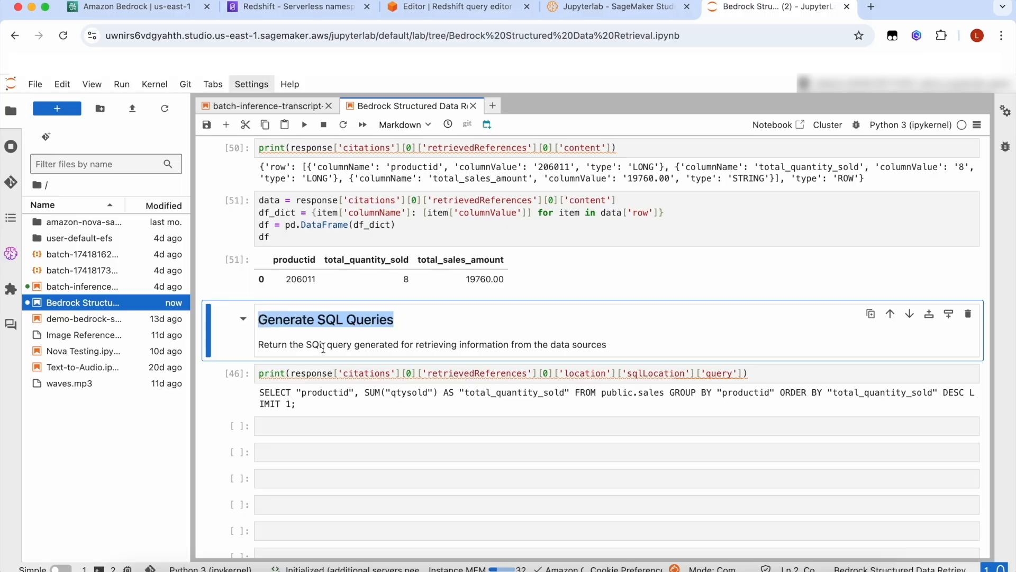
{"action": "left_click", "coordinate": [308, 392]}
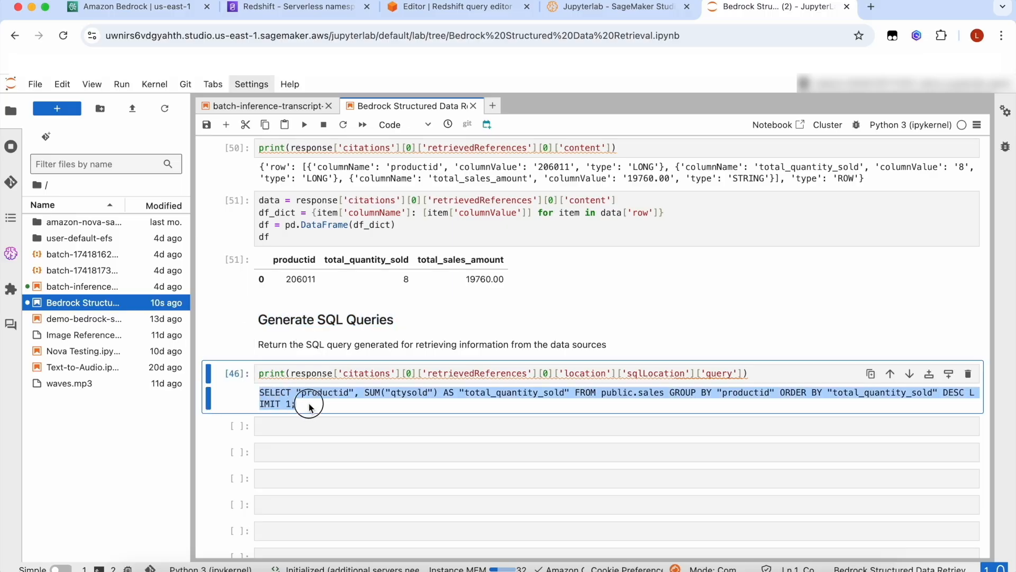